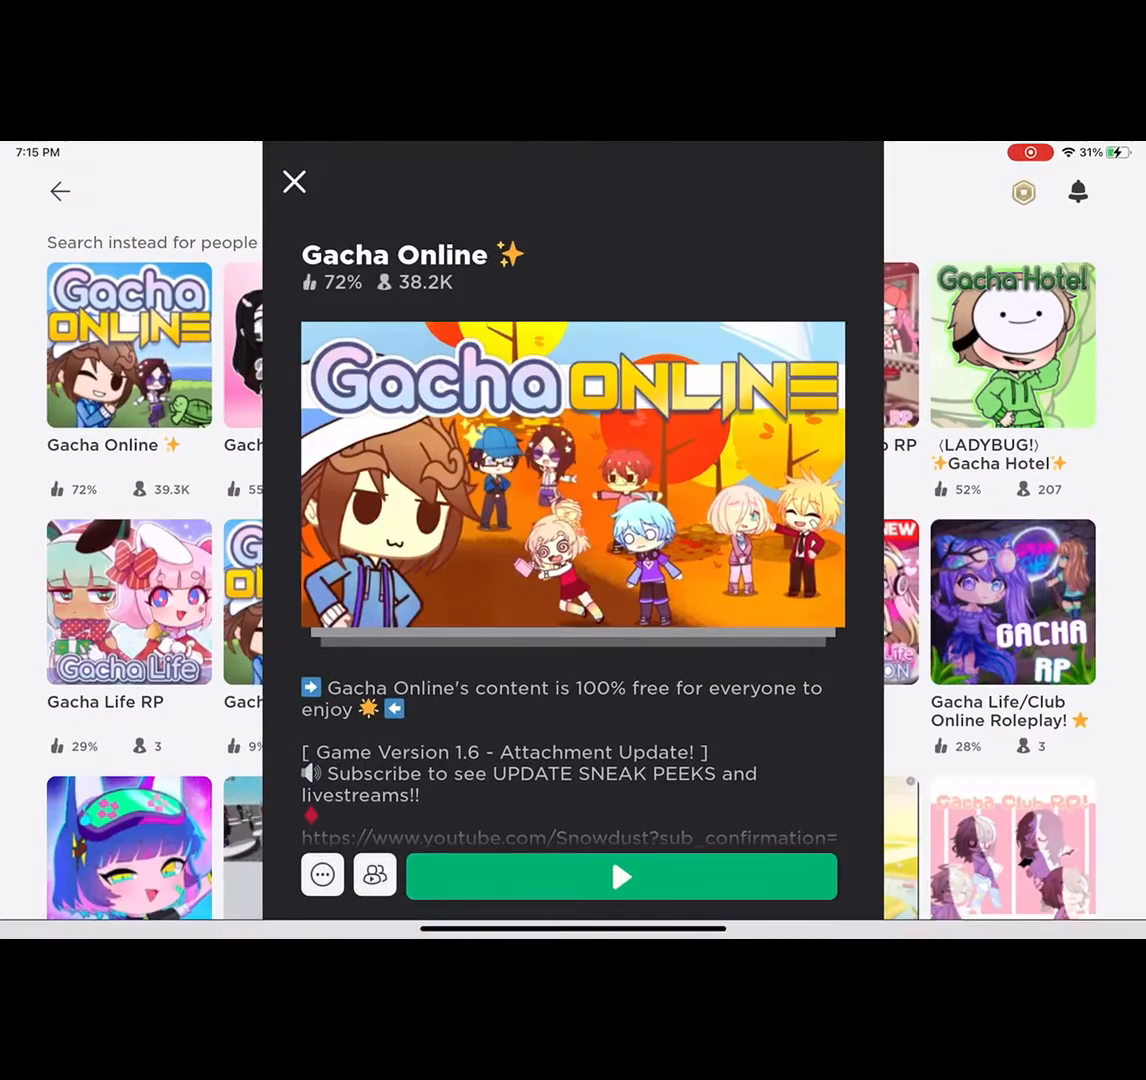
Leave the Gacha Online details, return Home and launch Royale High from its tile.
click(294, 182)
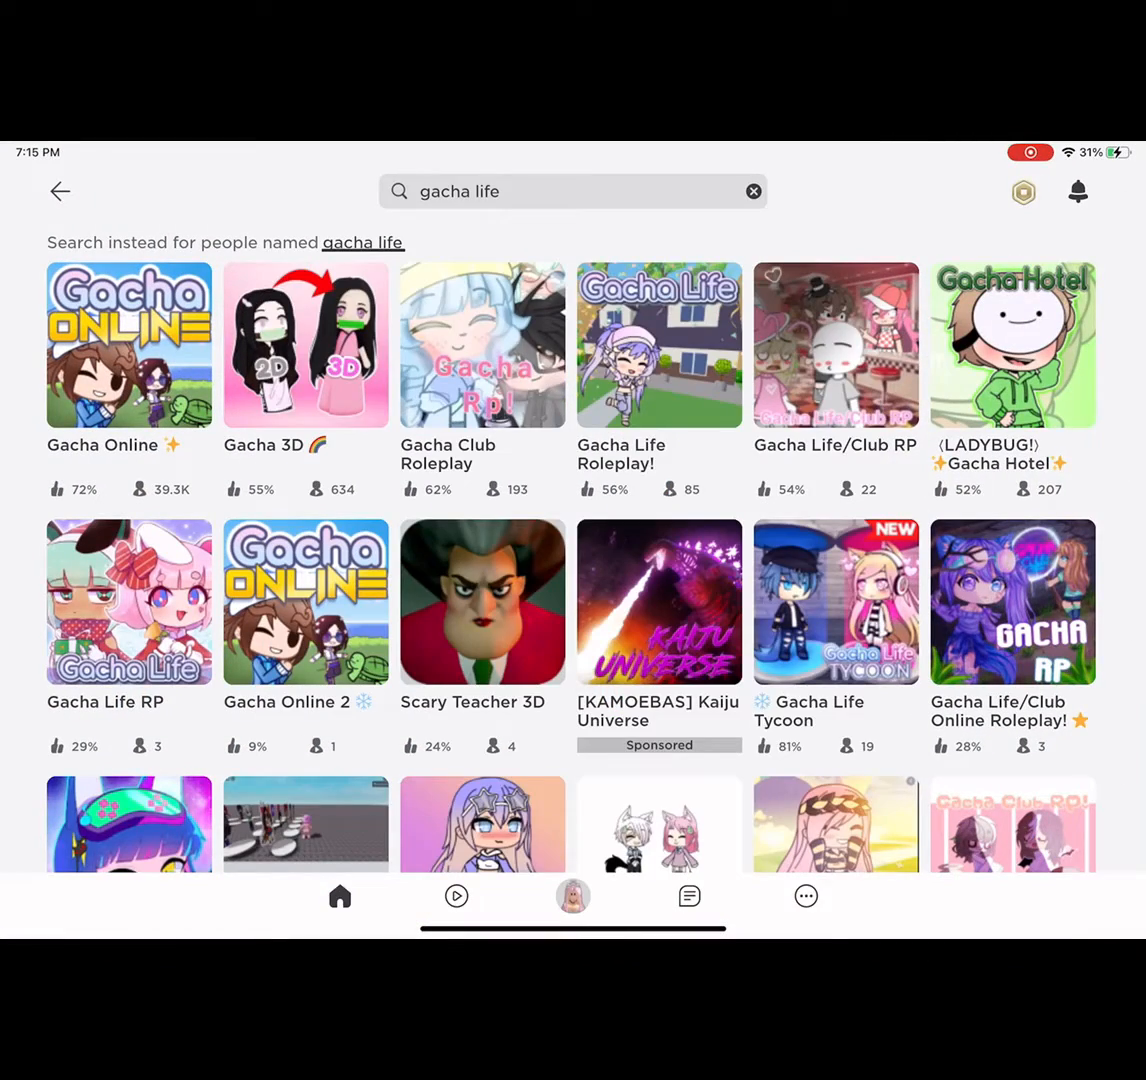
click(339, 895)
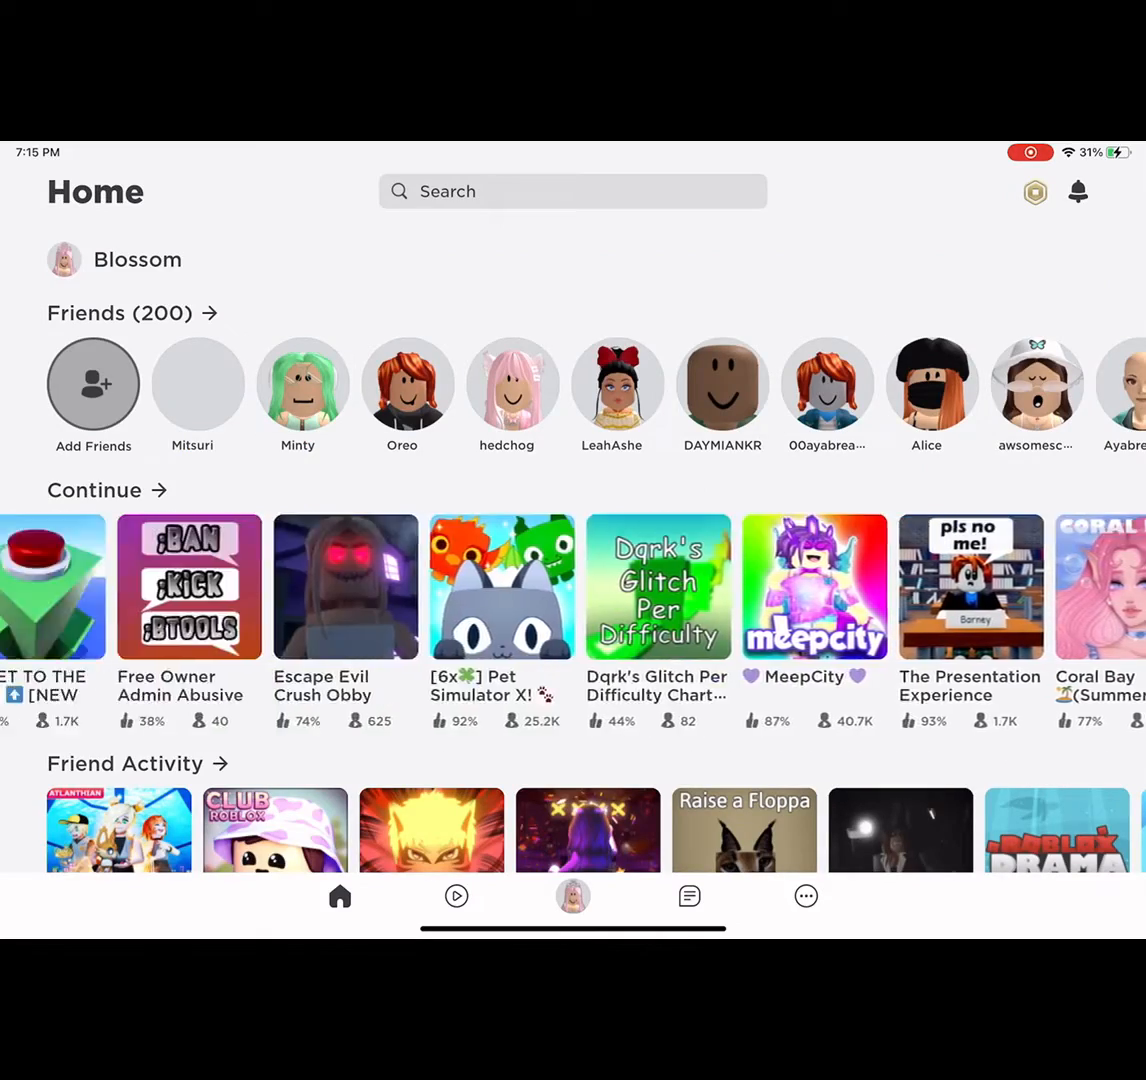
scroll(left, 3)
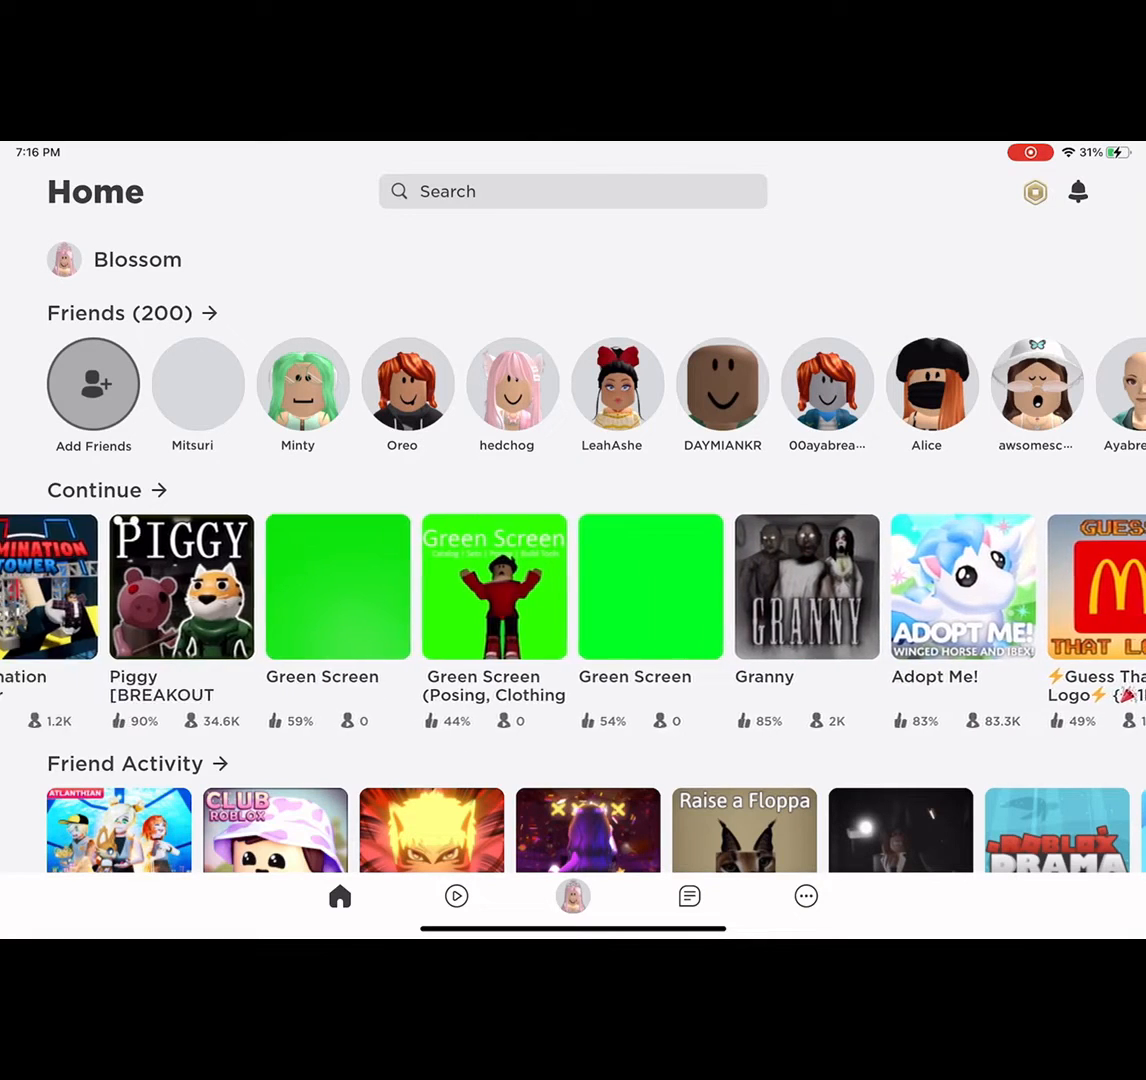
click(573, 191)
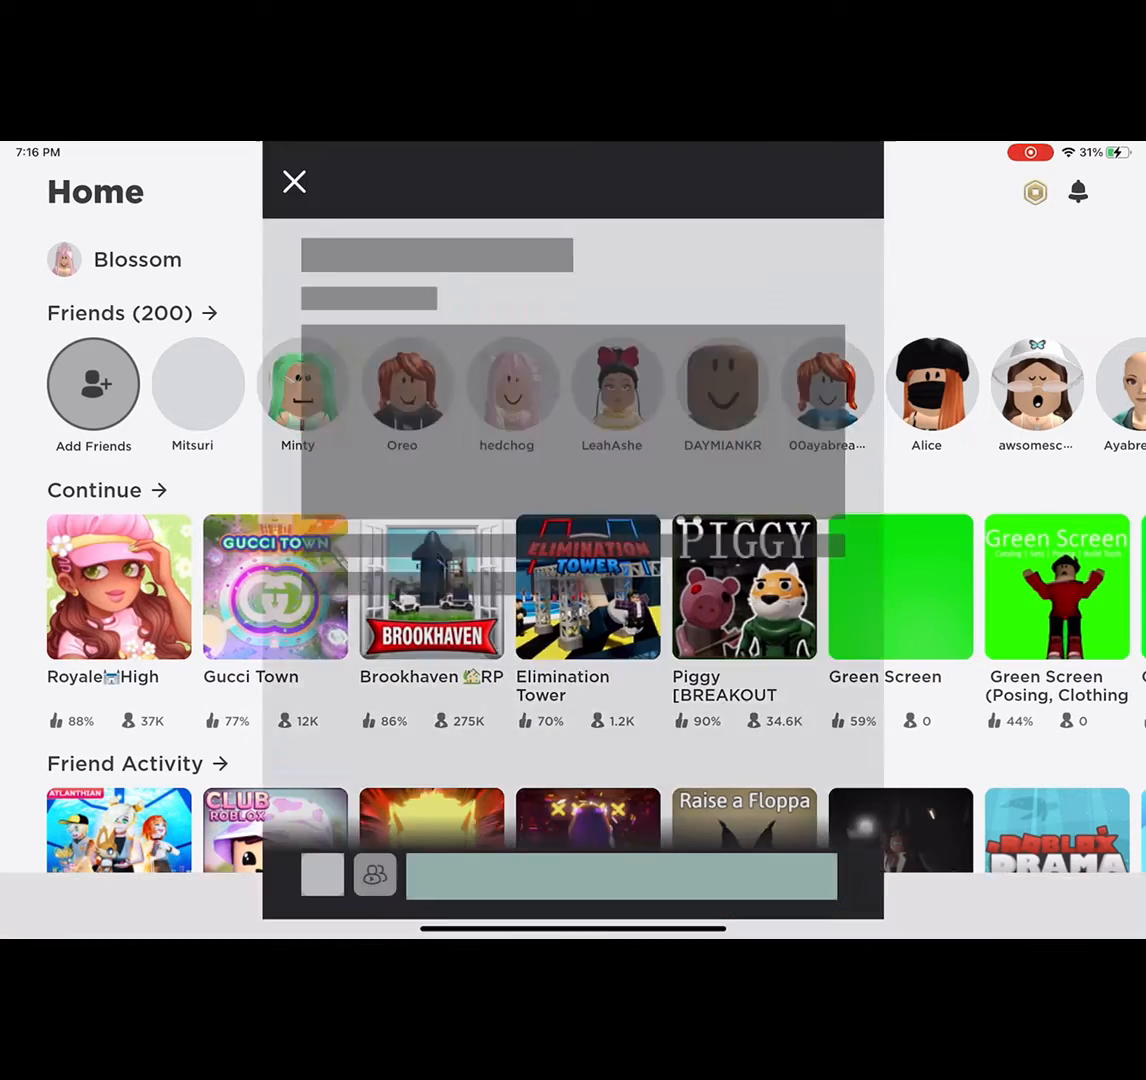
click(118, 587)
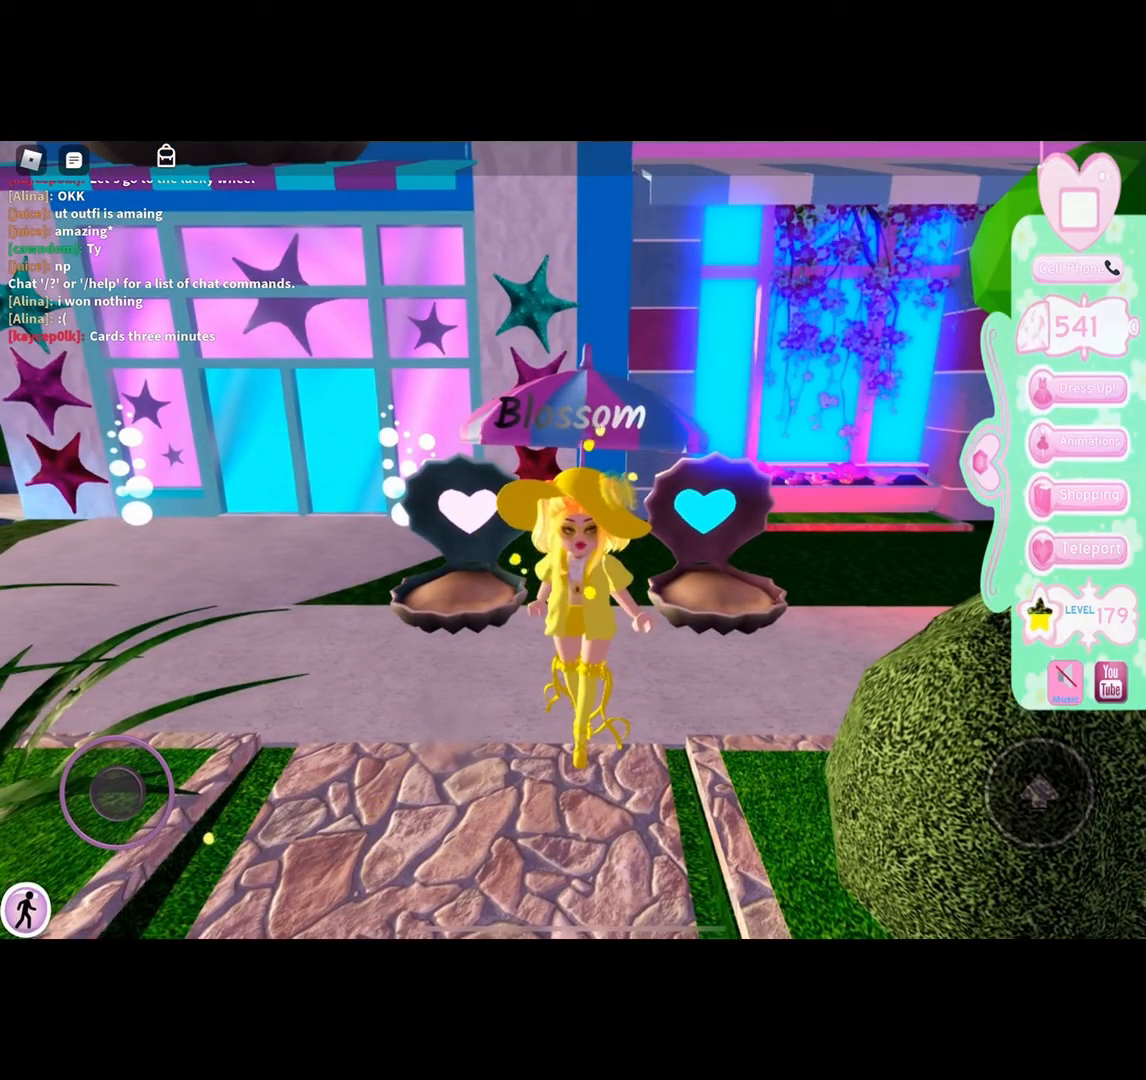
Open and close the Dress Up shop, then exit Royale High back to the Roblox home page.
click(1088, 495)
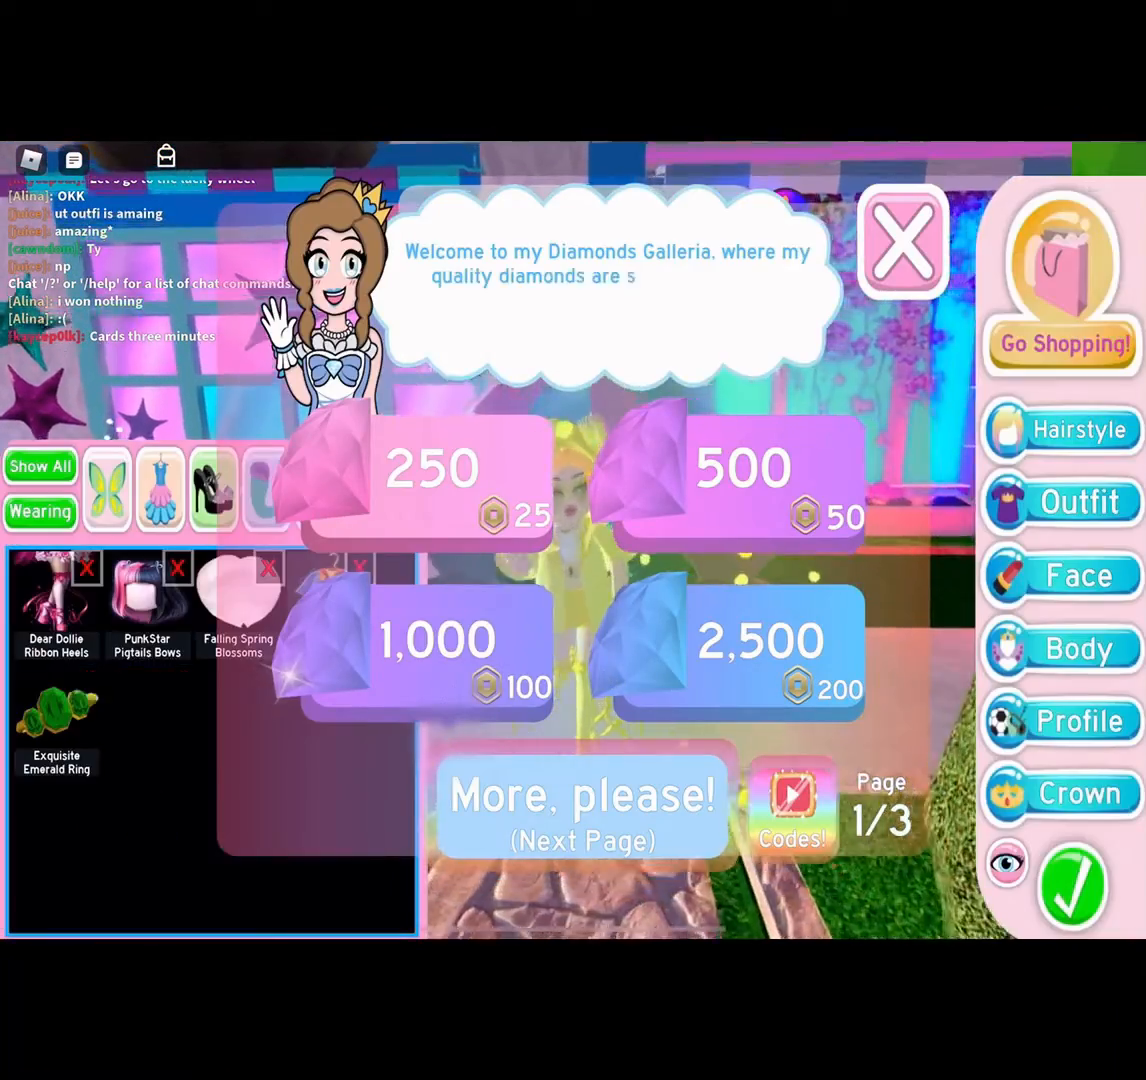
click(901, 241)
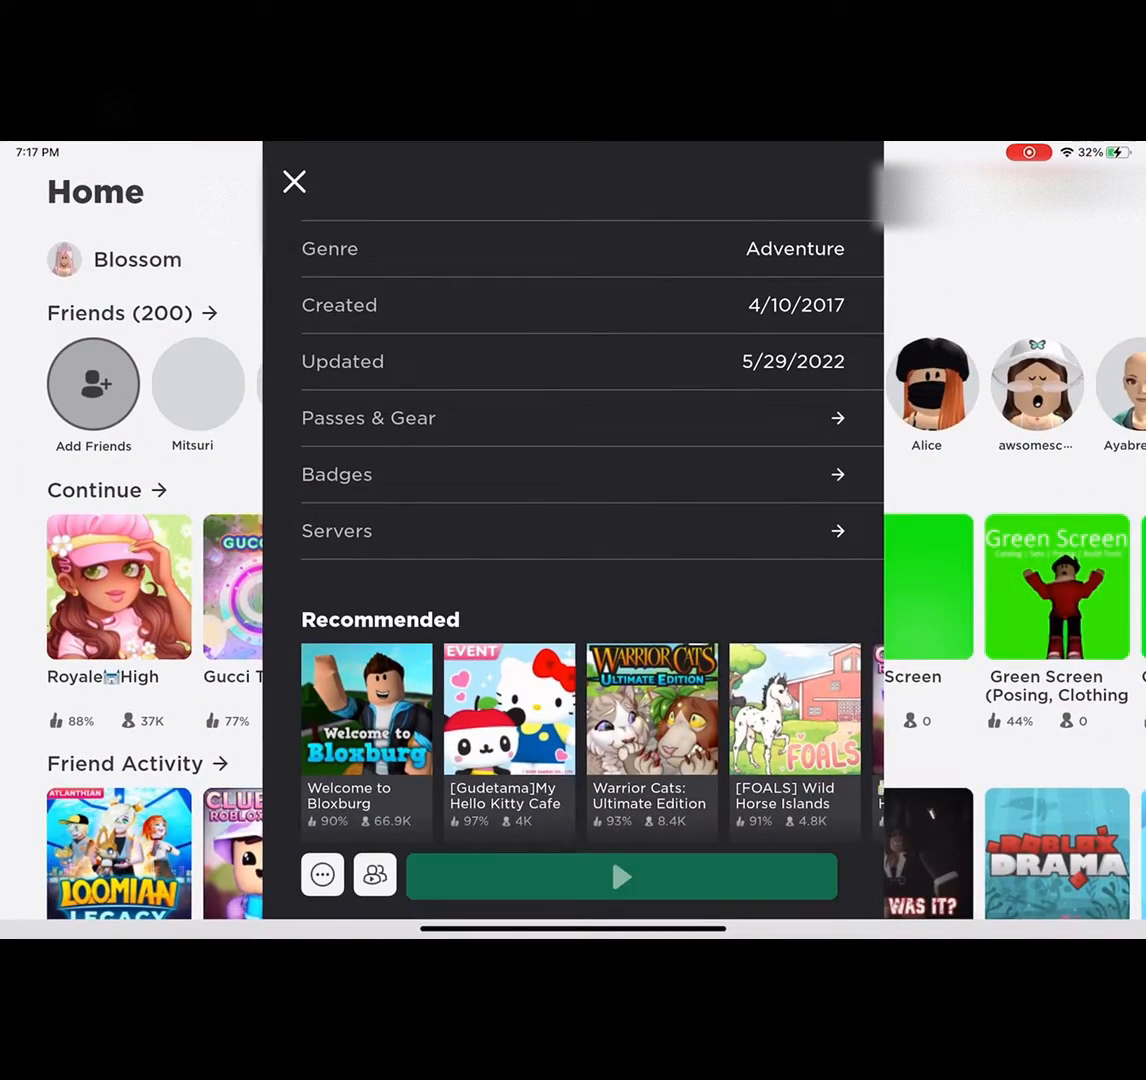
Relaunch Royale High, travel to Earth via the world map and screenshot the Dress Up wardrobe.
click(621, 876)
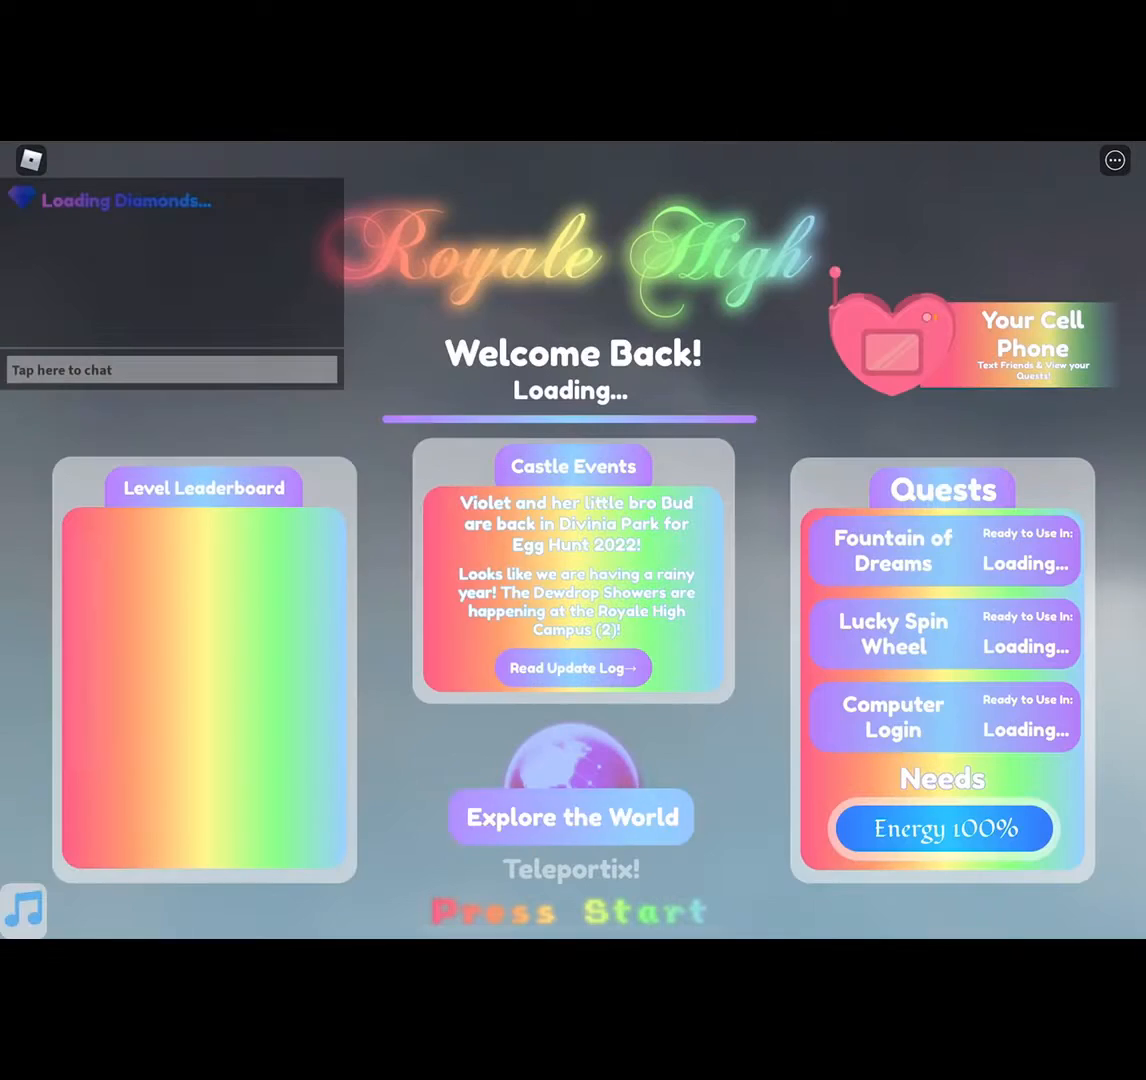
click(570, 816)
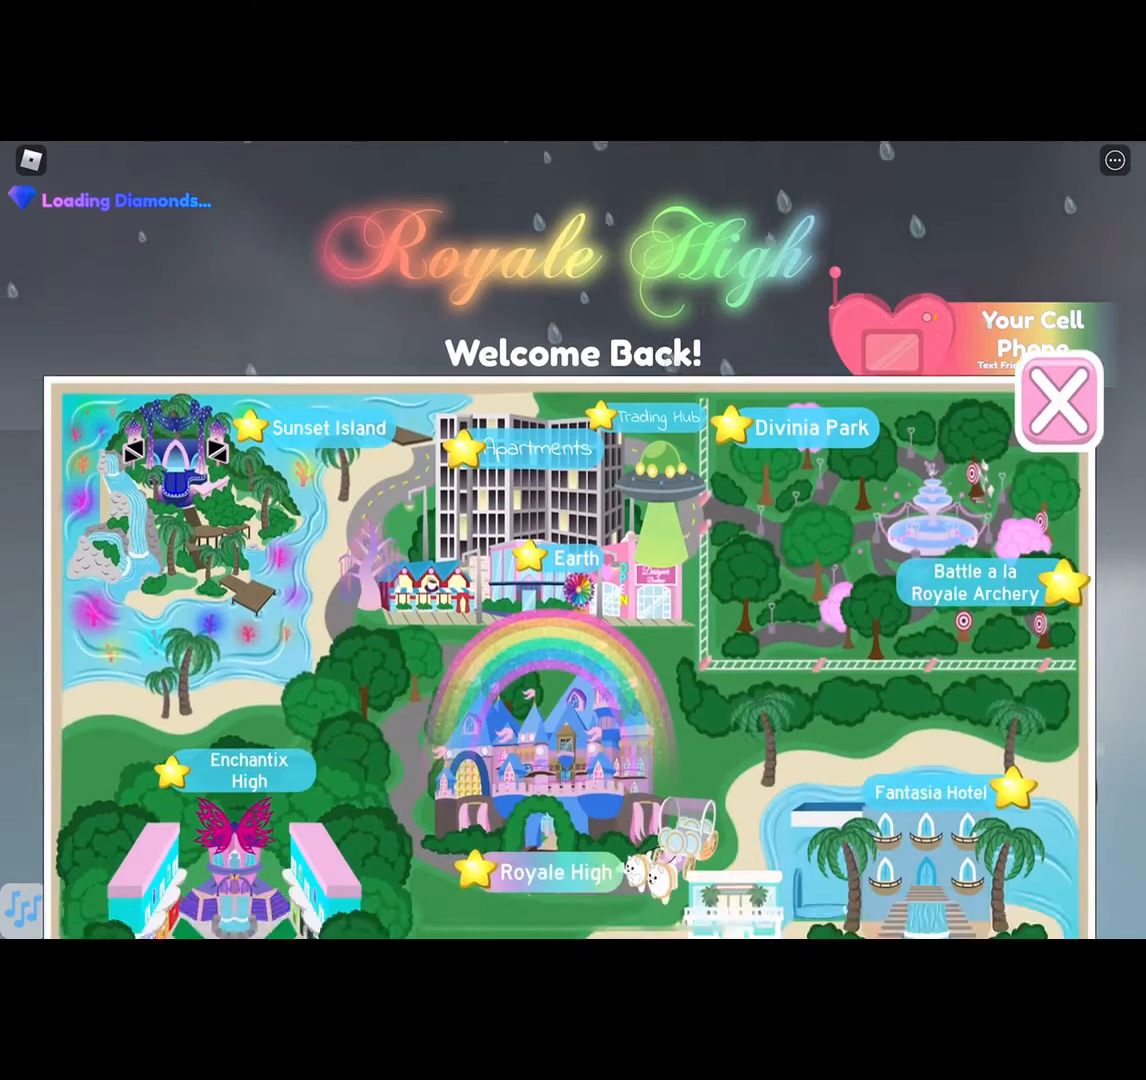
click(1058, 400)
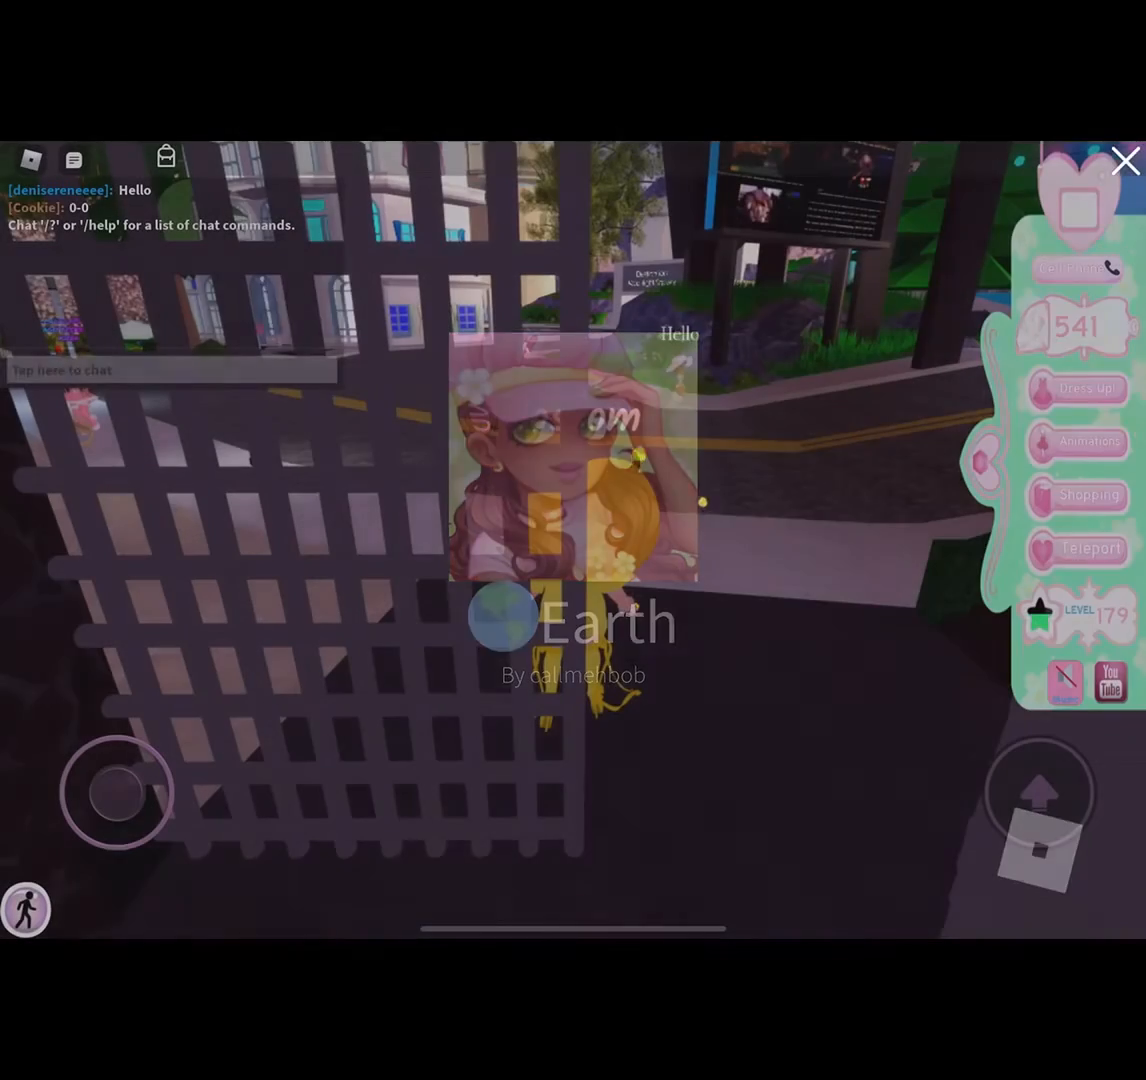
click(1077, 388)
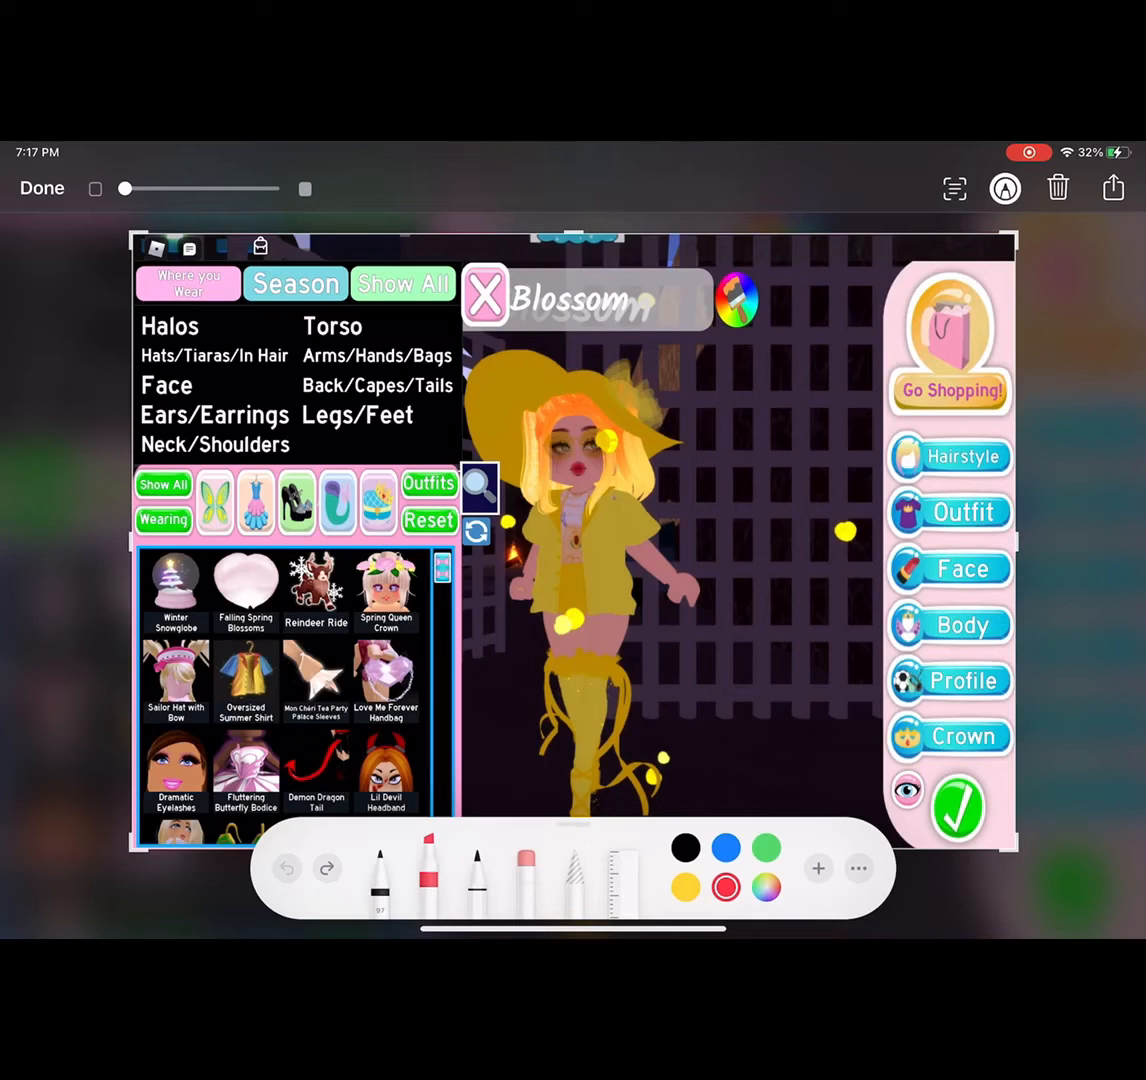
With the red pen, circle the seven wardrobe items and handwrite 'a lot!', then finish the markup.
click(379, 870)
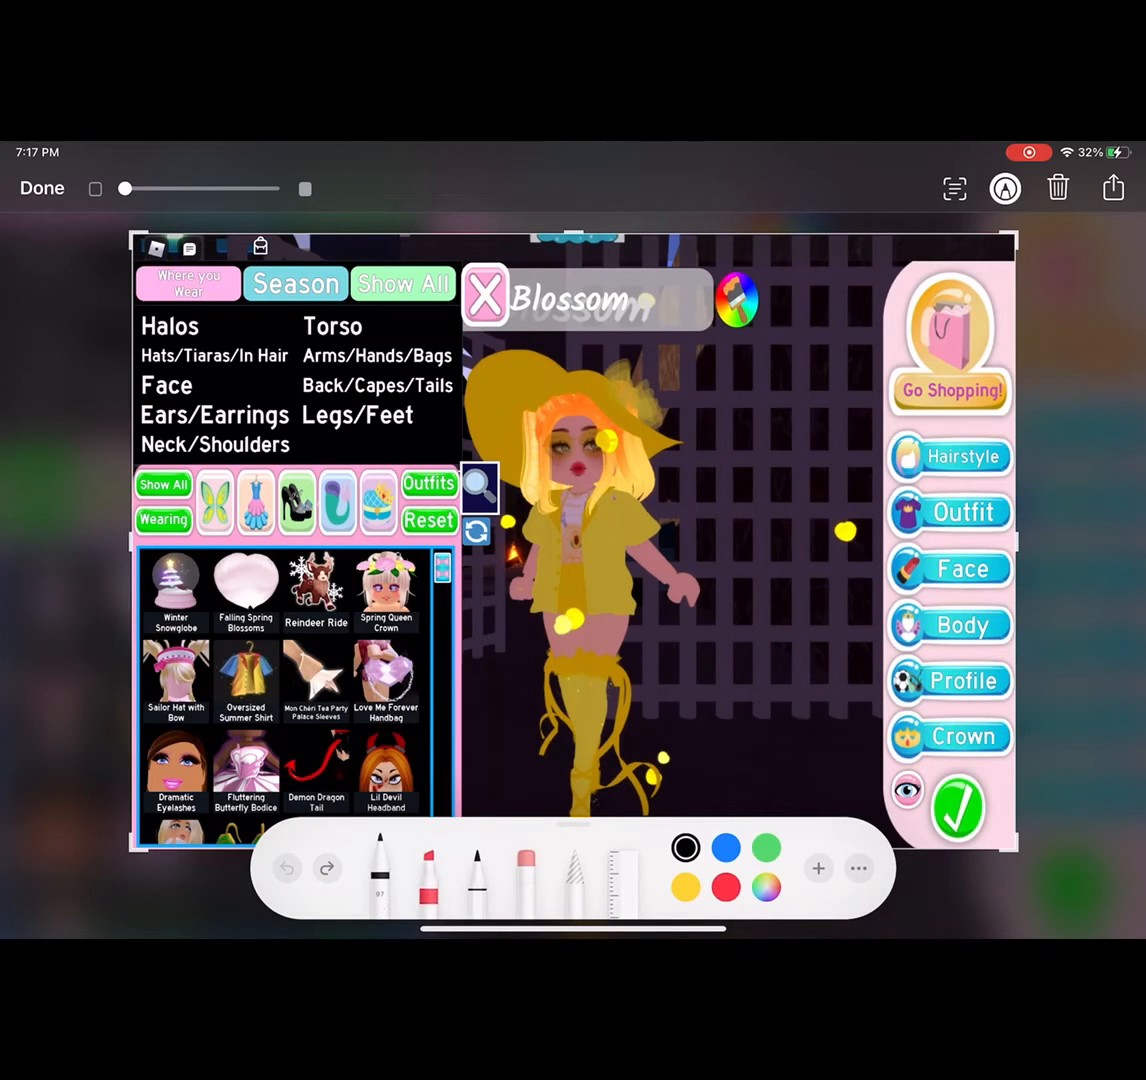
click(725, 847)
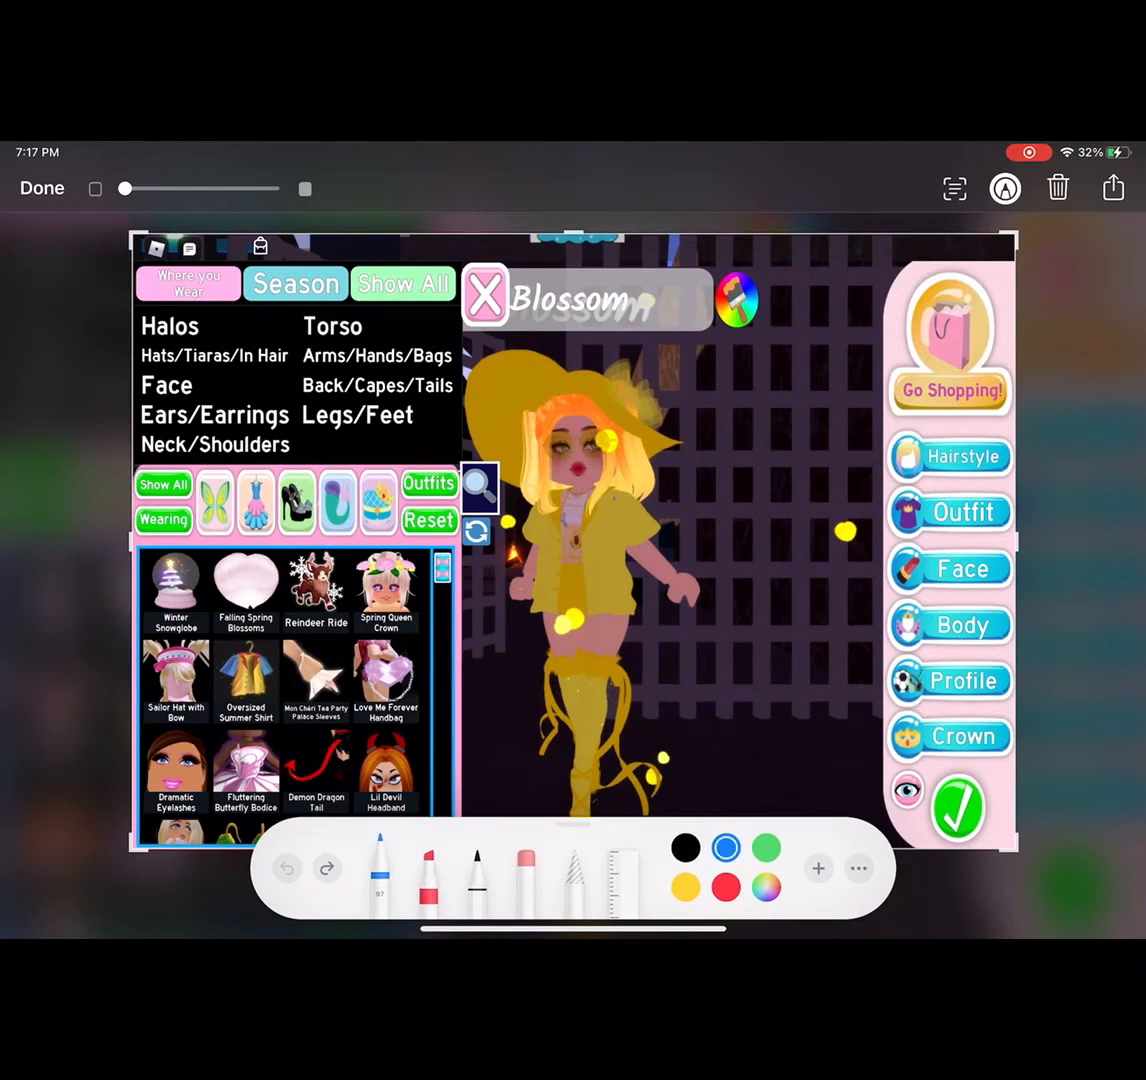
click(725, 887)
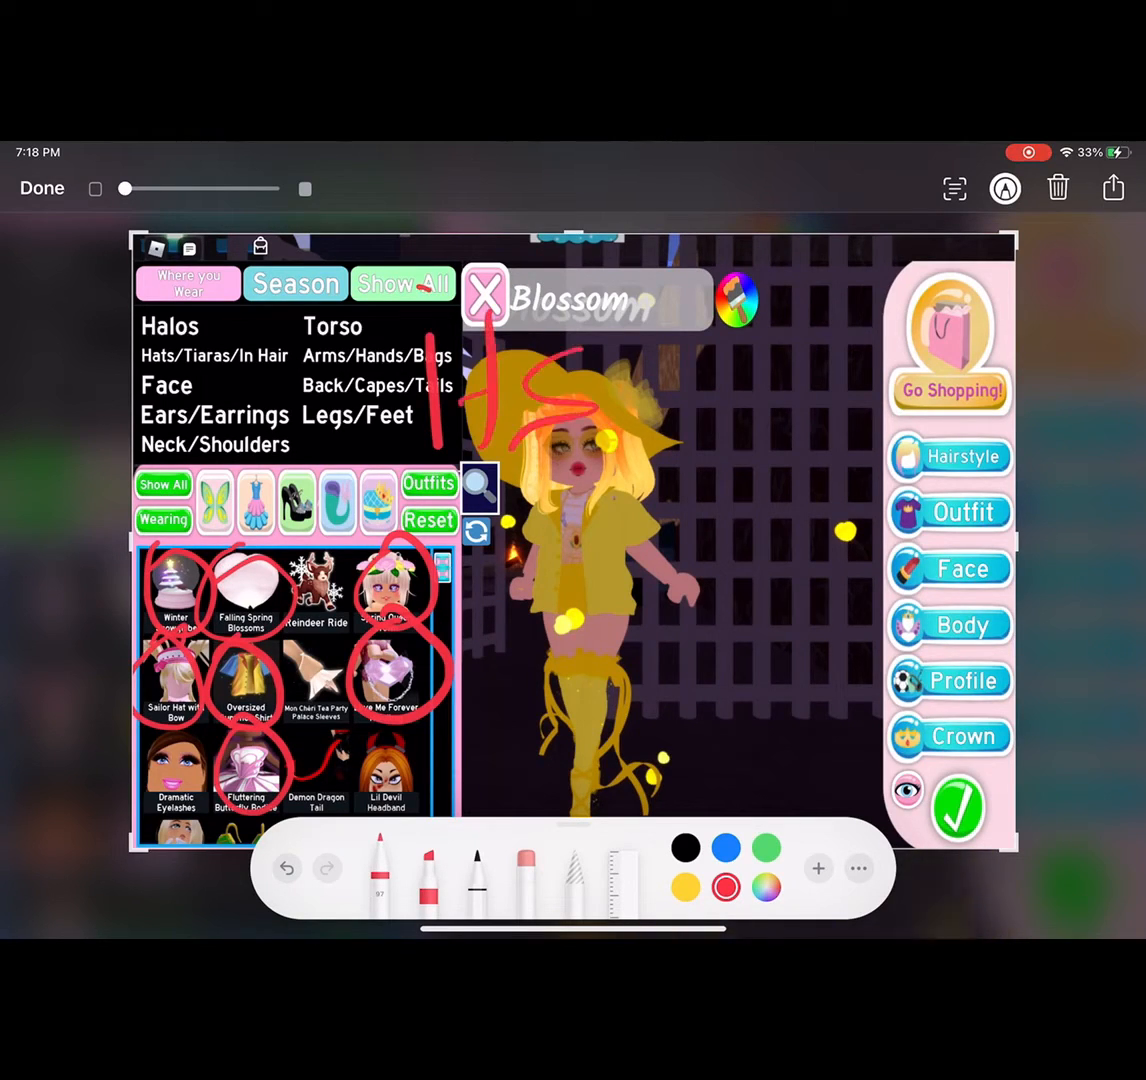
drag(490, 510, 760, 540)
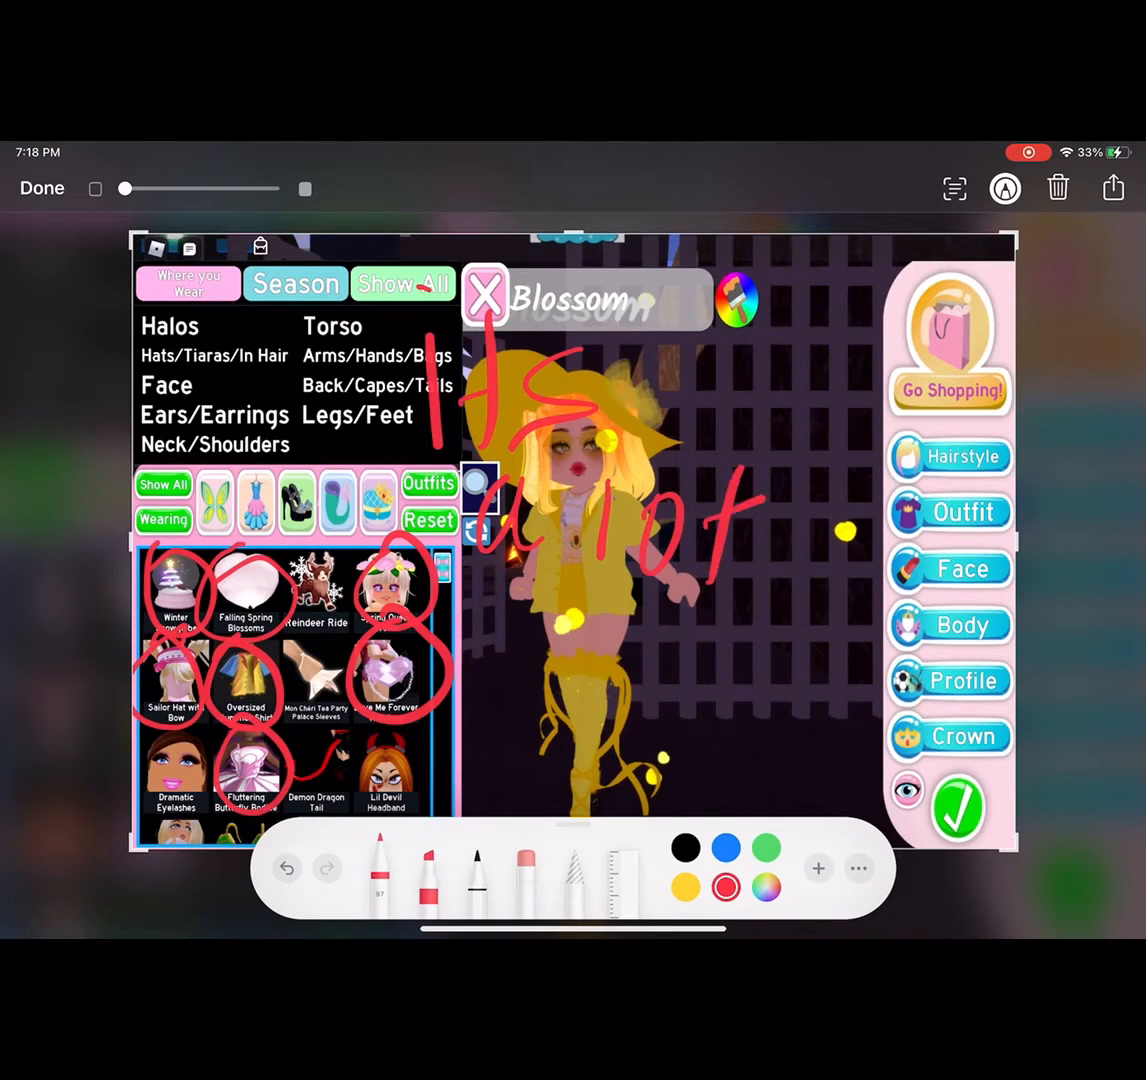
drag(790, 480, 795, 560)
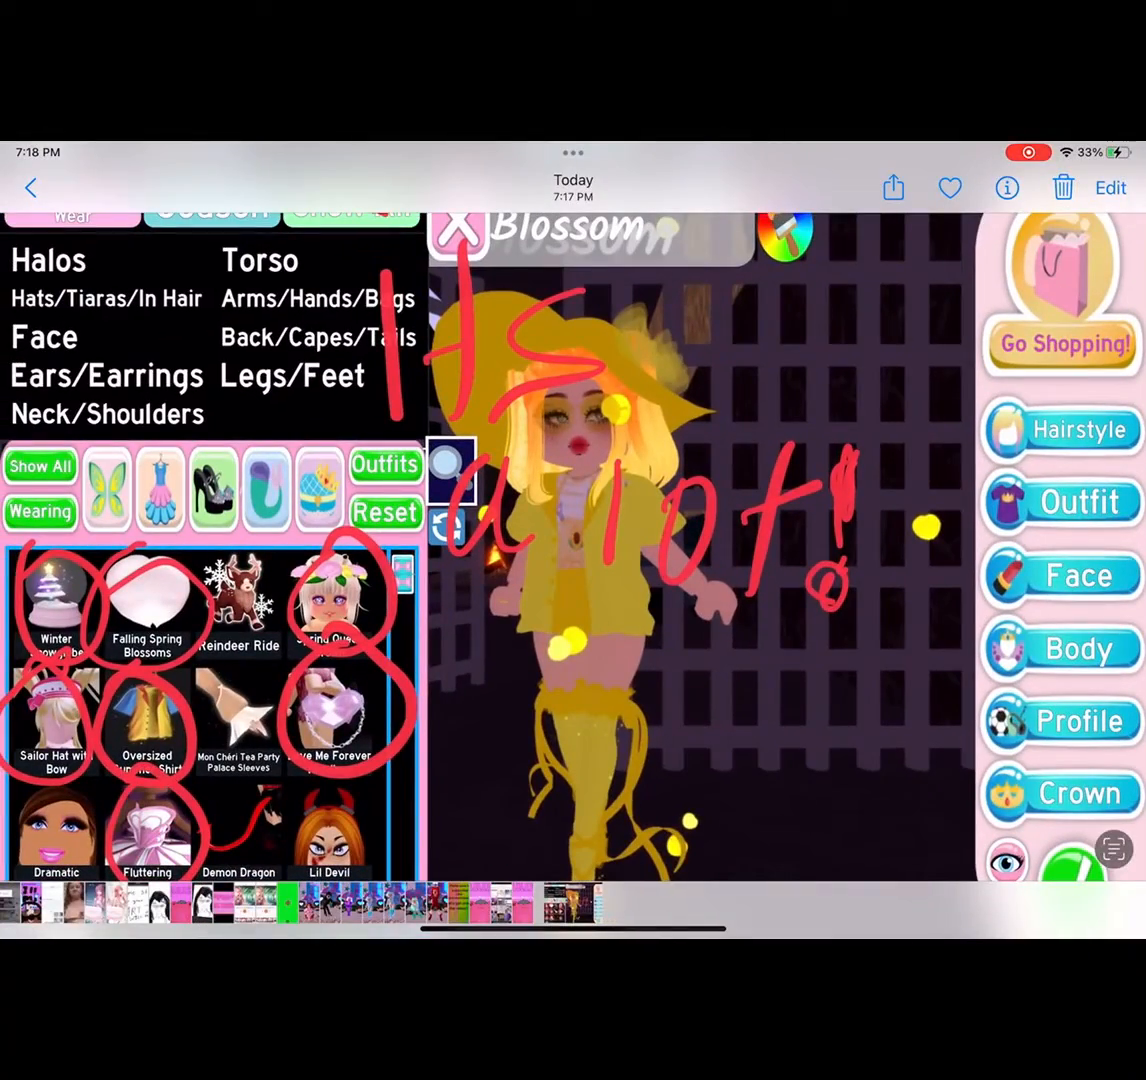
click(1006, 188)
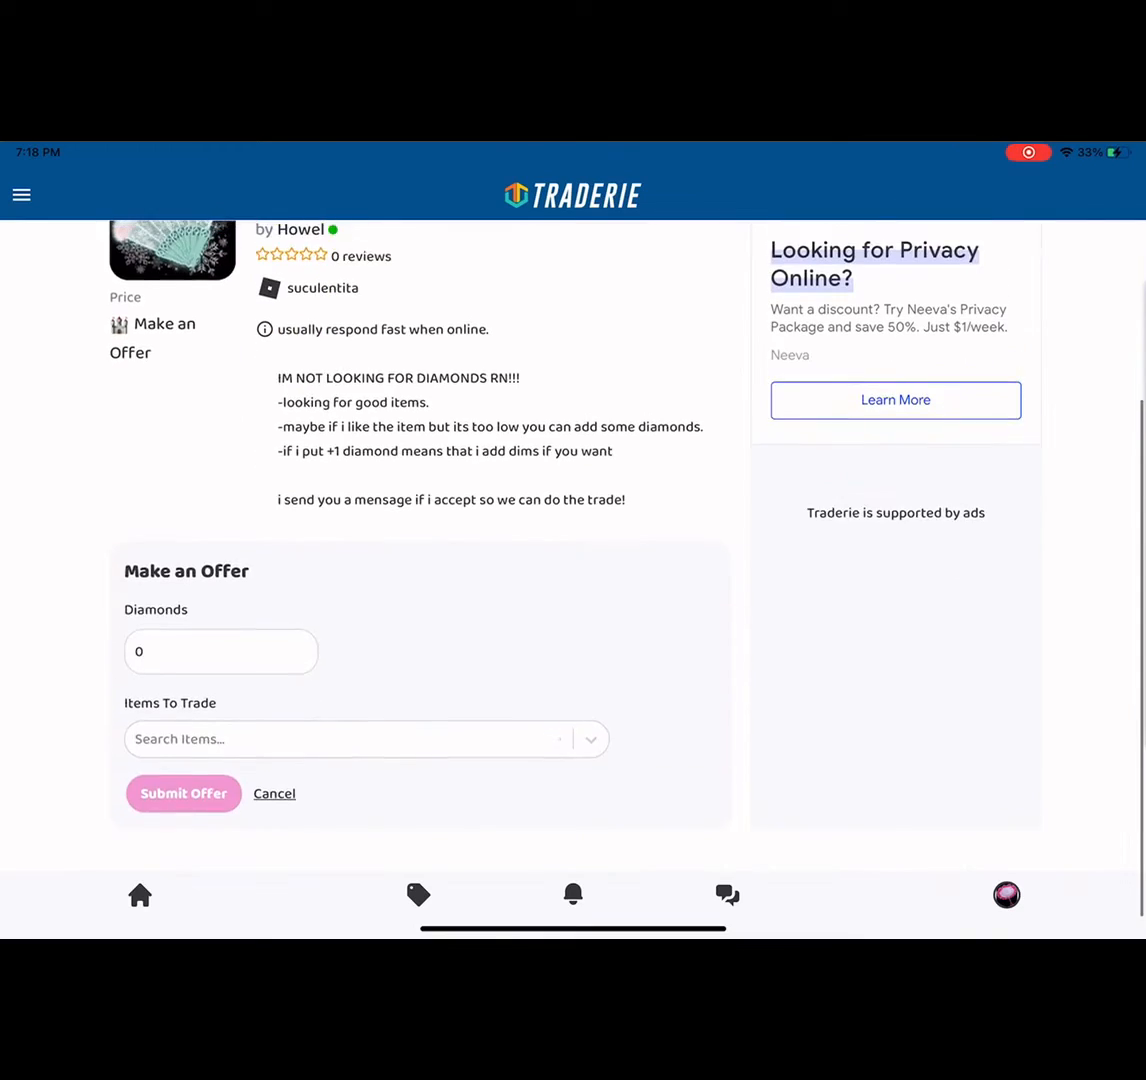
Add Winter Snowglobe, Falling Spring Blossoms and Spring Queen Crown to the Items To Trade.
text(winter snowgl)
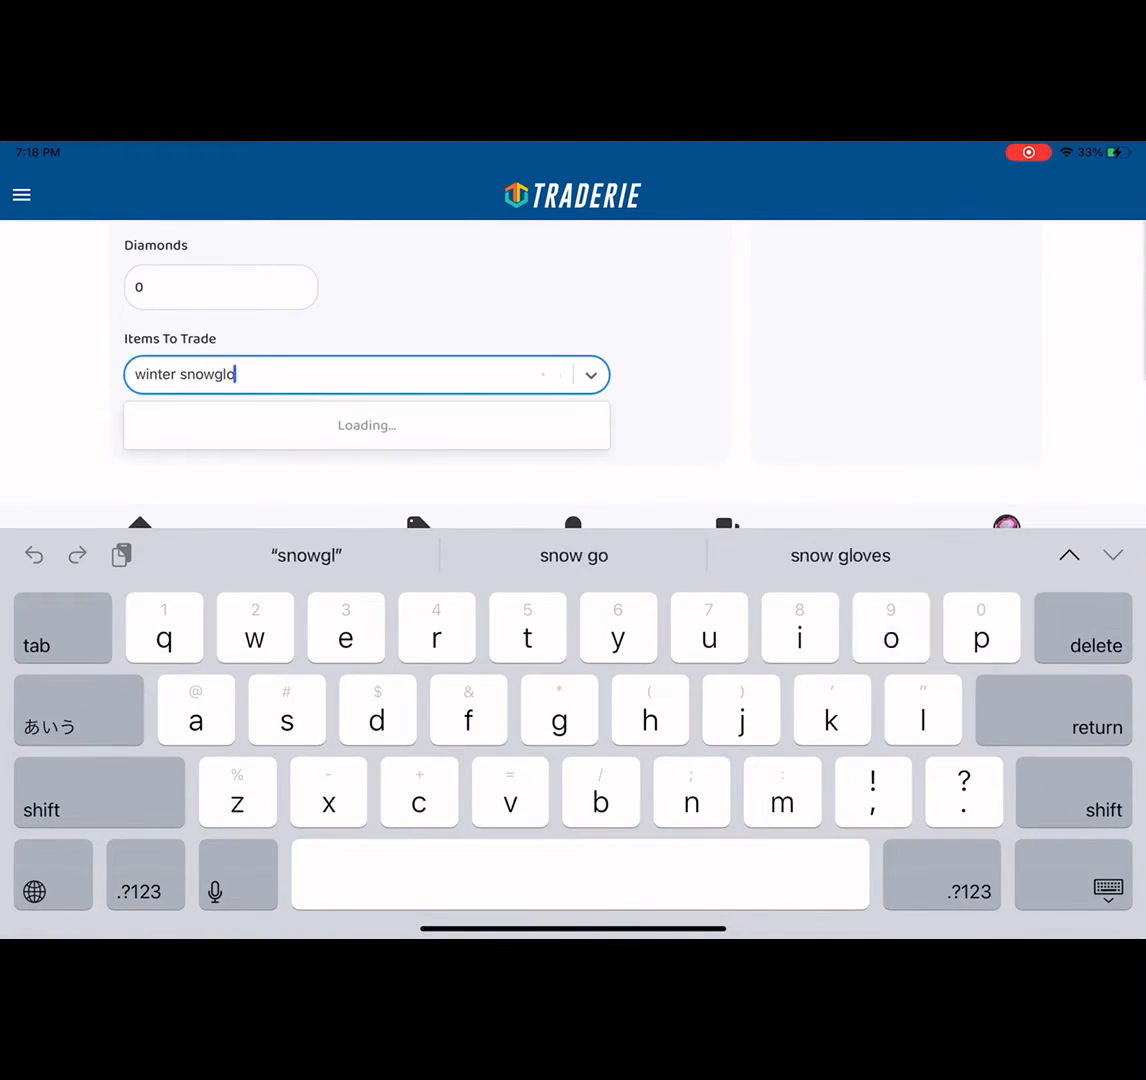
text(be falling)
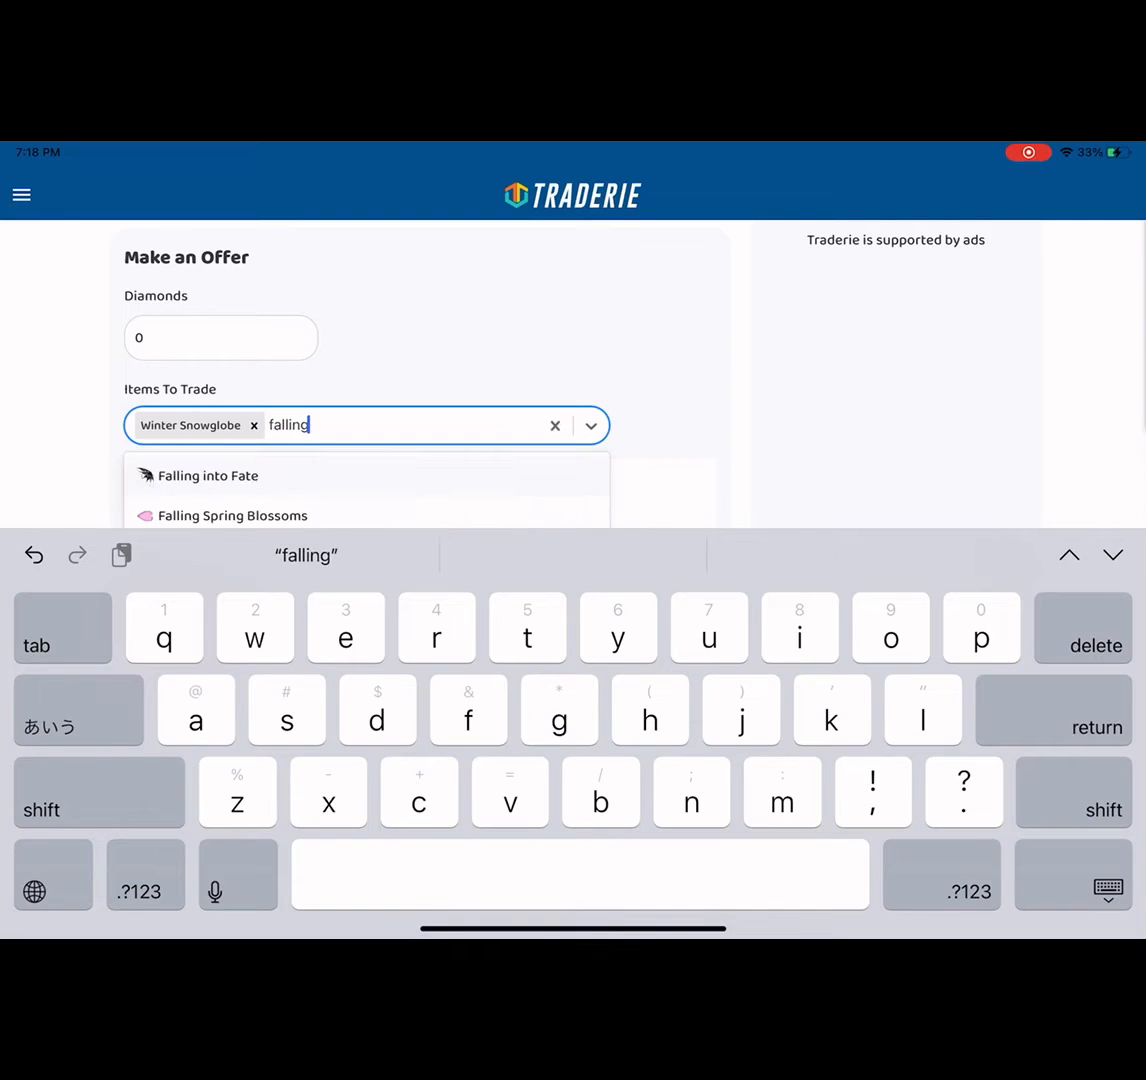
click(220, 475)
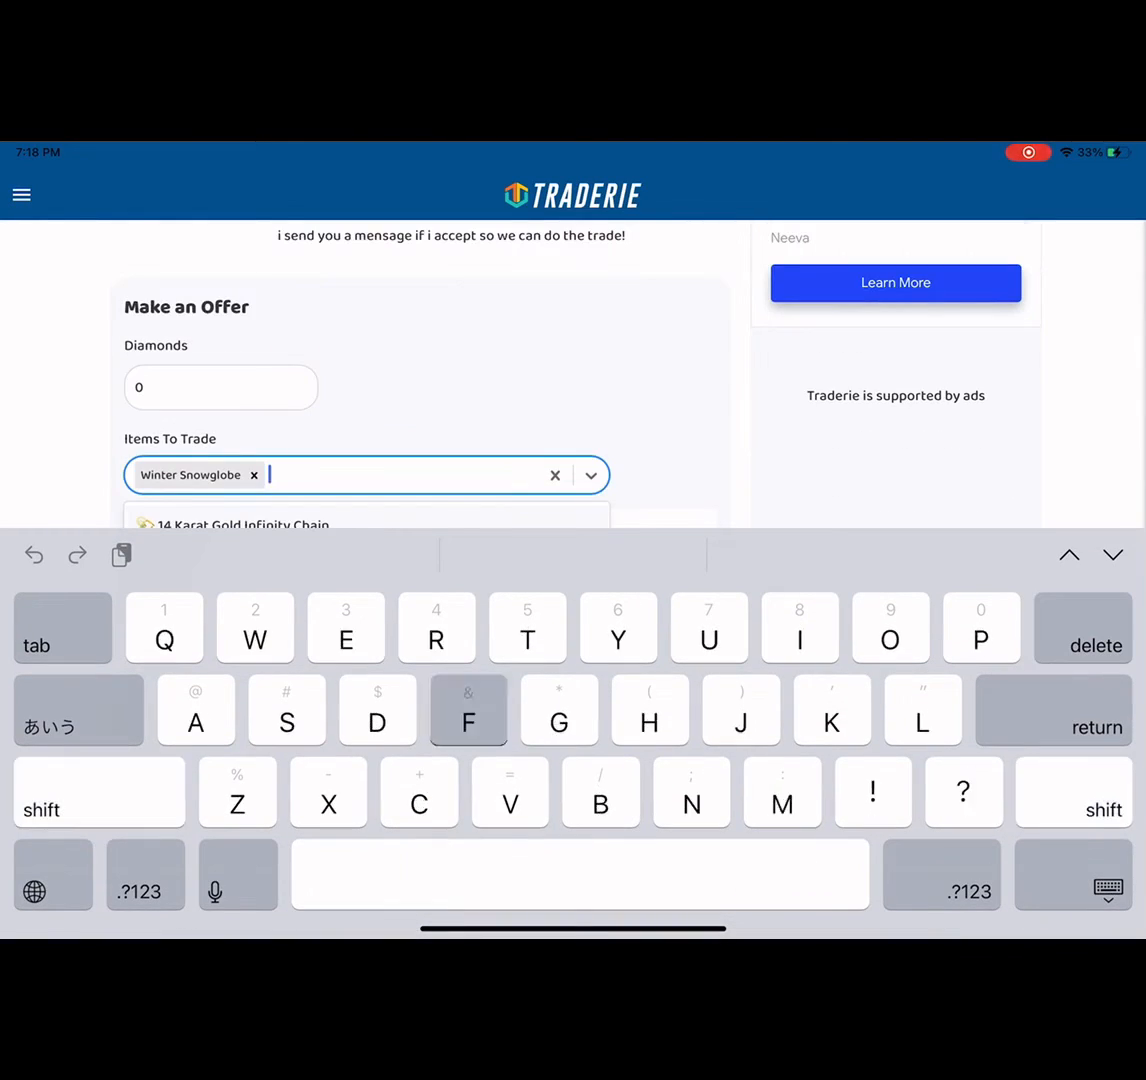
text(Falling)
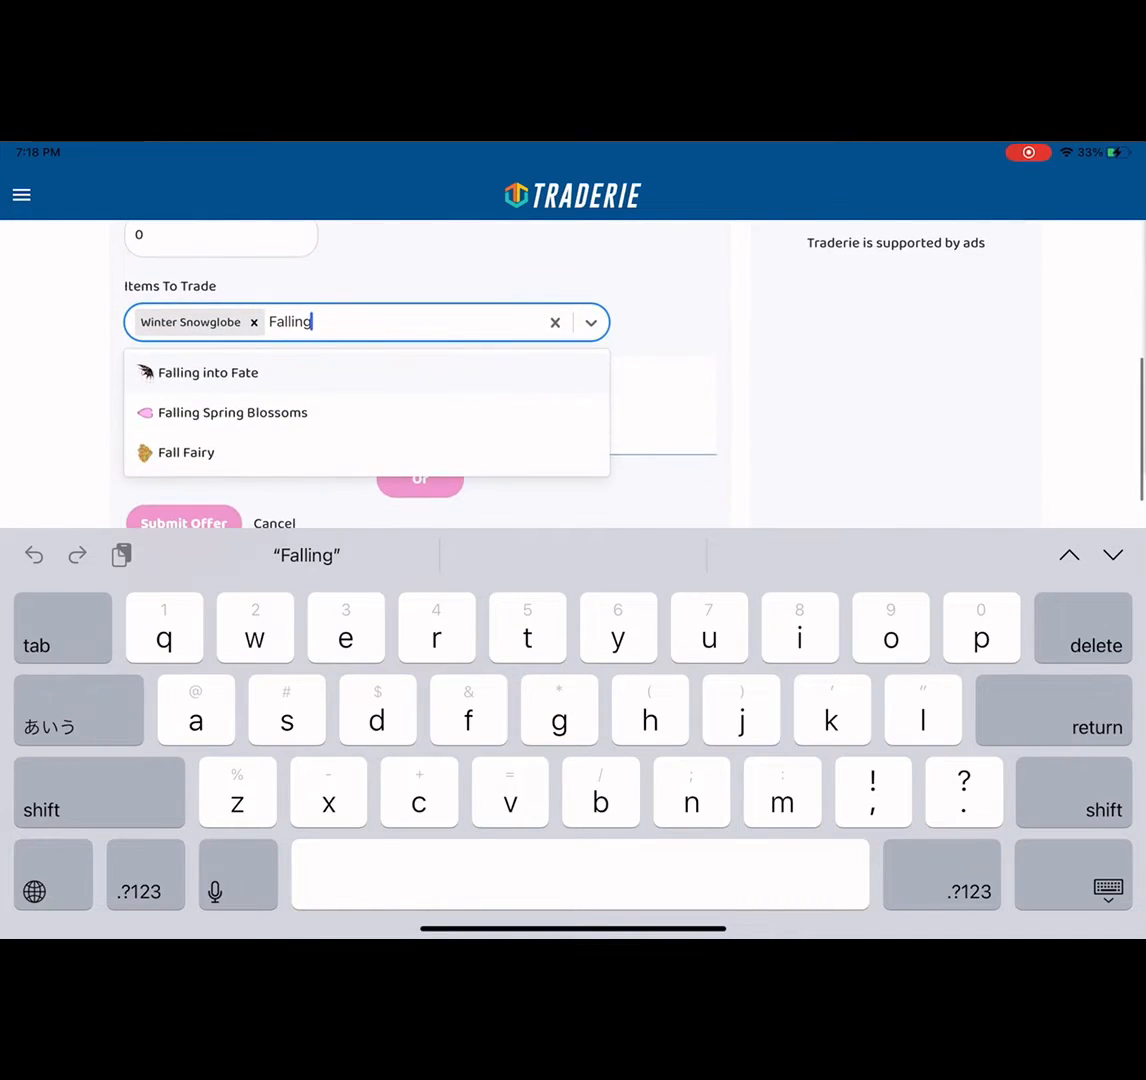
click(232, 412)
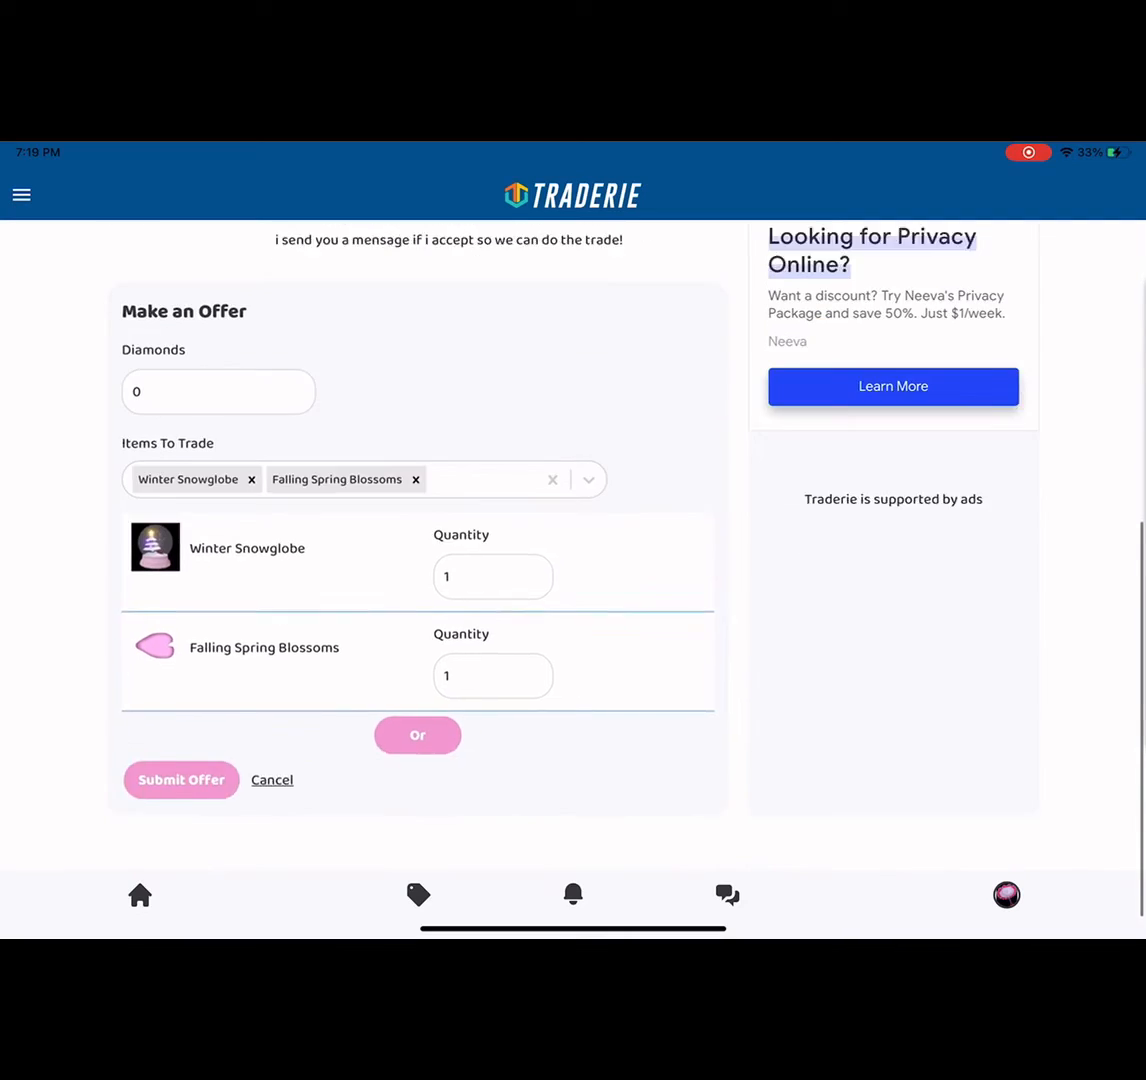
text(sp)
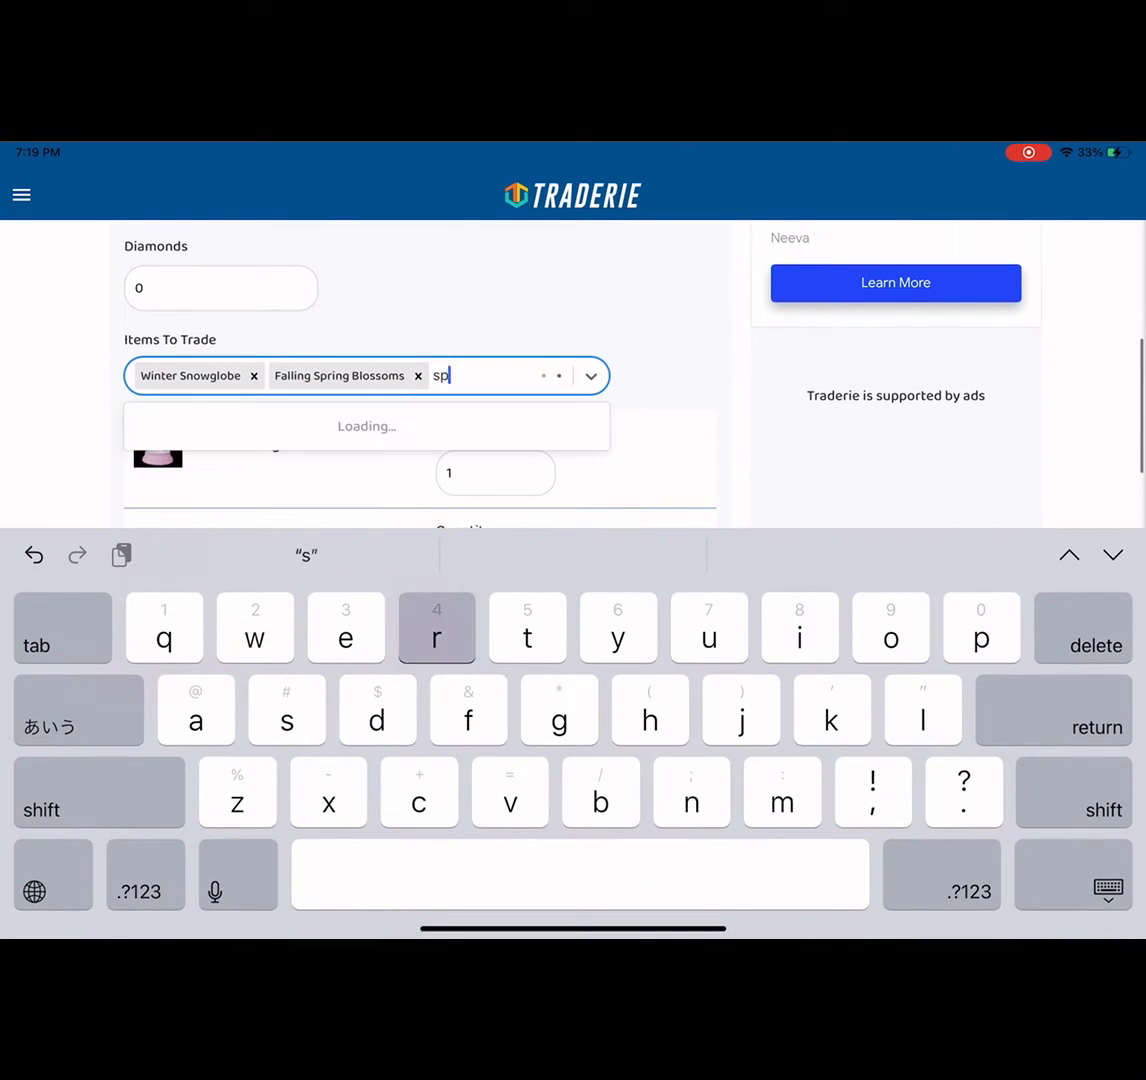
text(ring)
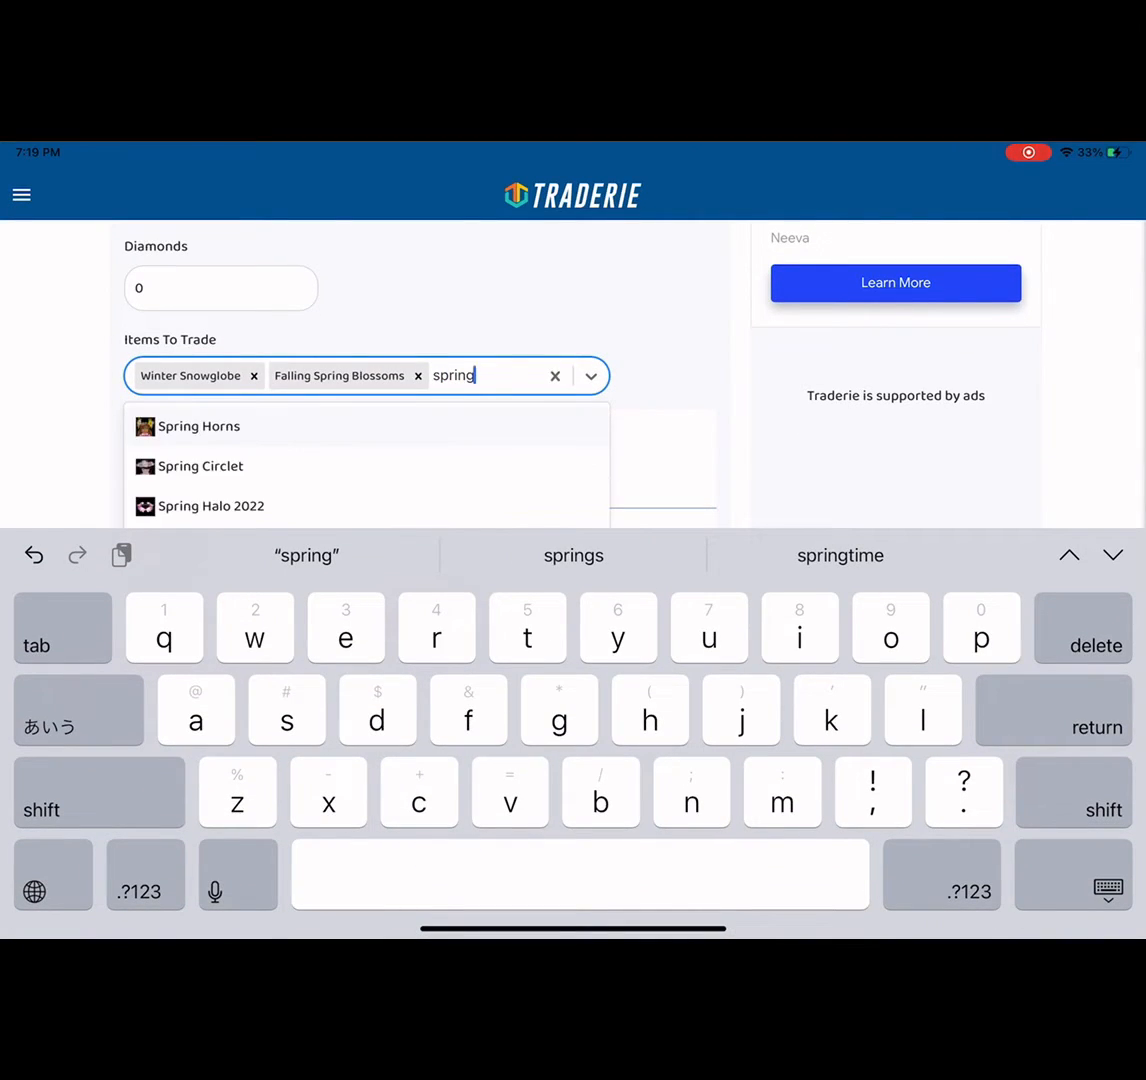
scroll(down, 3)
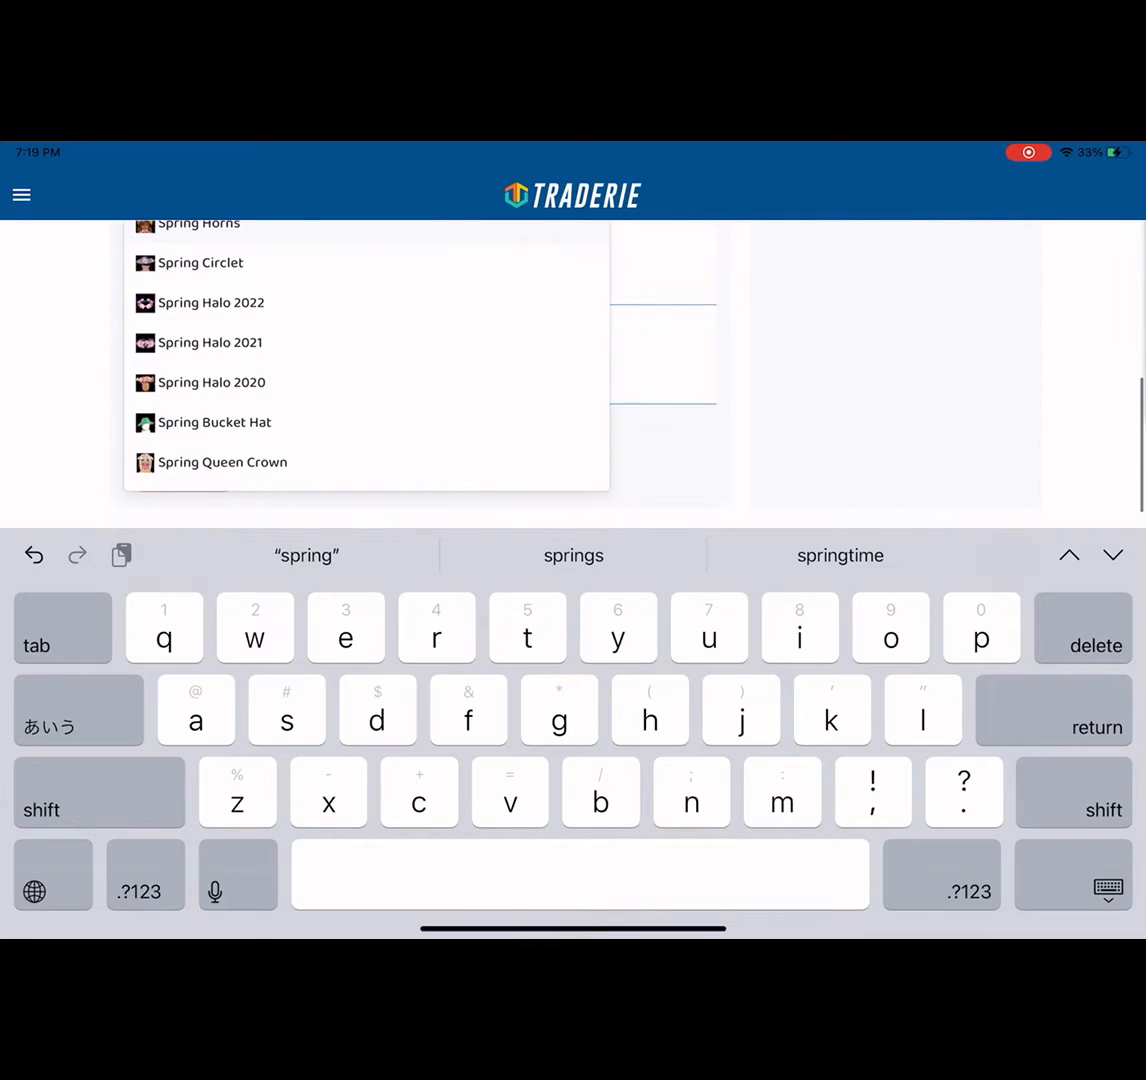
click(222, 461)
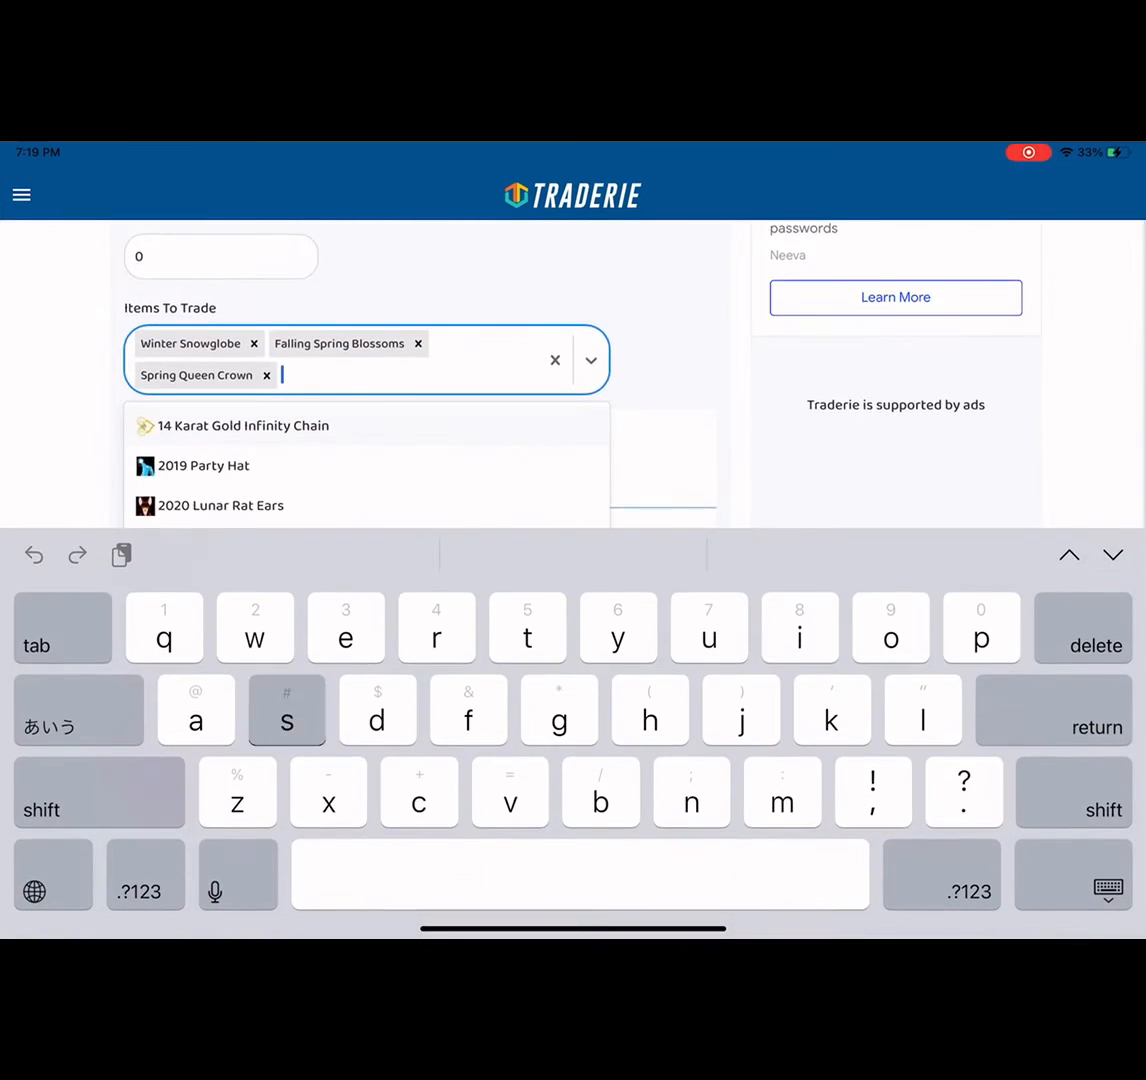
Add Sailor Hat with Bow, Oversized Summer Shirt, Love Me Forever Handbag and Fluttering Butterfly Bodice to the trade items.
text(saiolor hat with)
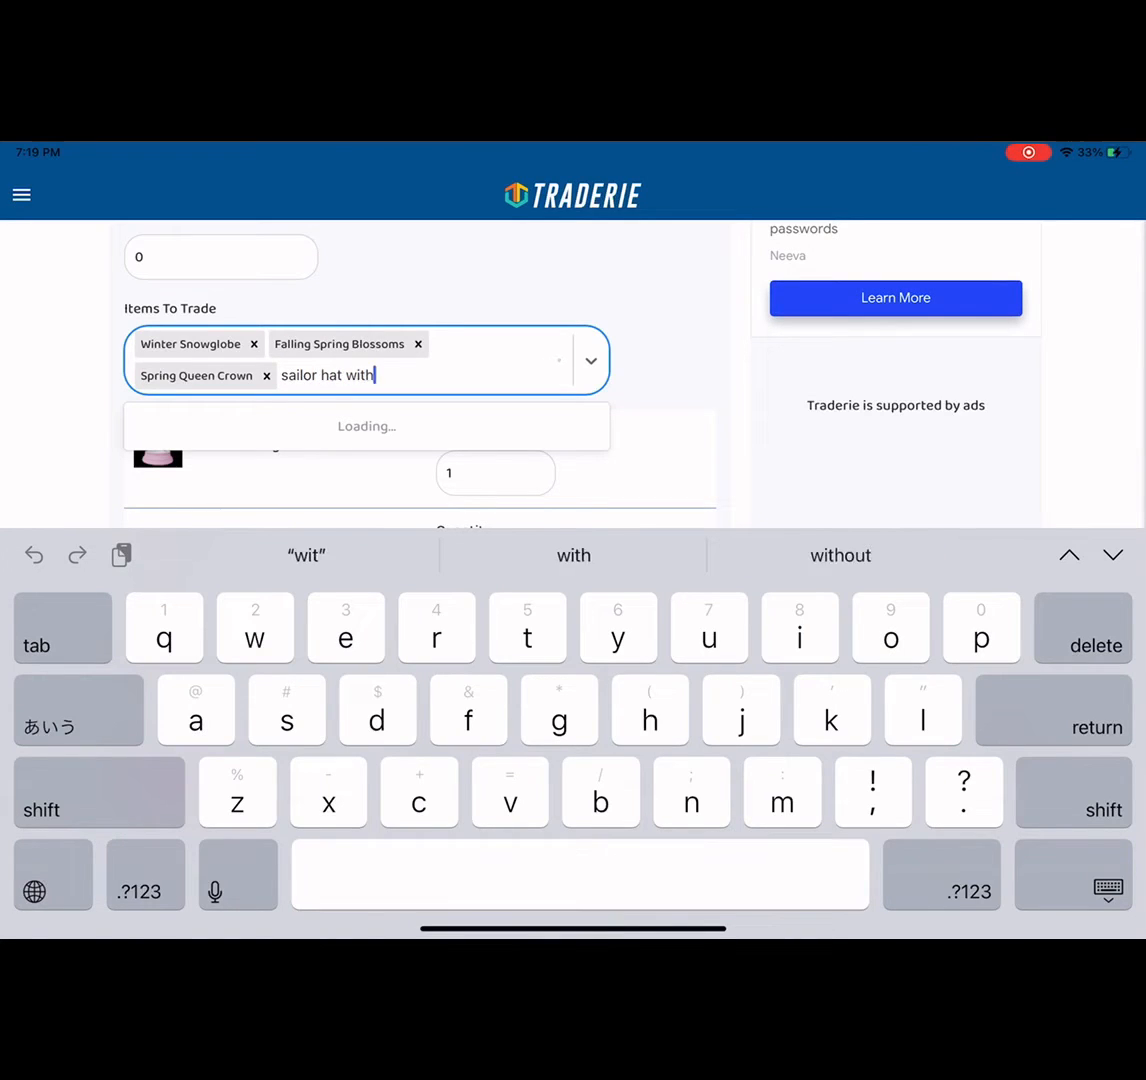
text(bow)
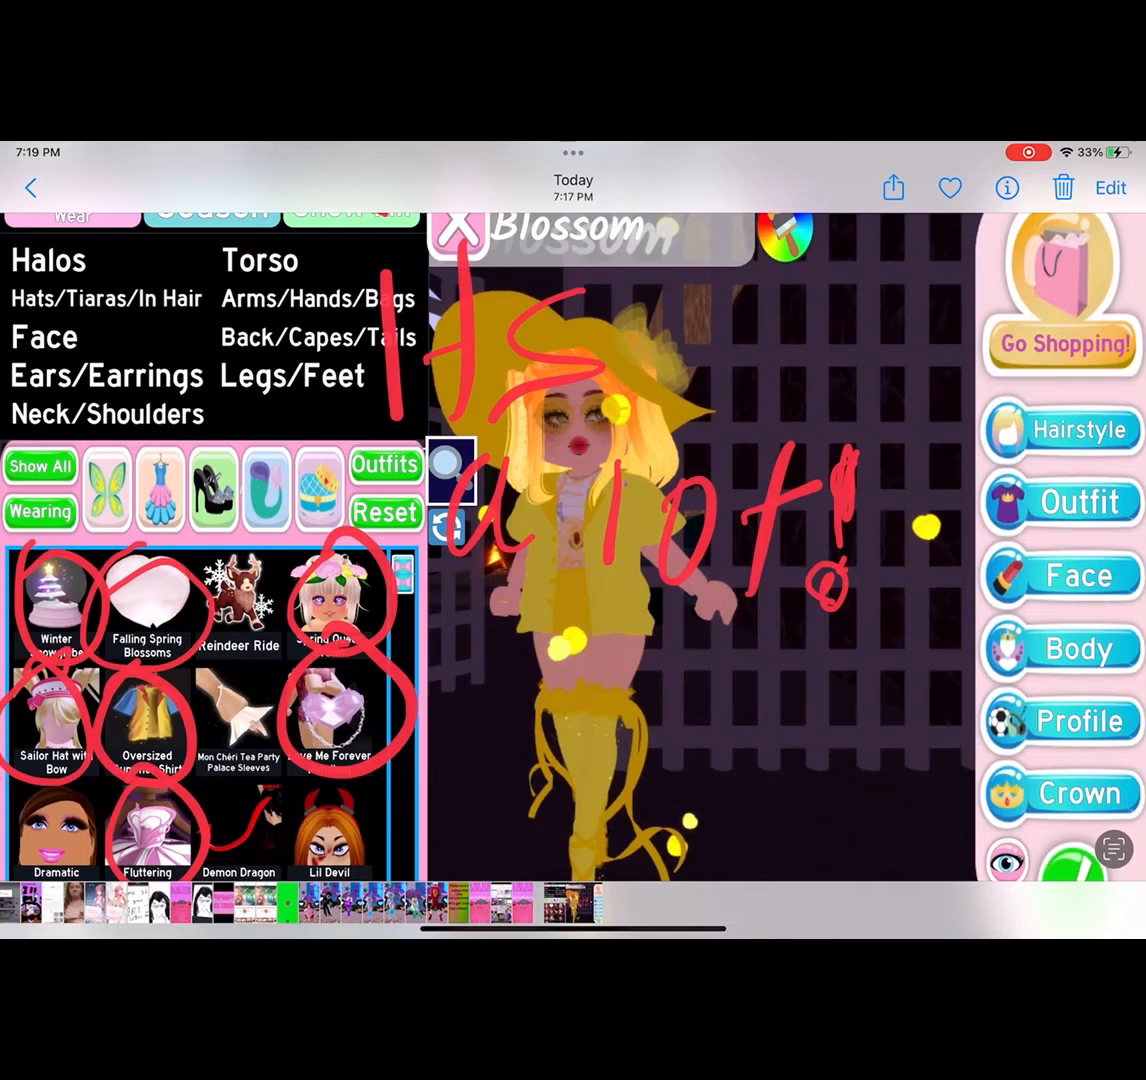
key(home)
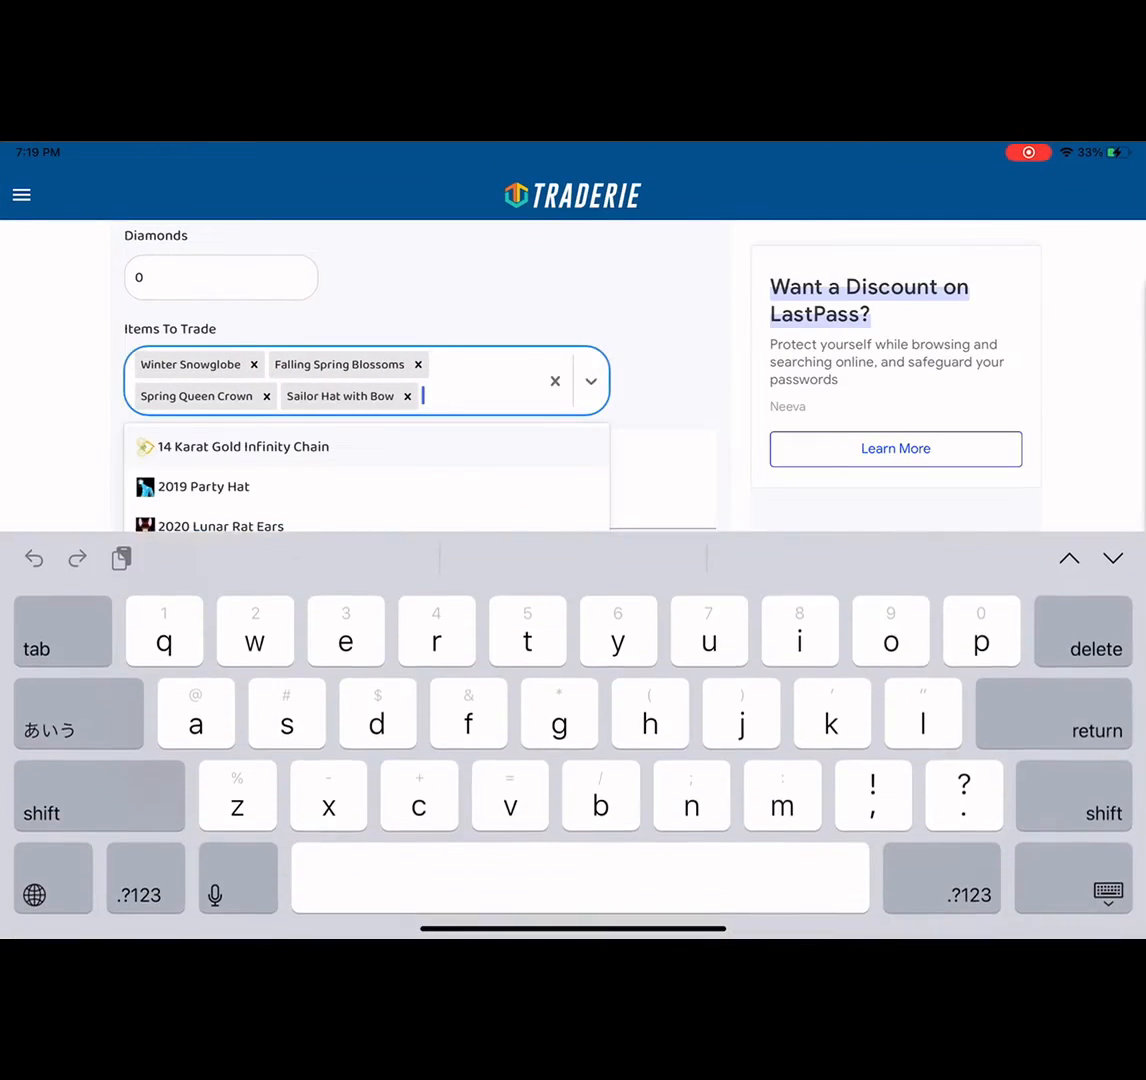
text(oversi)
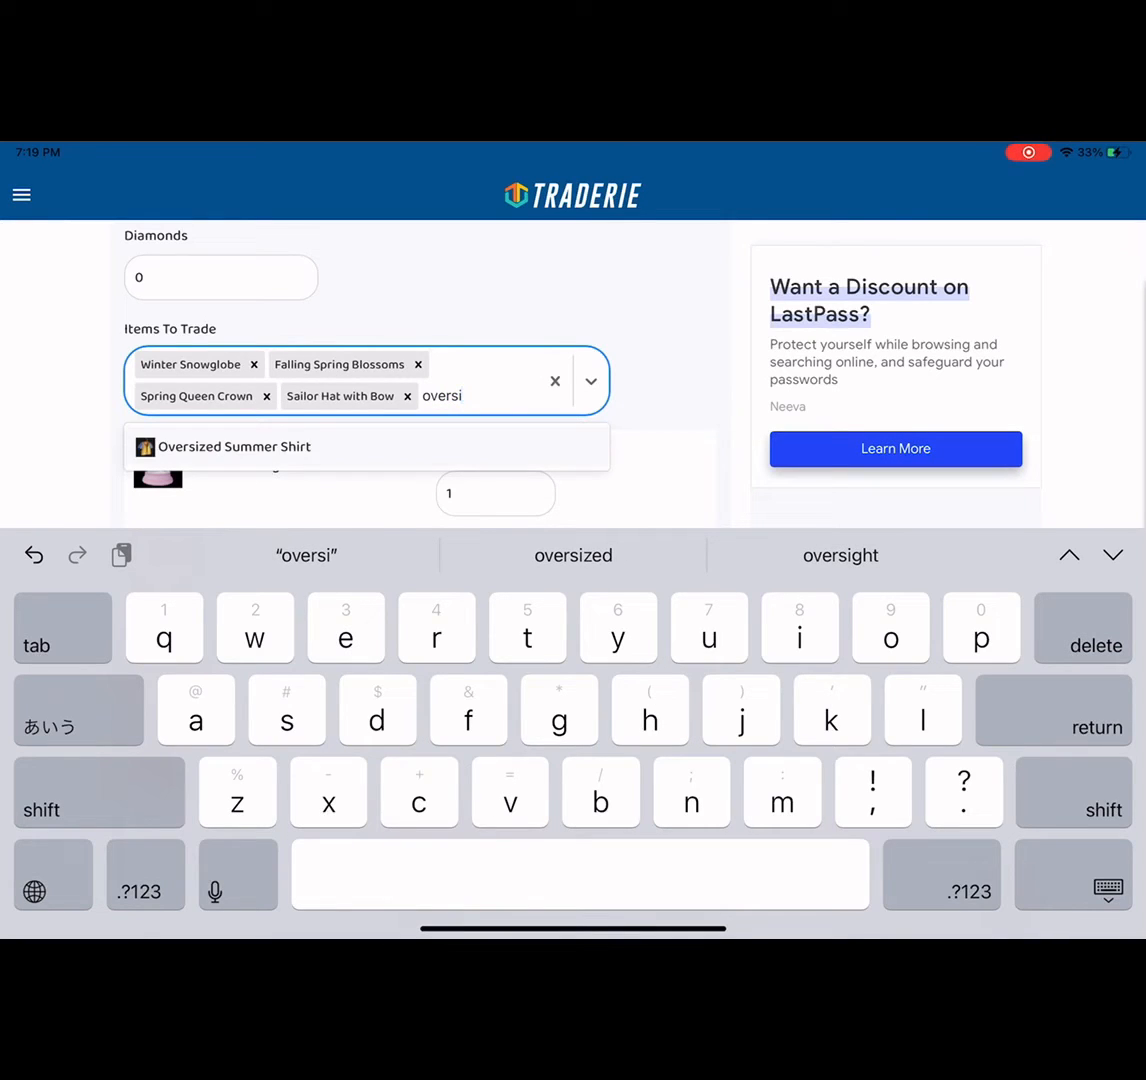
click(234, 446)
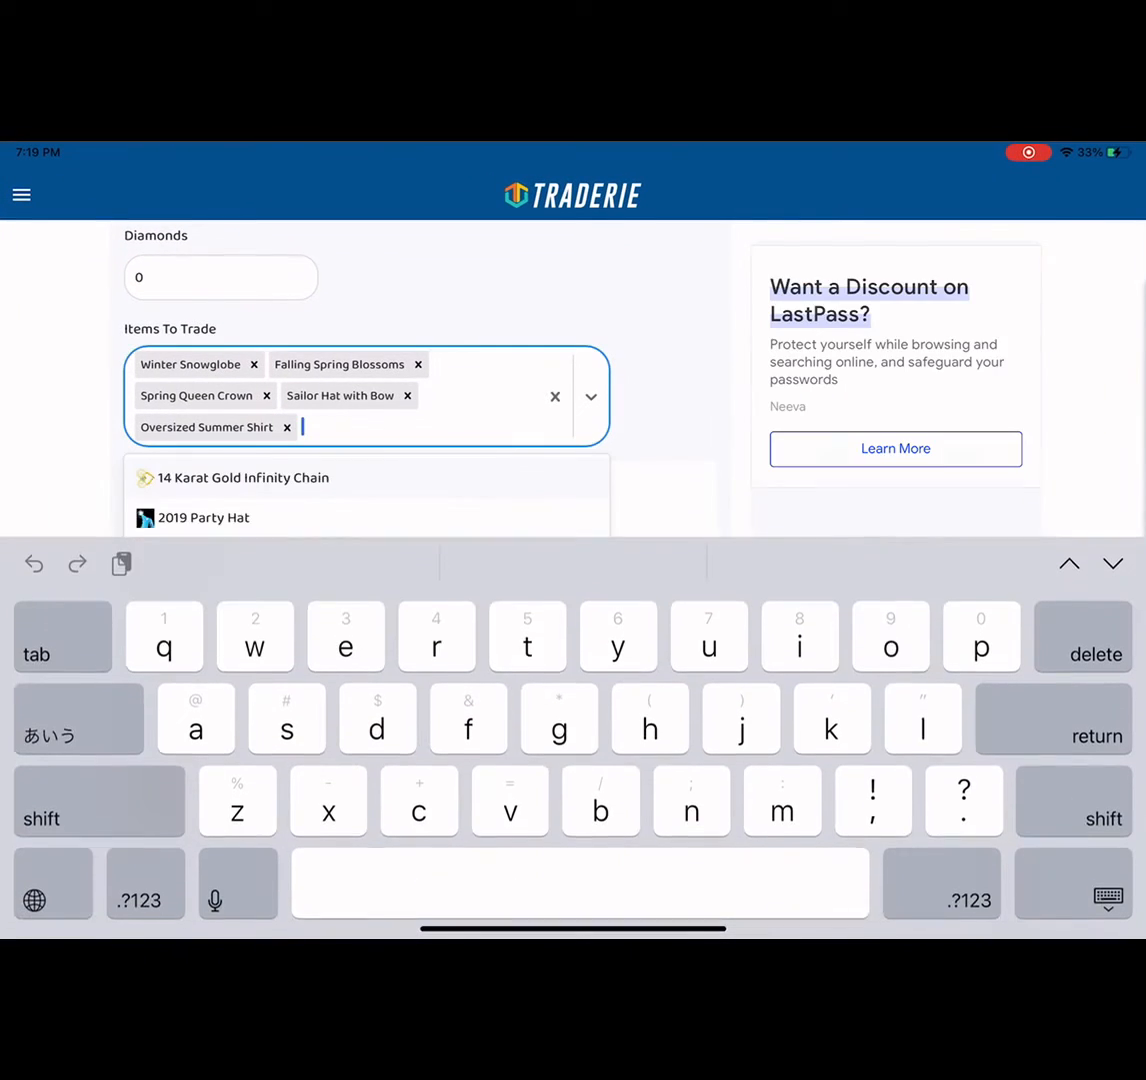
text(love)
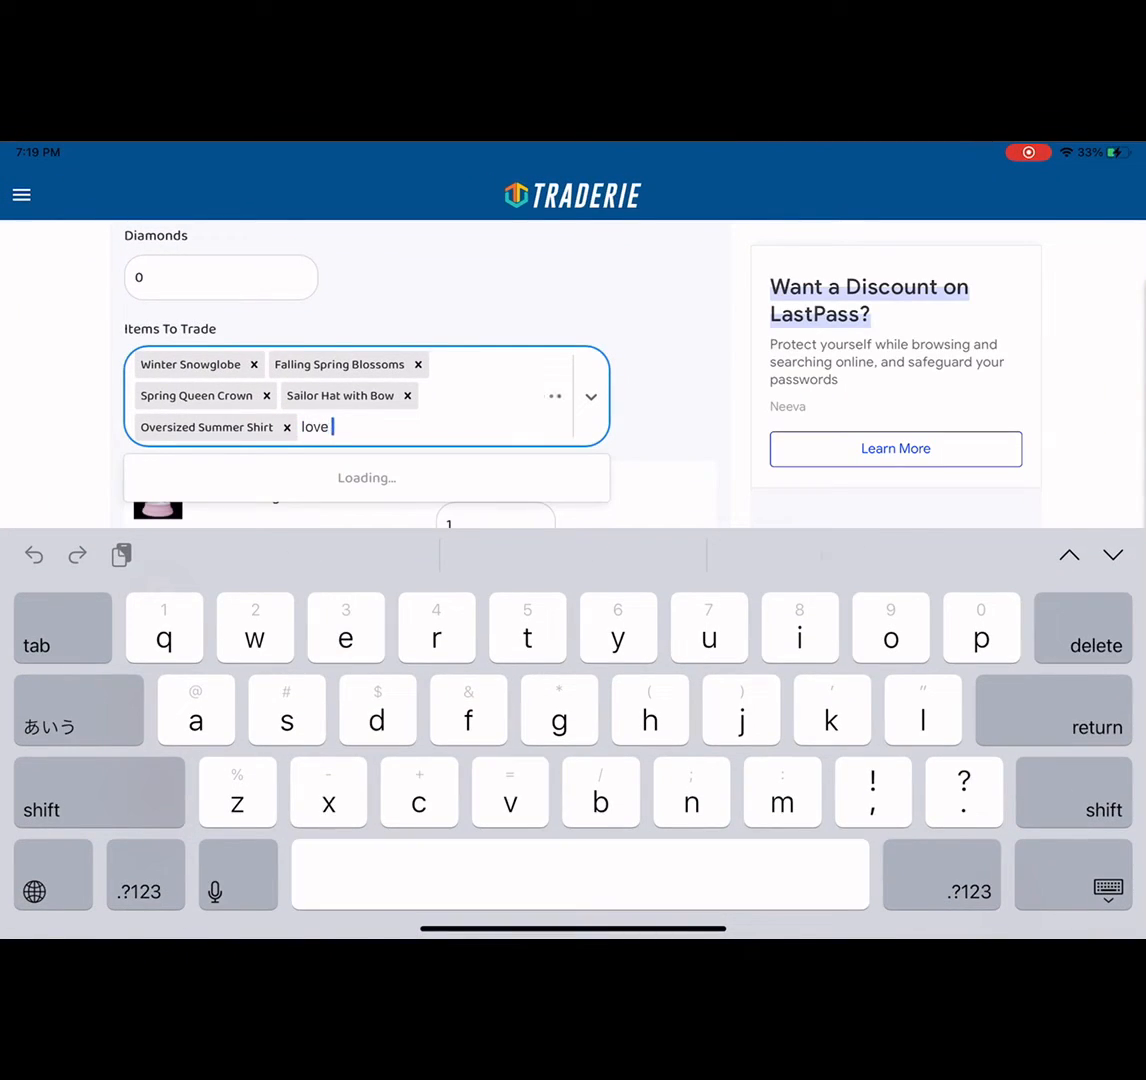
text(me)
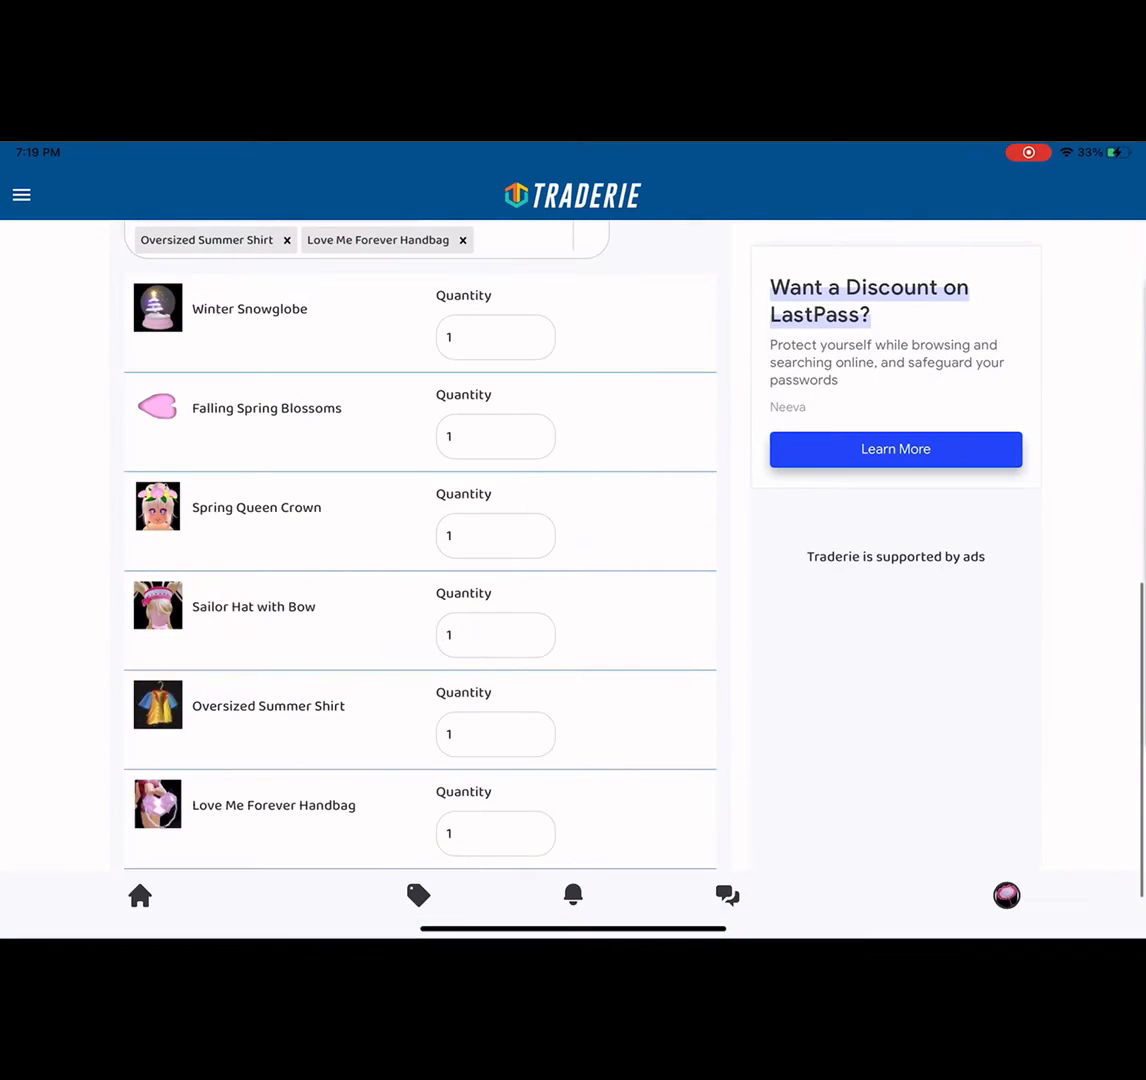
click(510, 338)
text(Flutte)
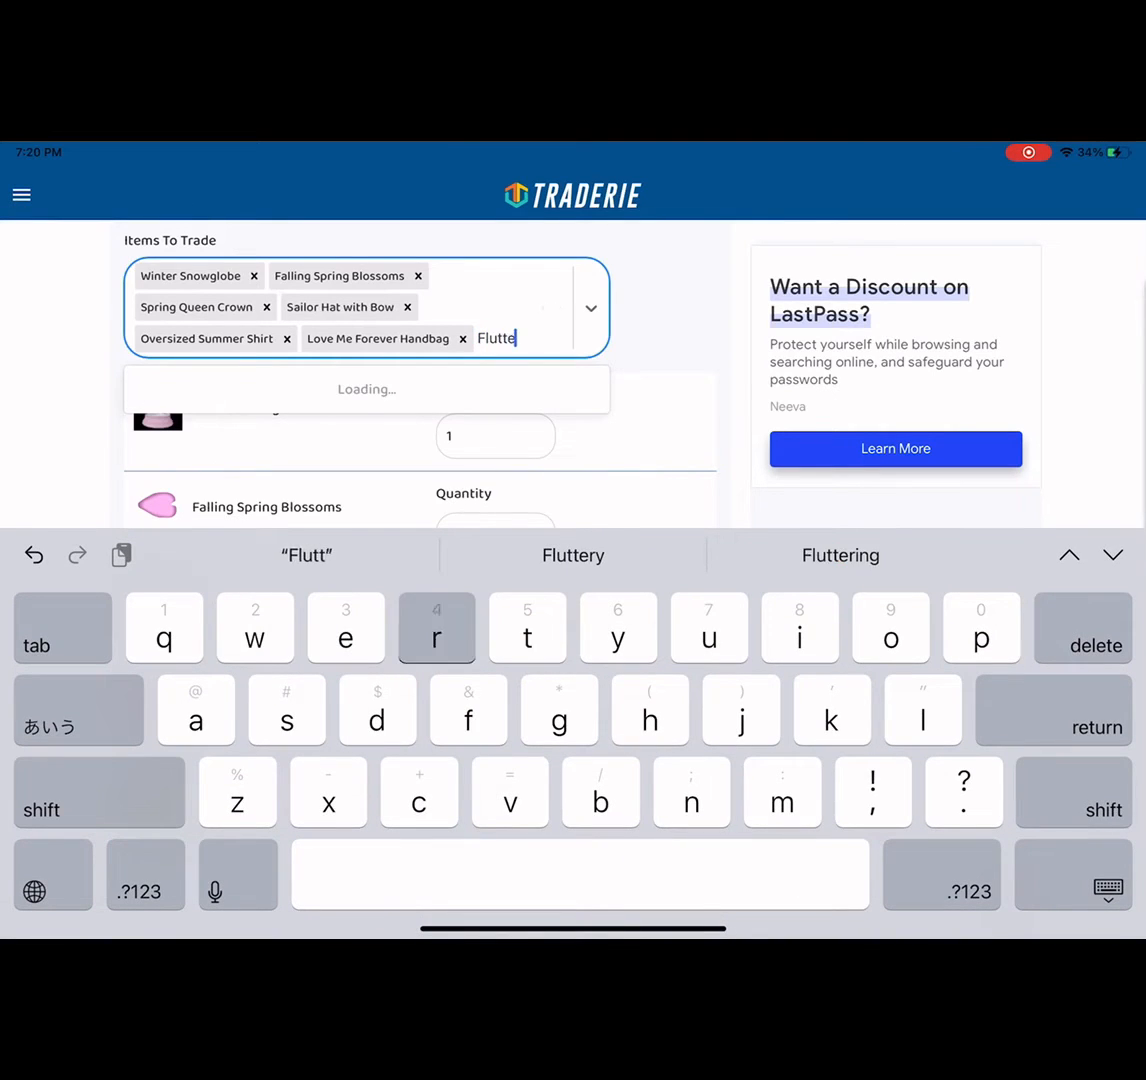
click(840, 555)
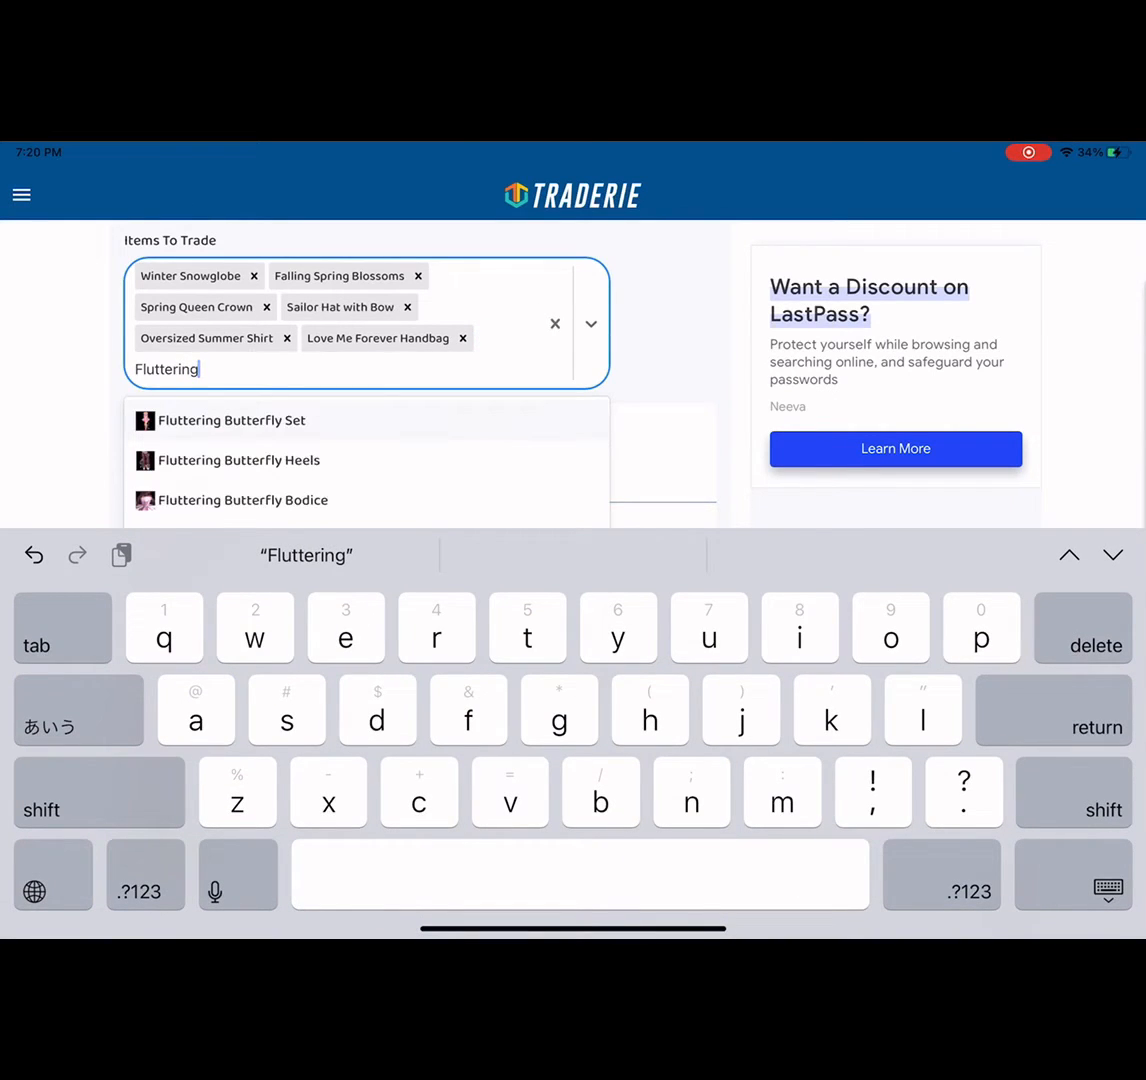
click(242, 500)
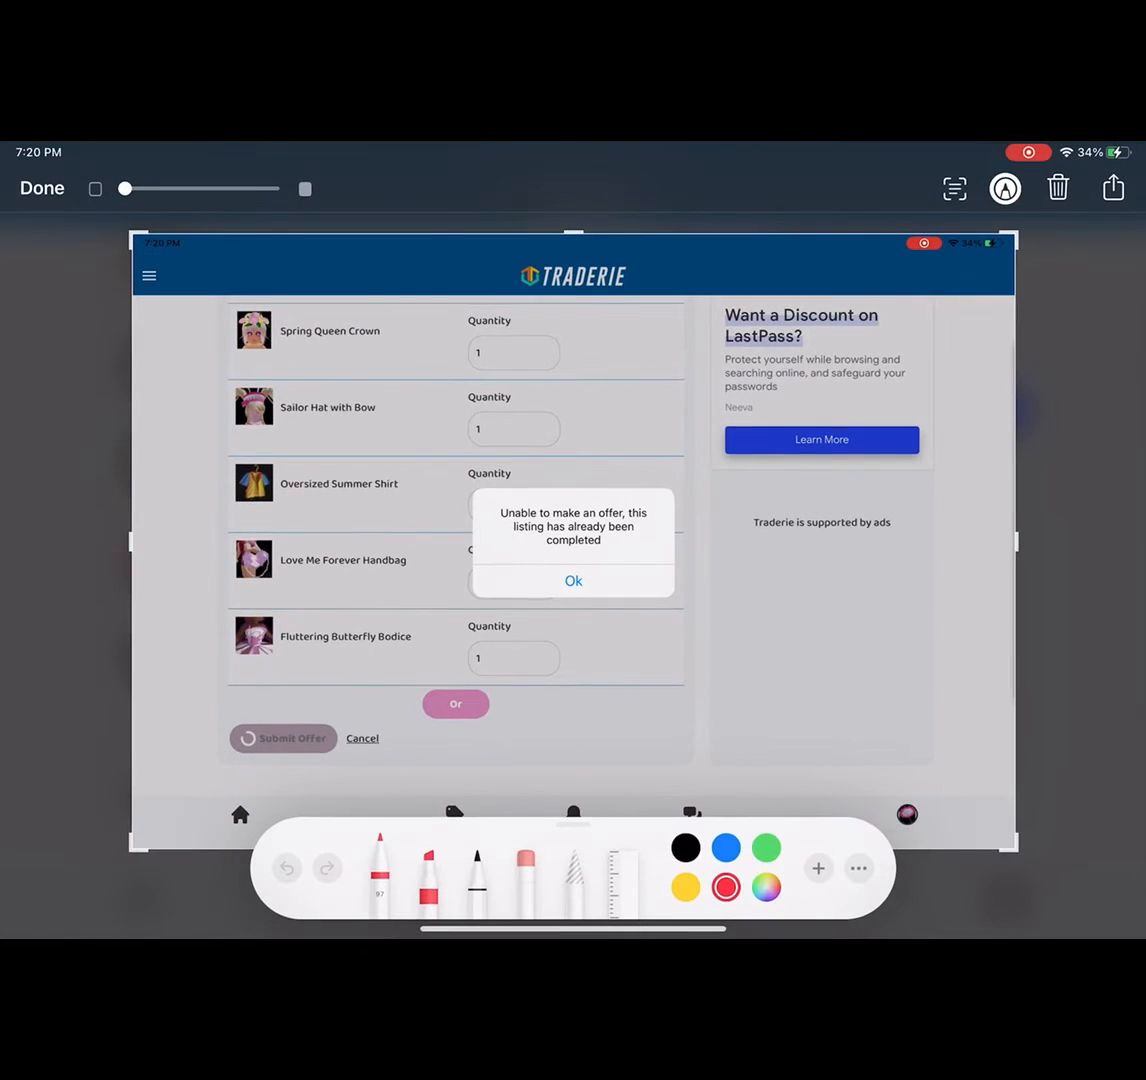
Handwrite 'If you take to long, its okay' in red across the screenshot and finish the markup.
drag(316, 325, 360, 455)
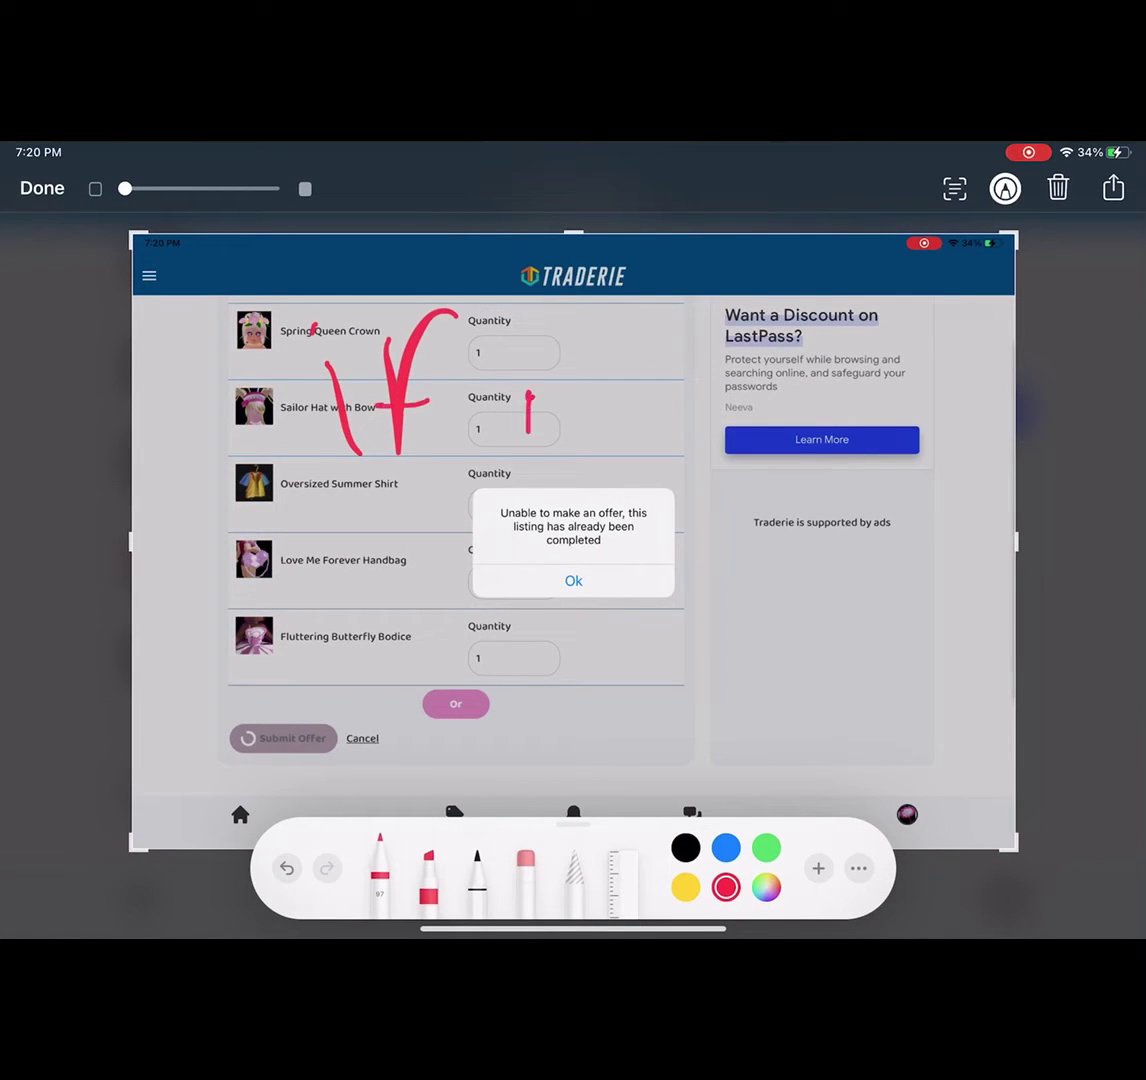
drag(510, 410, 675, 470)
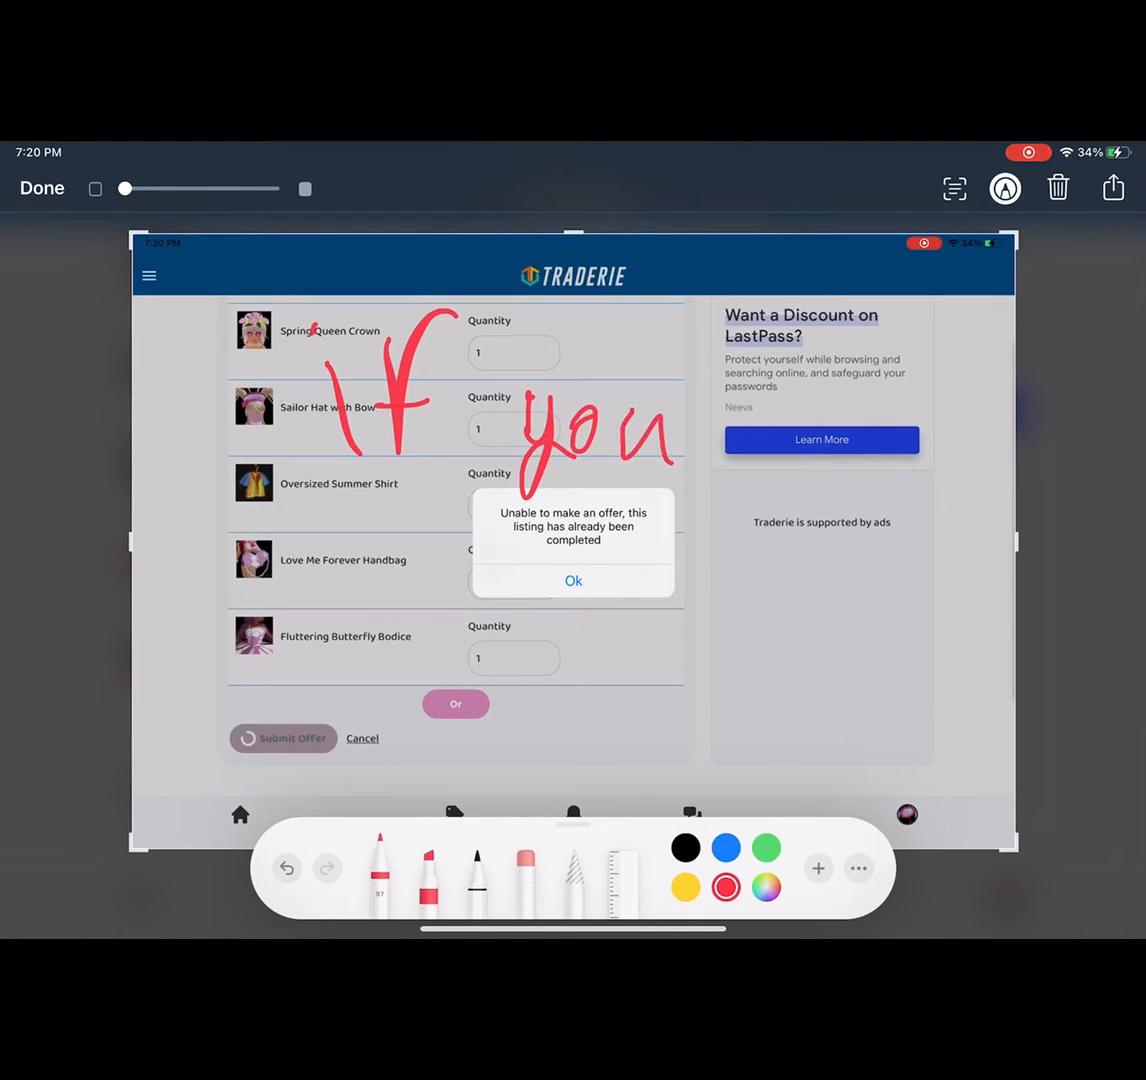
drag(720, 430, 810, 460)
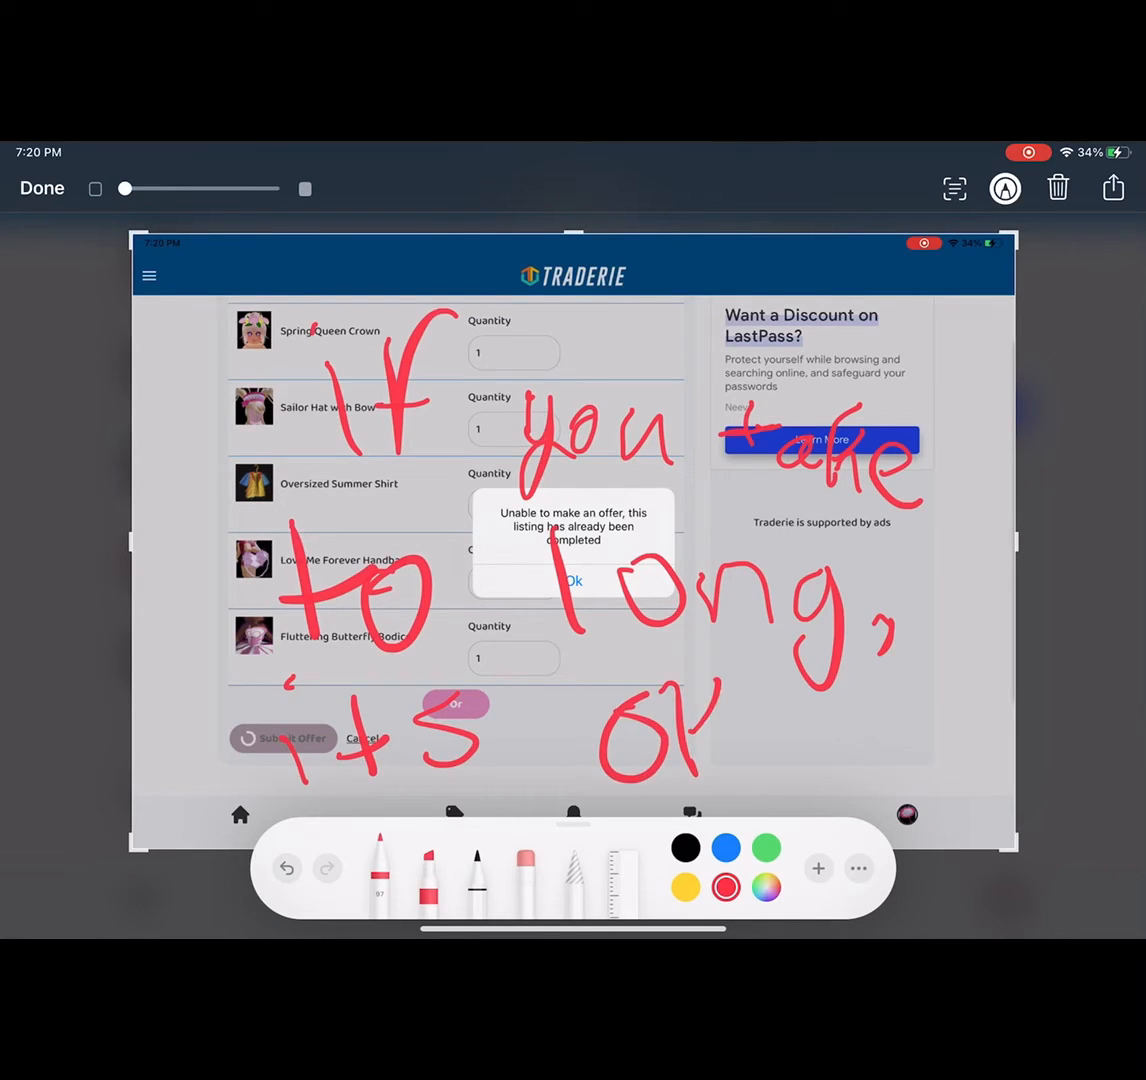
drag(690, 720, 855, 760)
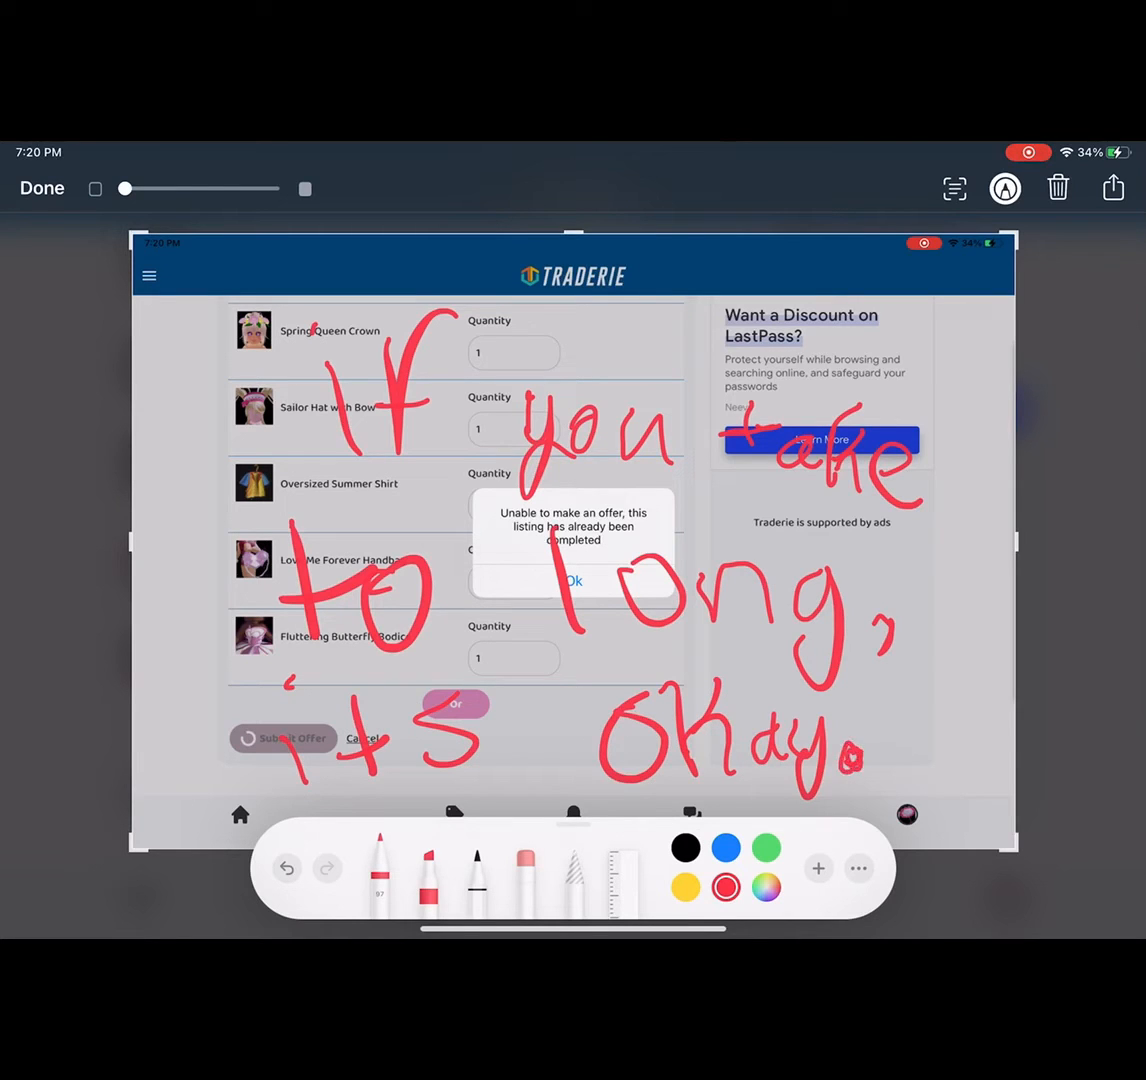
click(42, 188)
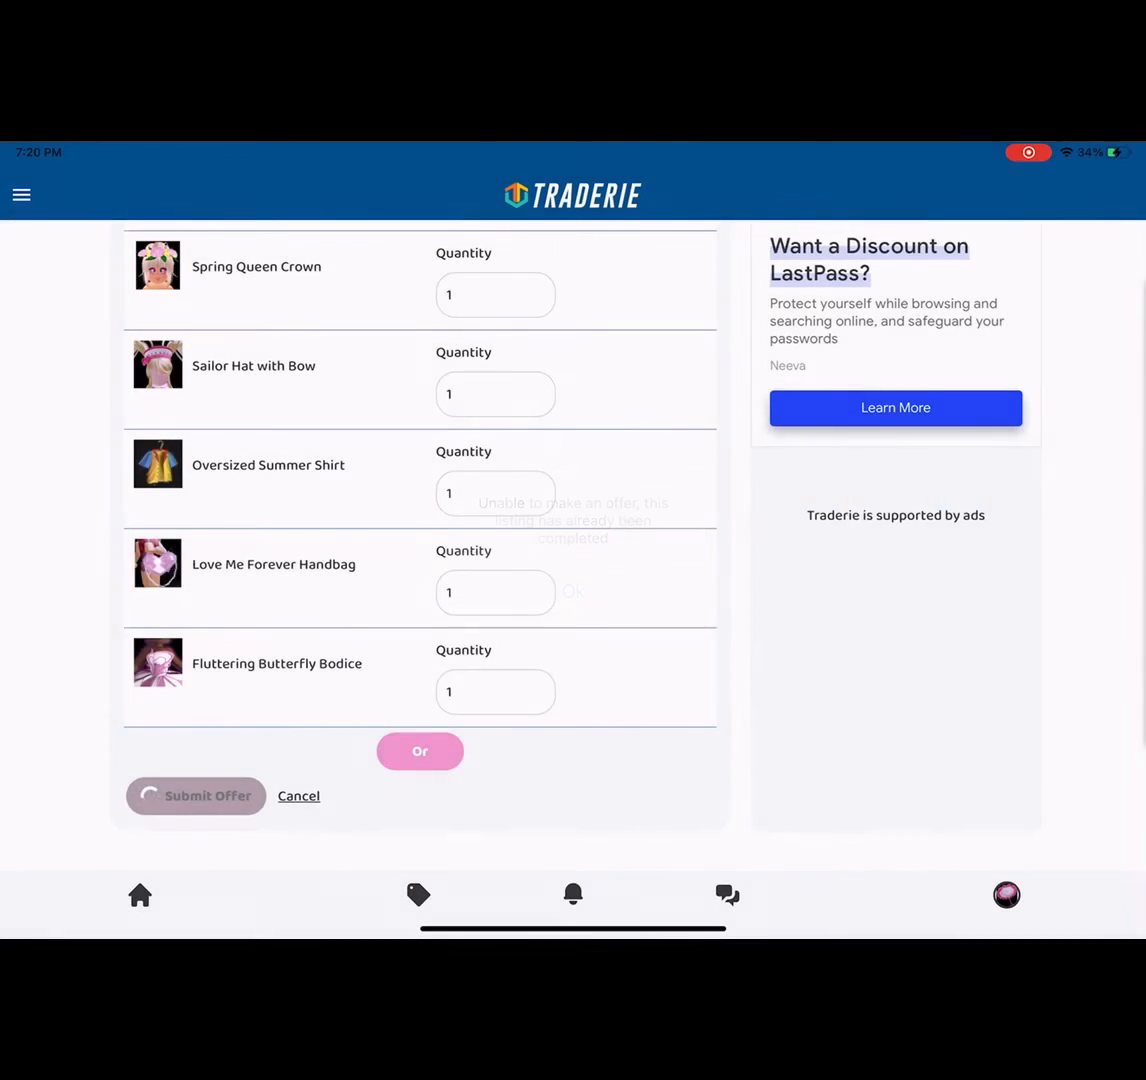
Dismiss the listing-completed message and start an offer on the newest Fluttery Frozen Fan listing.
click(196, 795)
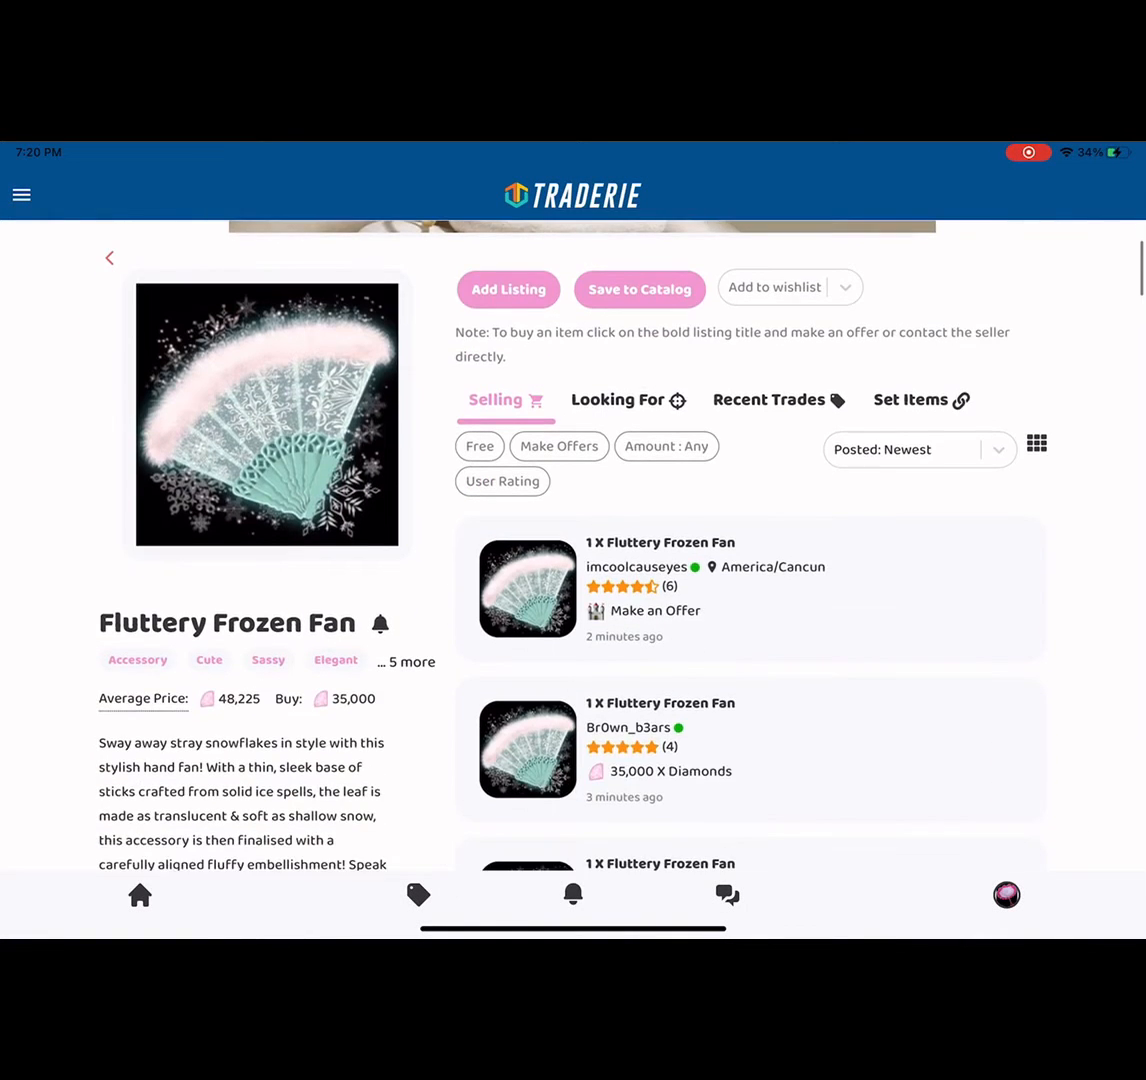
click(660, 542)
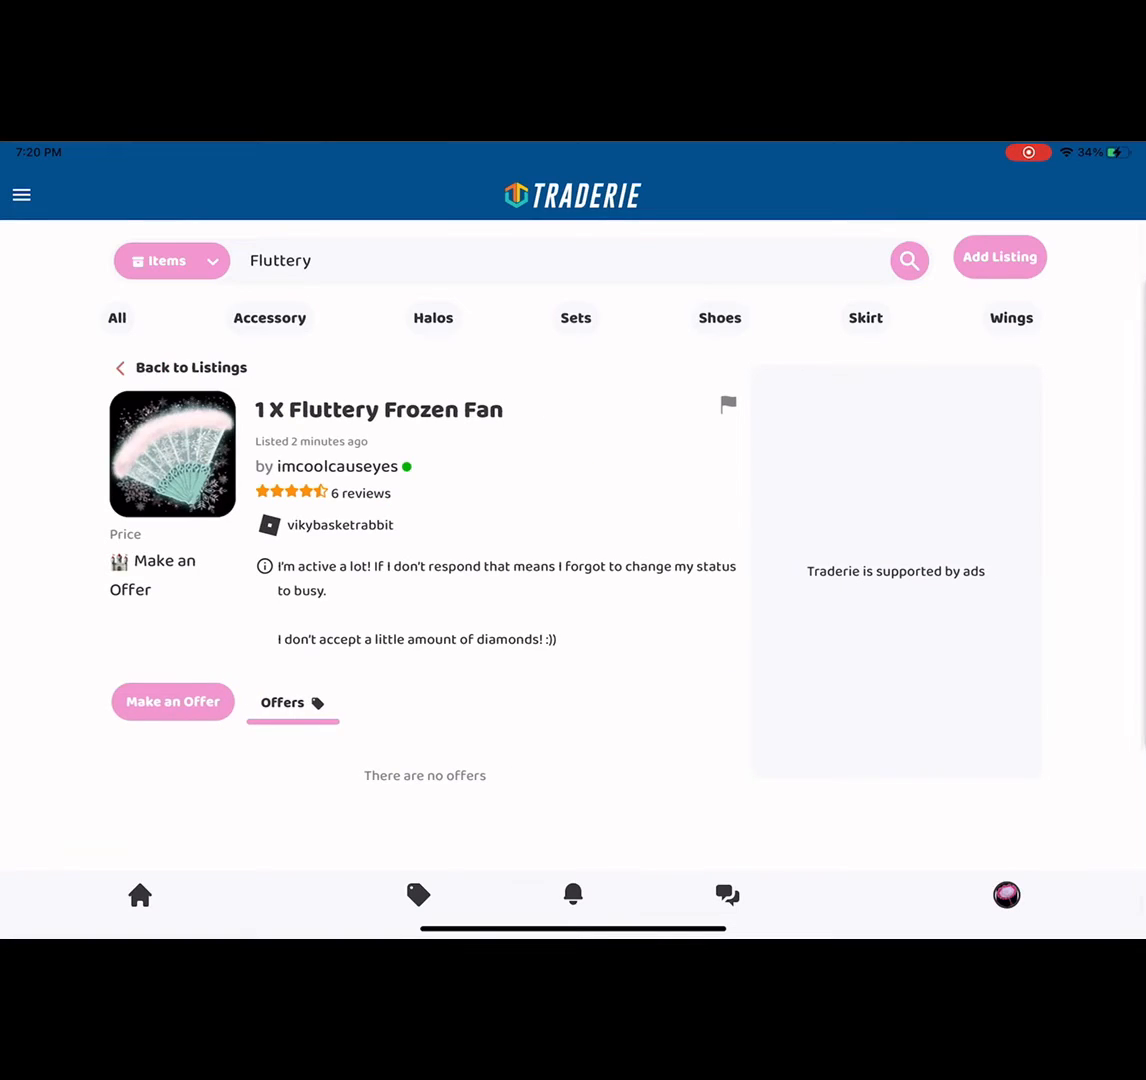
click(172, 701)
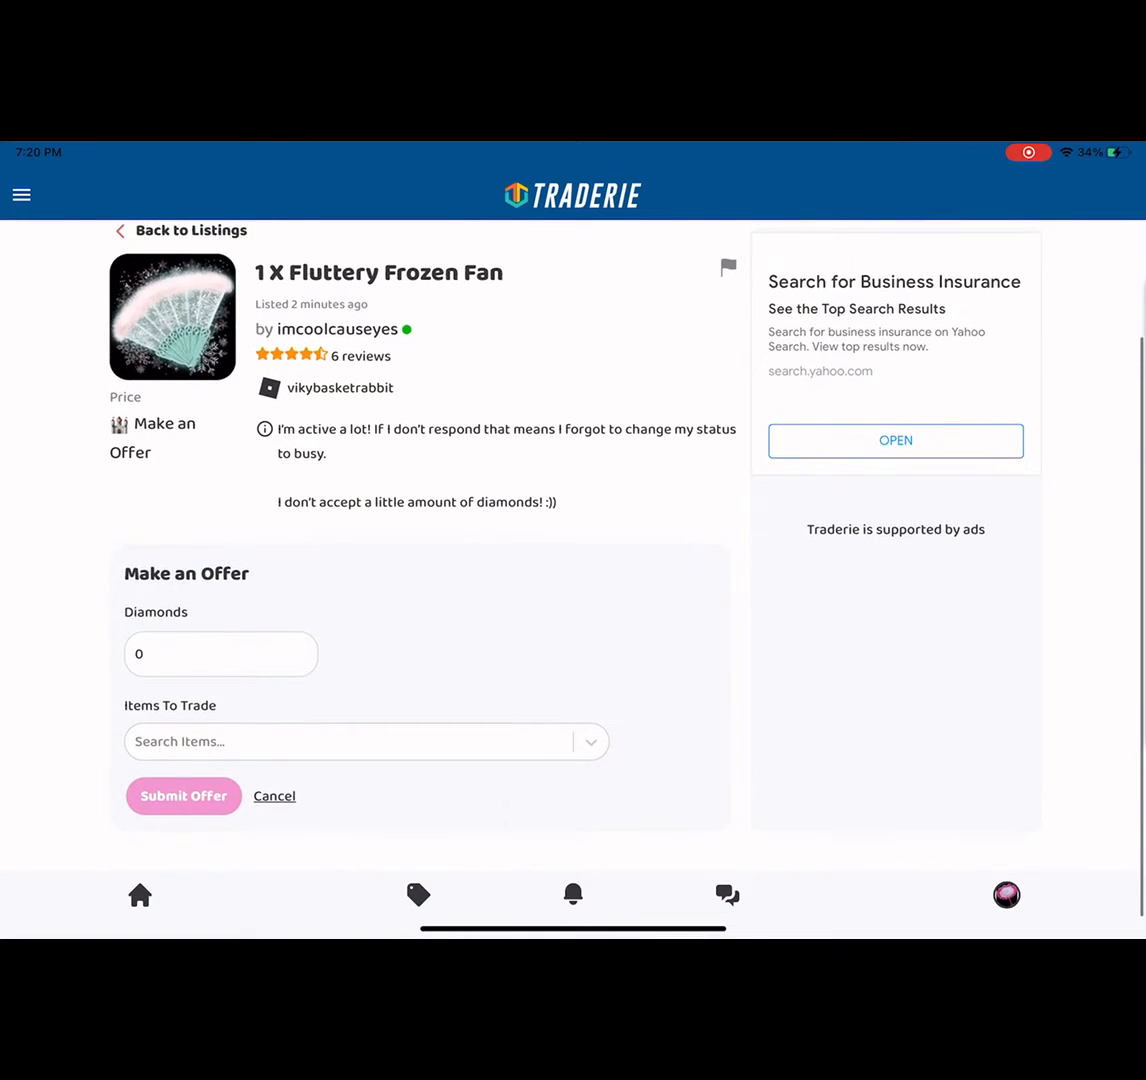
click(220, 653)
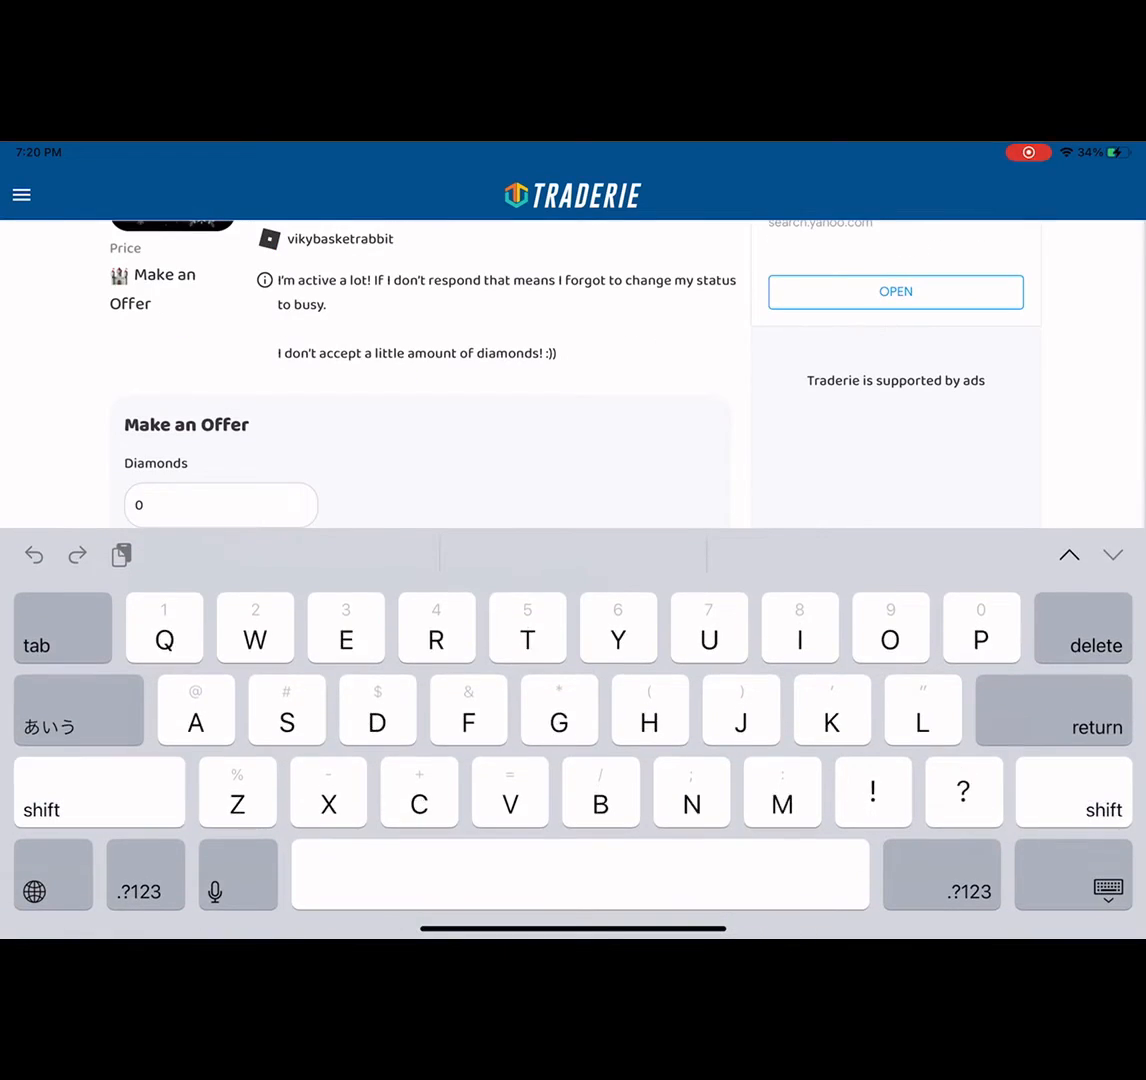
Add Spring Queen Crown to the new offer's Items To Trade.
text(Spring)
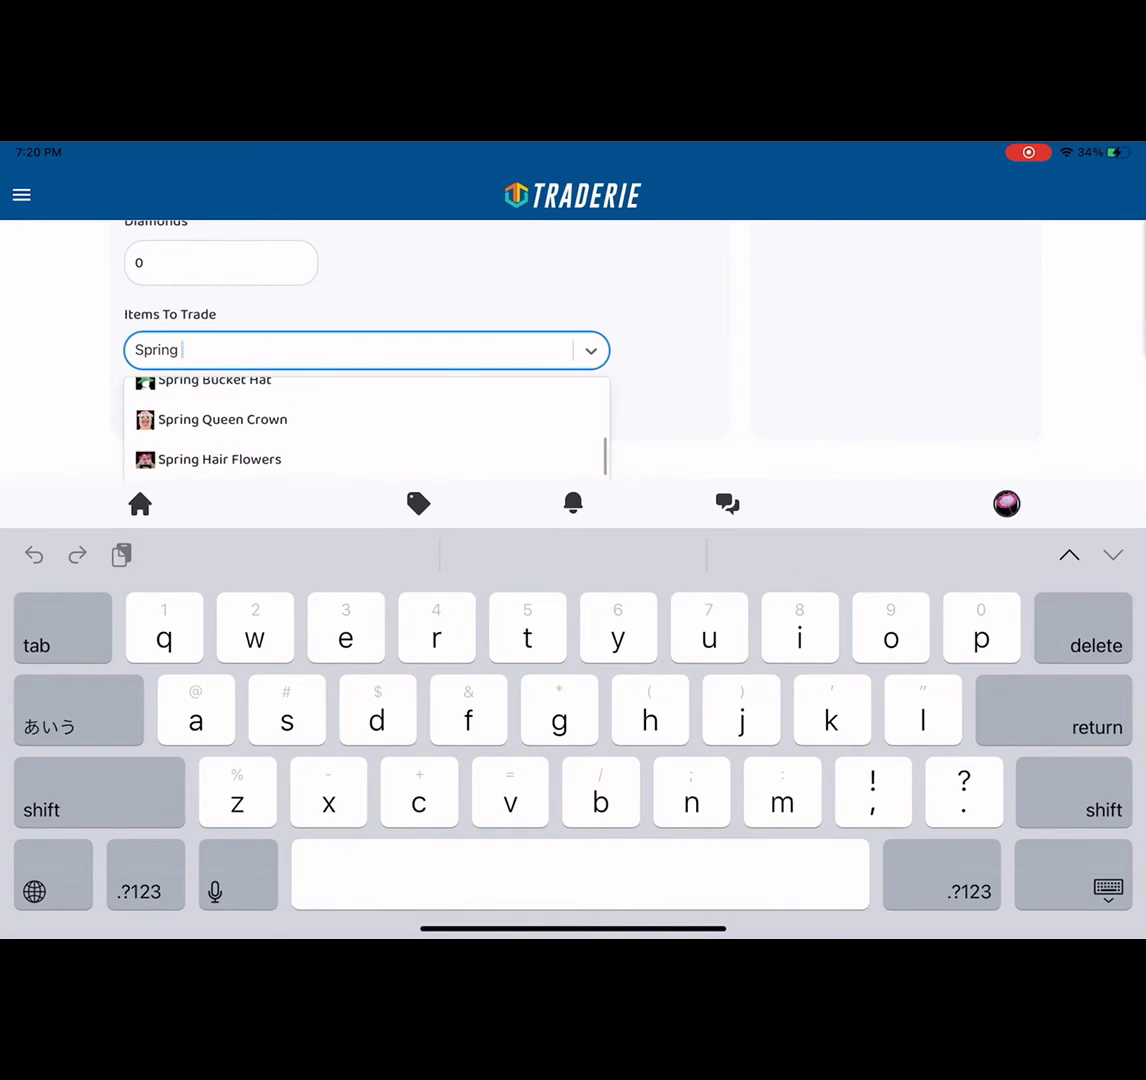
scroll(up, 3)
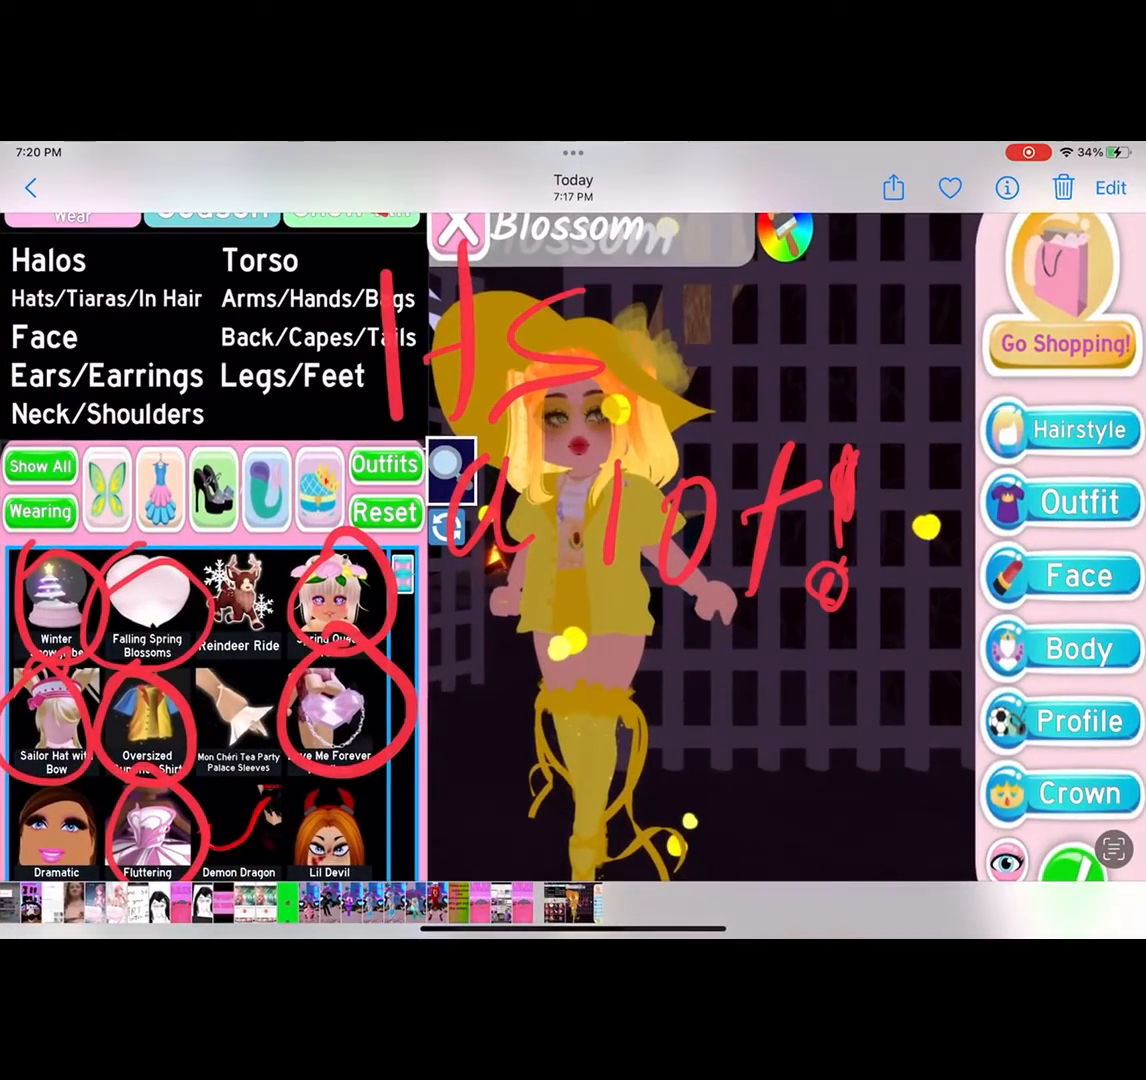
scroll(up, 3)
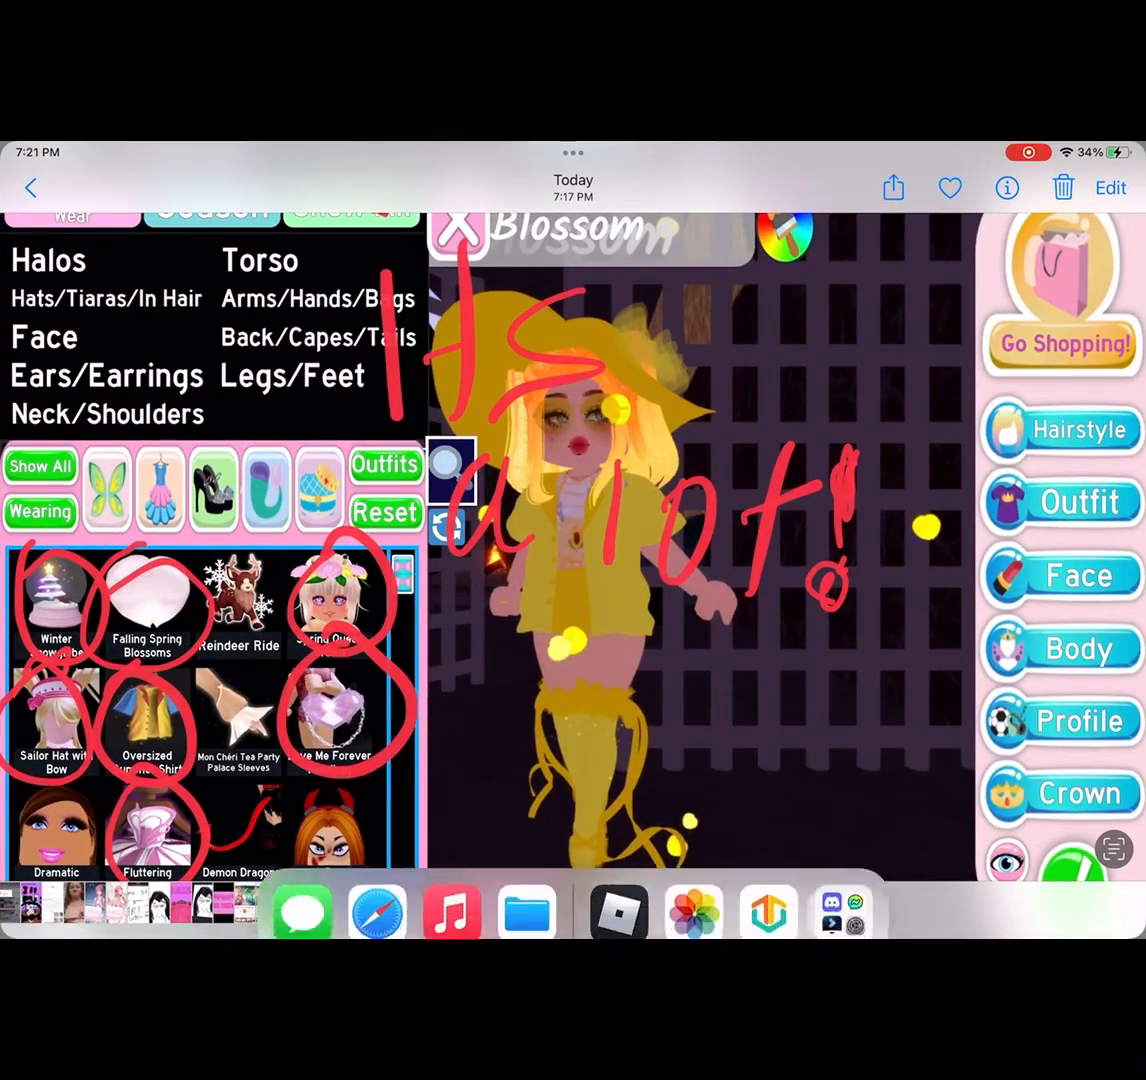
key(home)
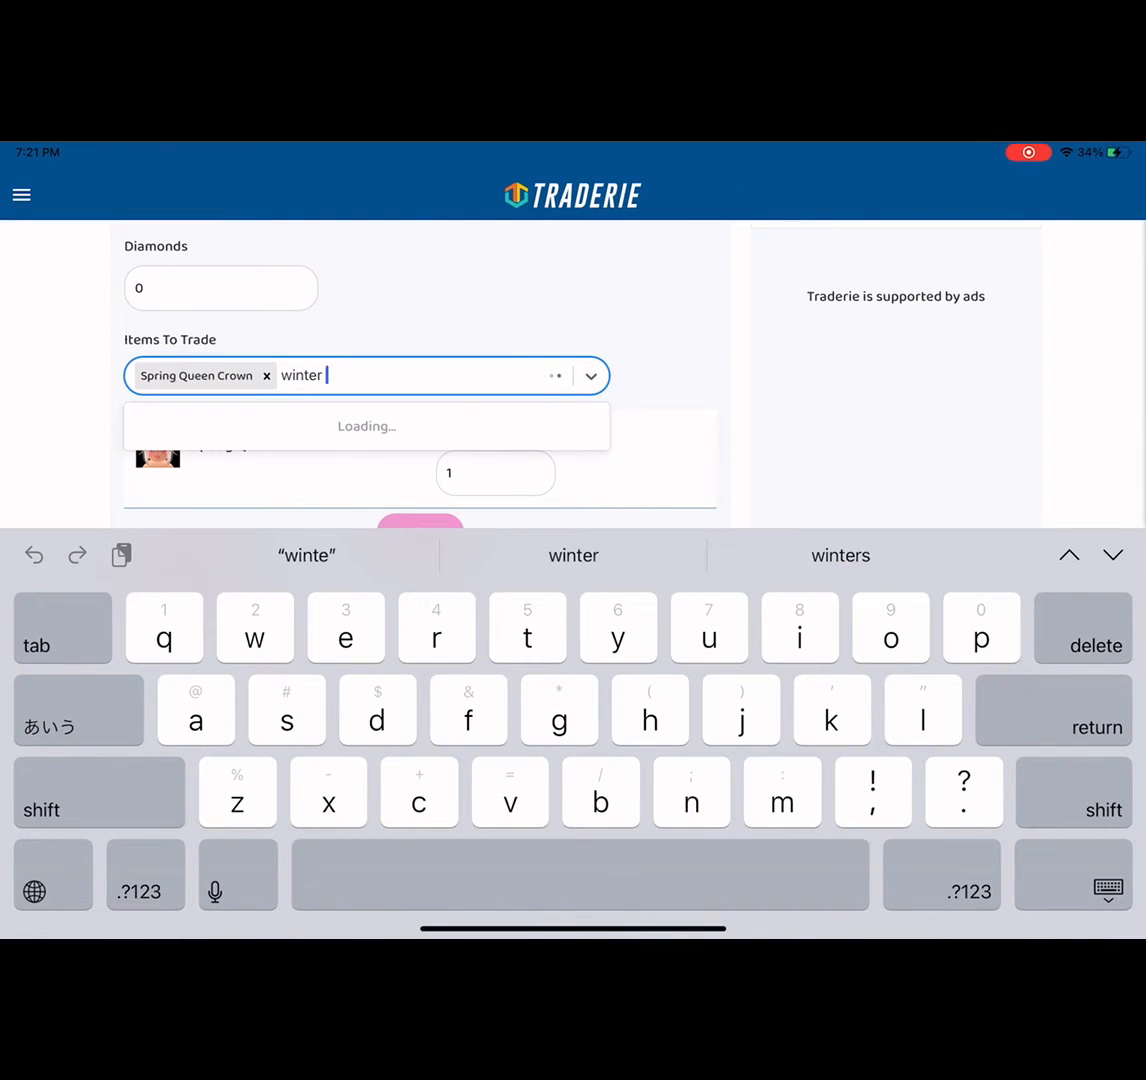
Add Winter Snowglobe, Falling Spring Blossoms and Oversized Summer Shirt to the Items To Trade.
text(snow)
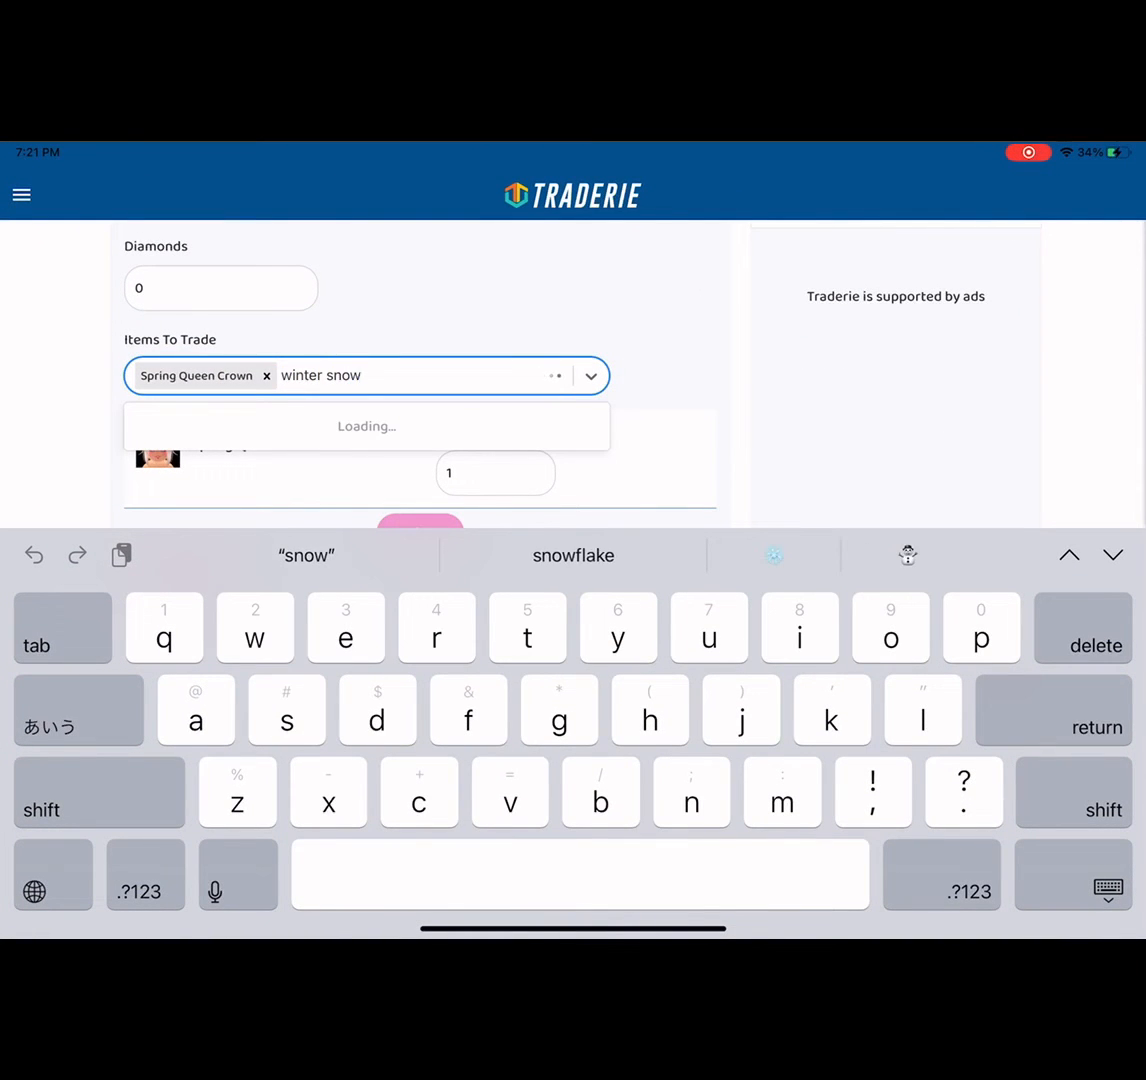
text(globe)
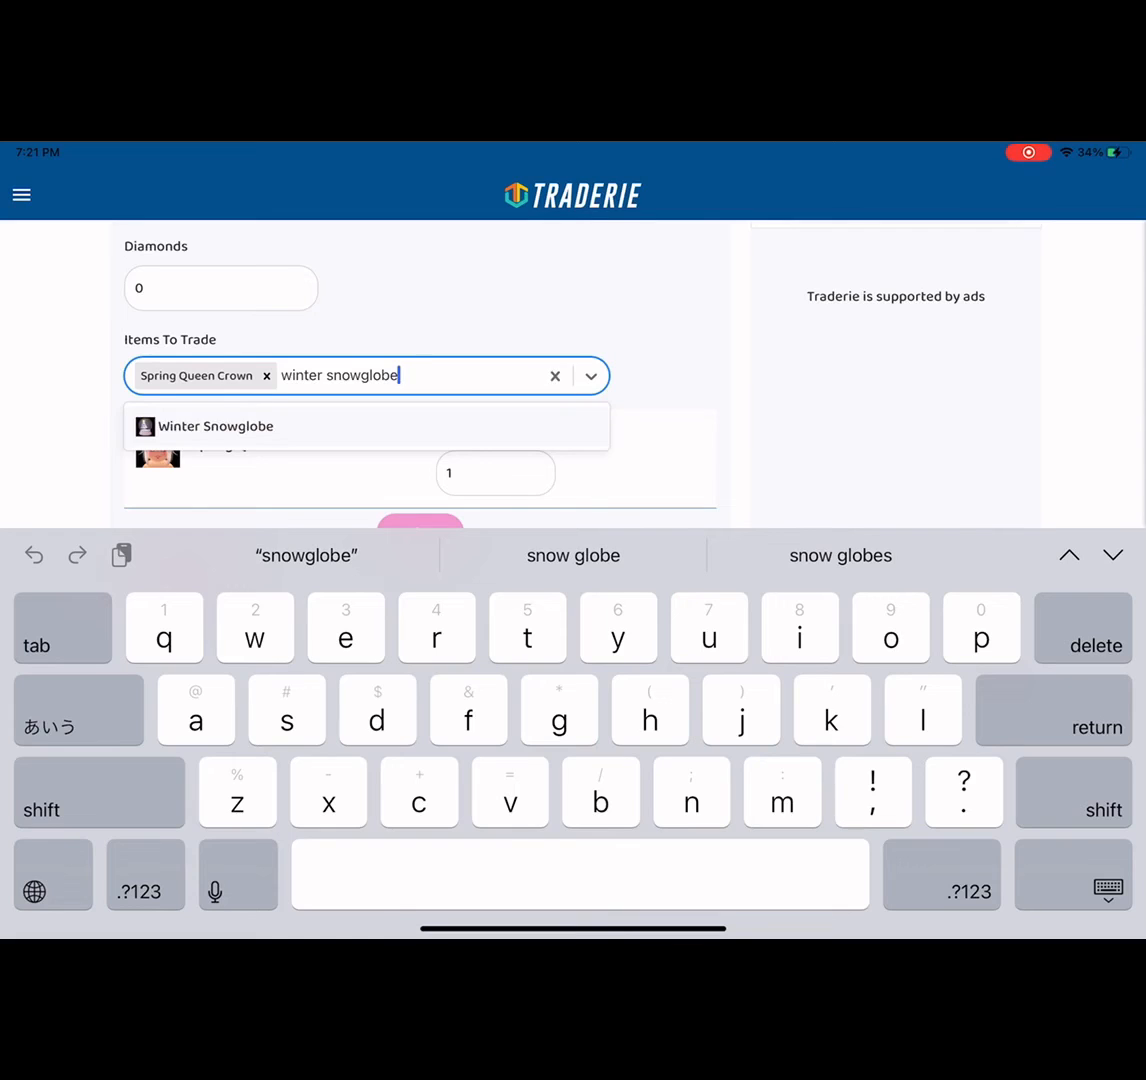
click(216, 426)
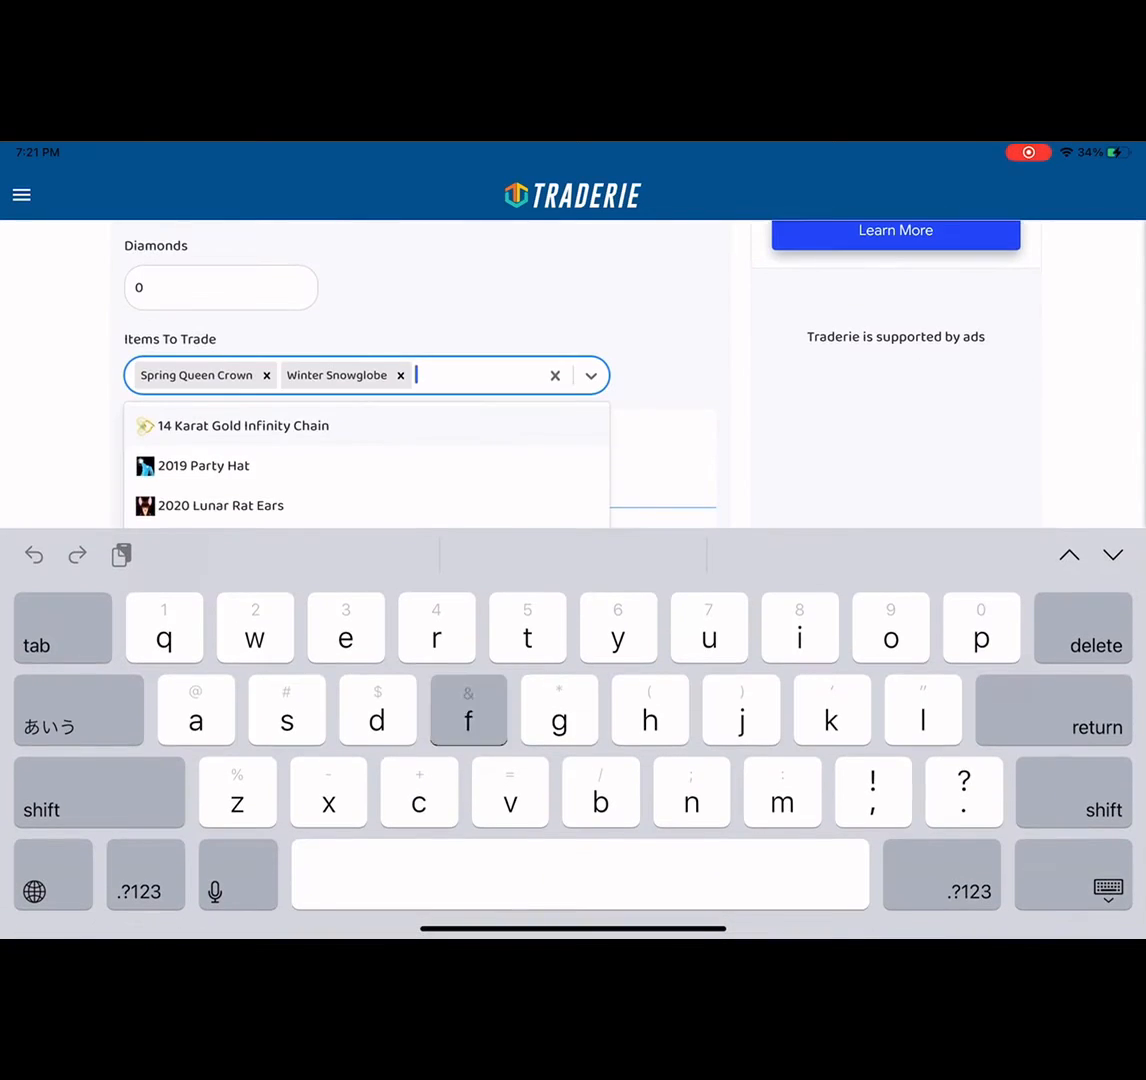
text(falling sprin)
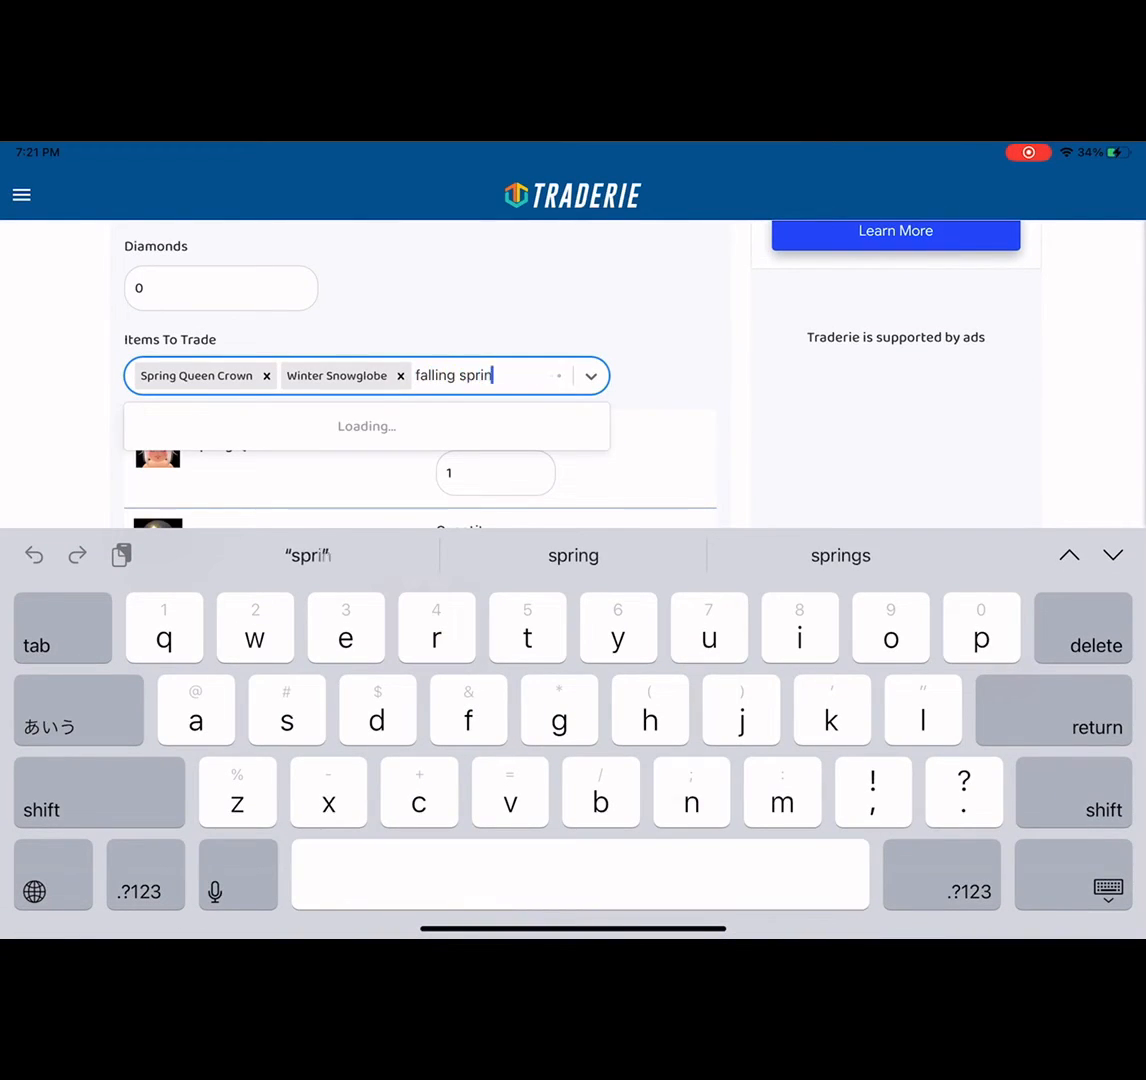
text(g)
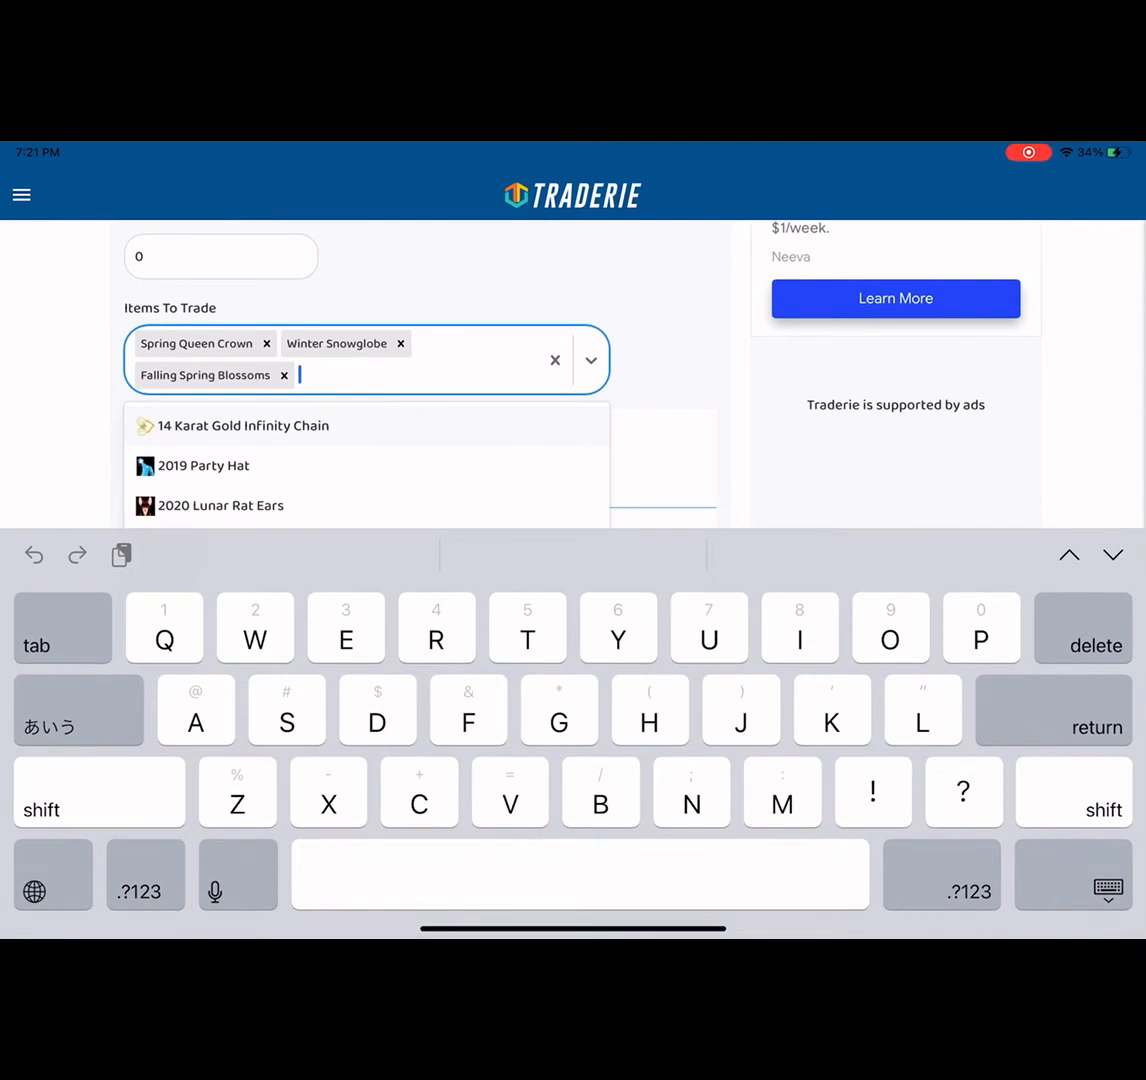
text(Summer o)
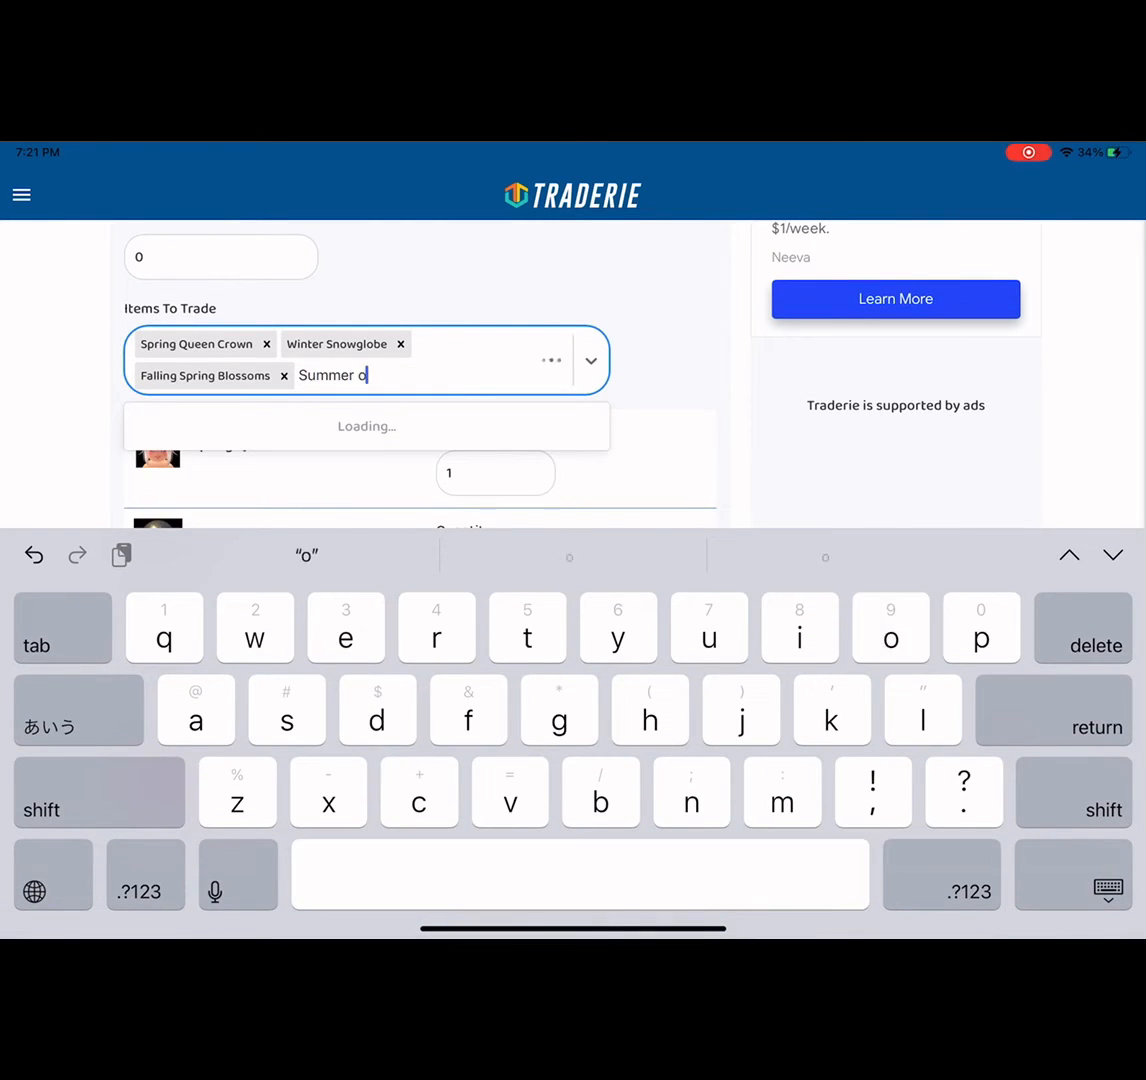
text(verside)
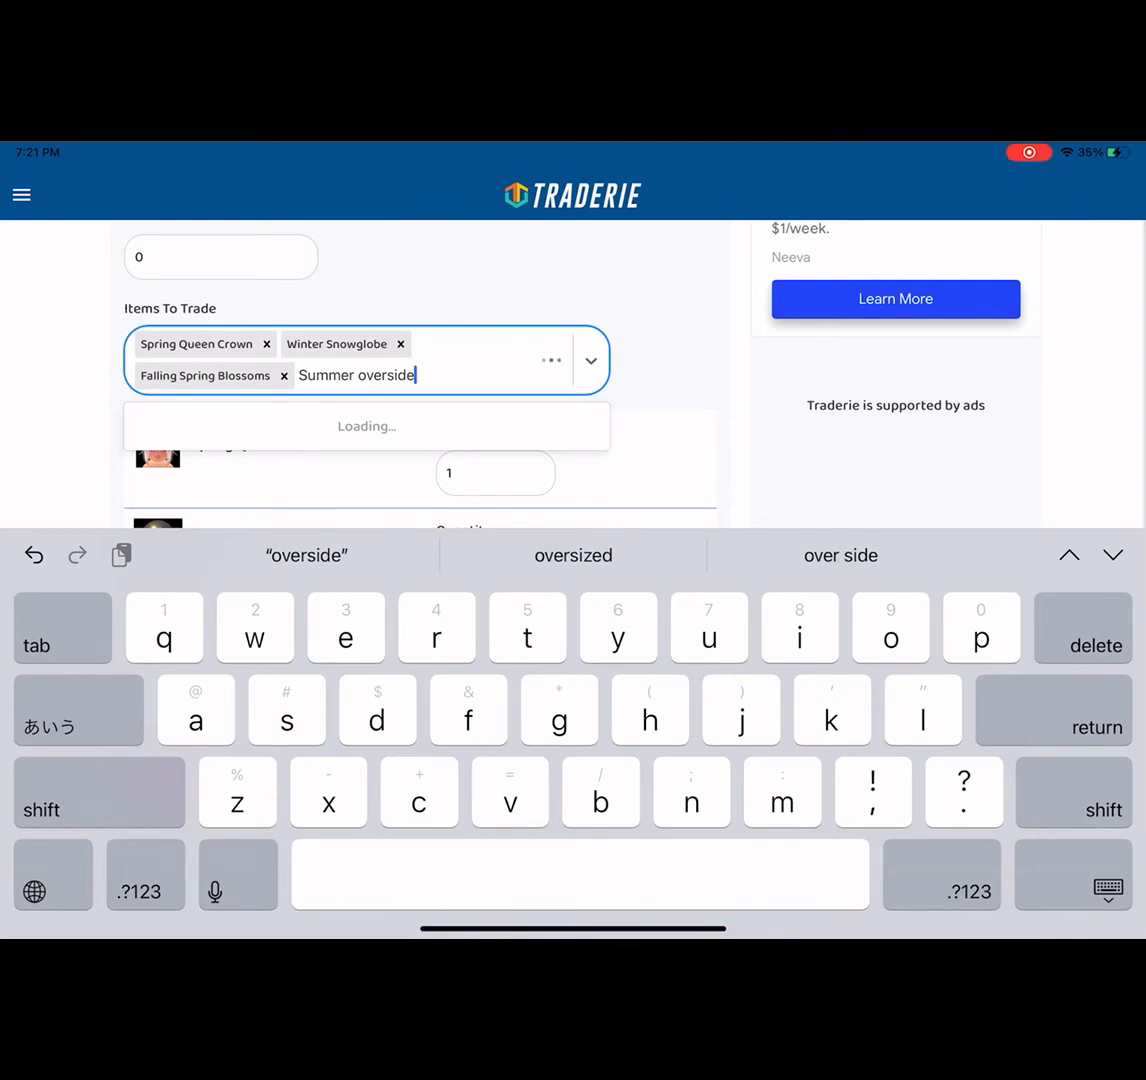
click(573, 555)
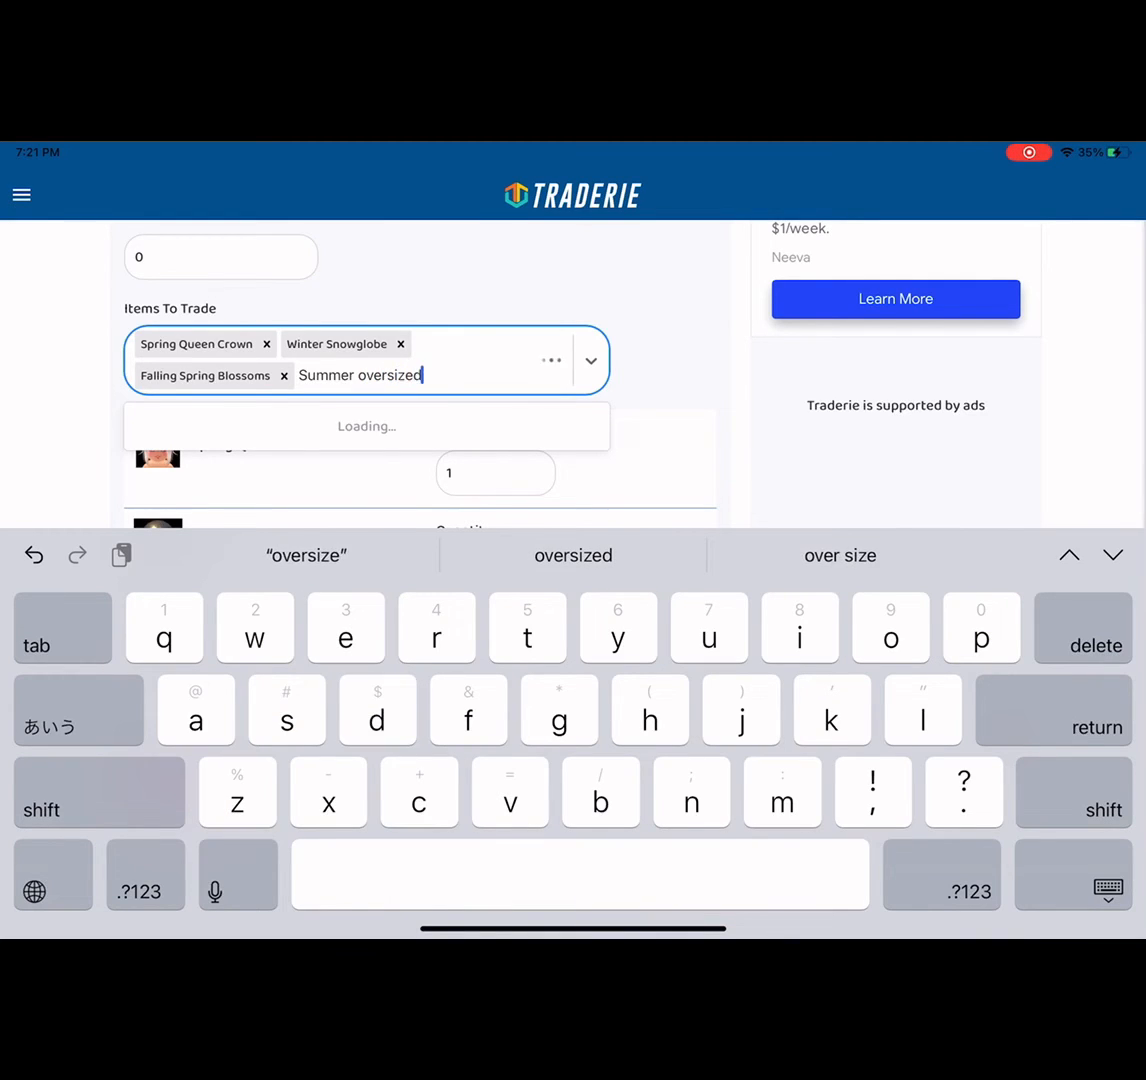
text(d)
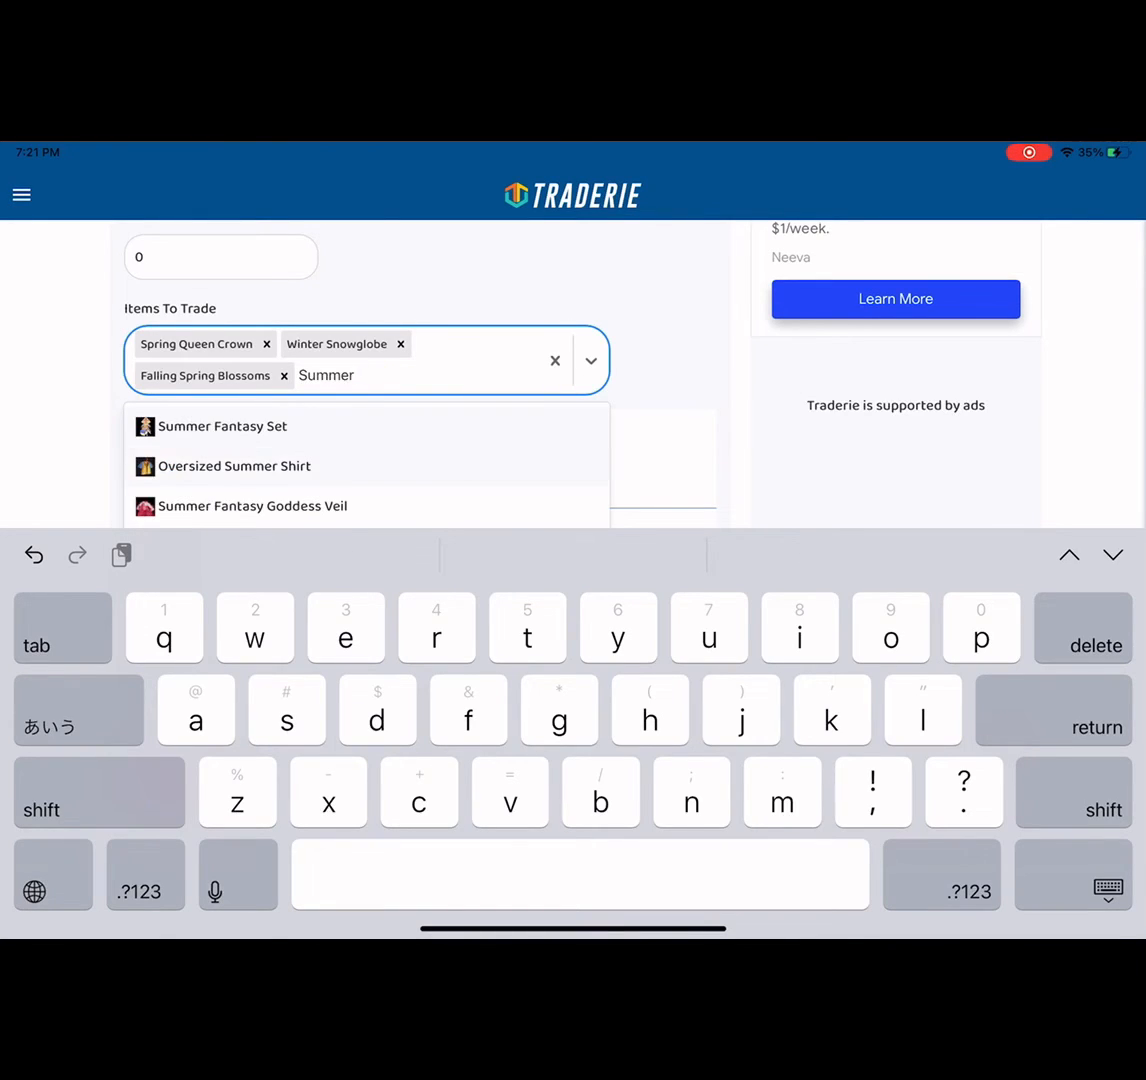
click(234, 466)
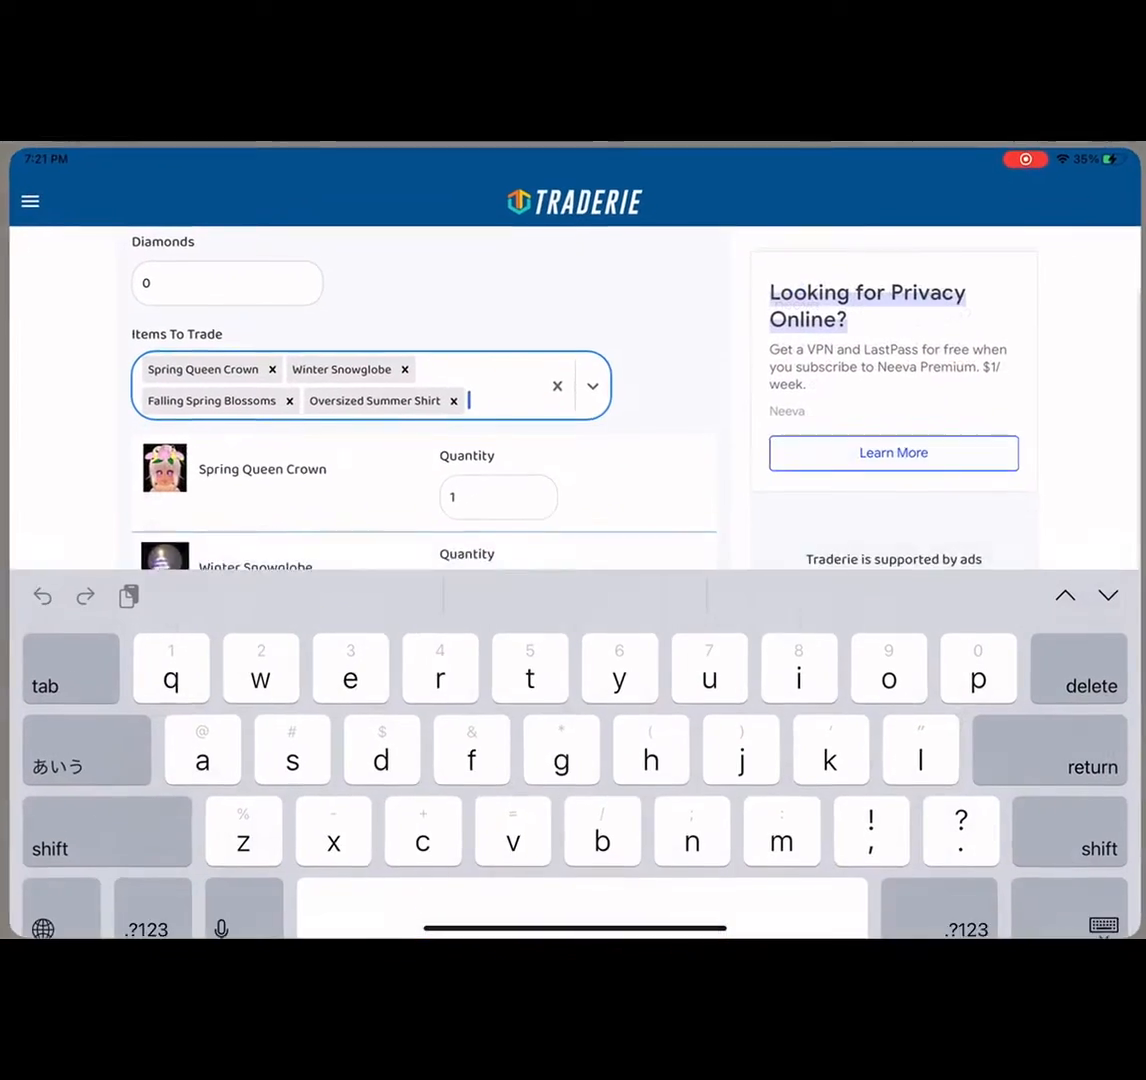
Add Sailor Hat with Bow, Love Me Forever Handbag and Fluttering Butterfly Bodice, then submit the seven-item offer.
text(sa)
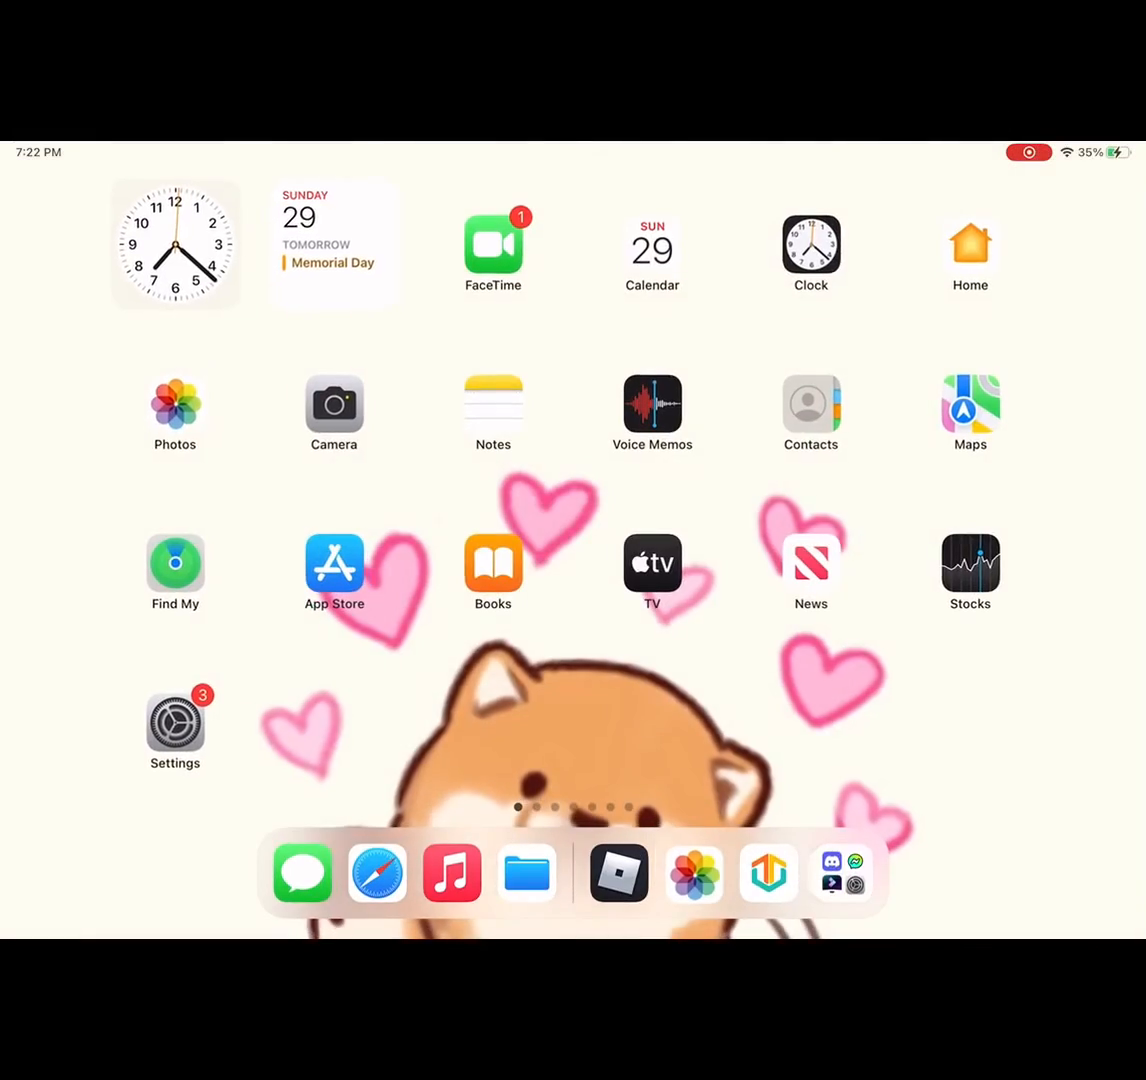
click(768, 872)
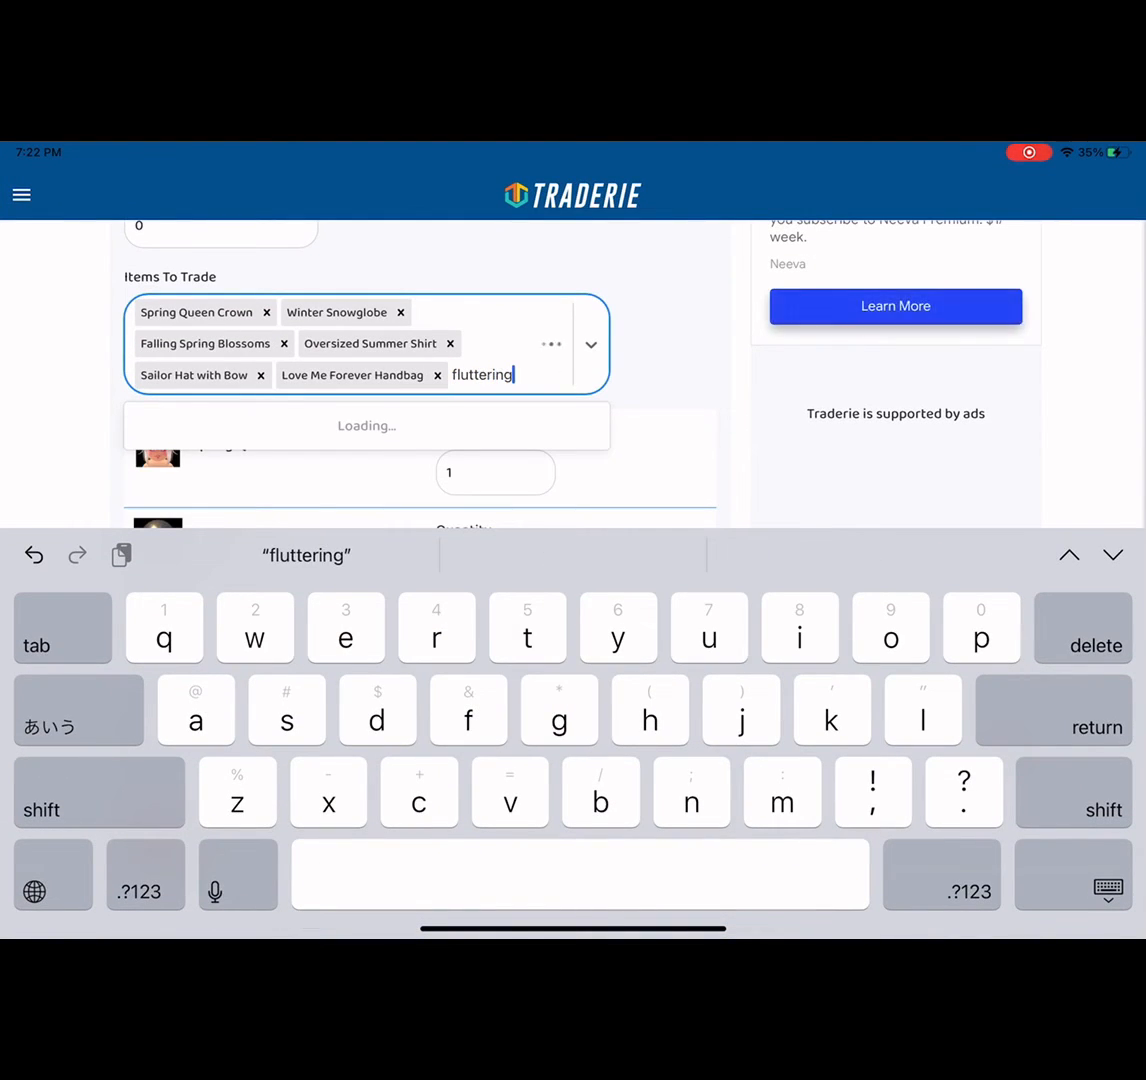
click(366, 425)
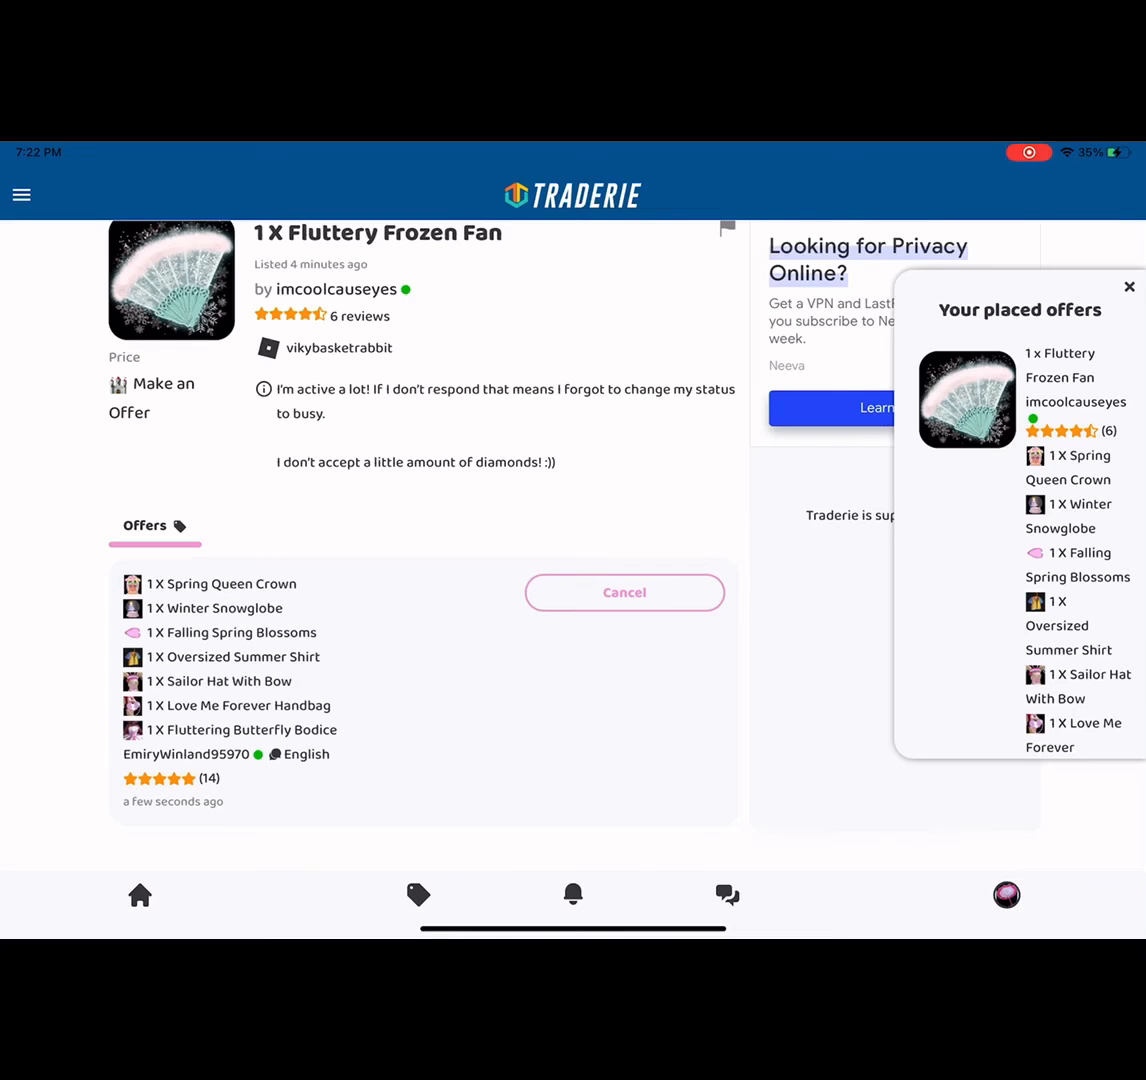
Screenshot the placed seven-item offer page and open the capture in Markup.
click(1113, 188)
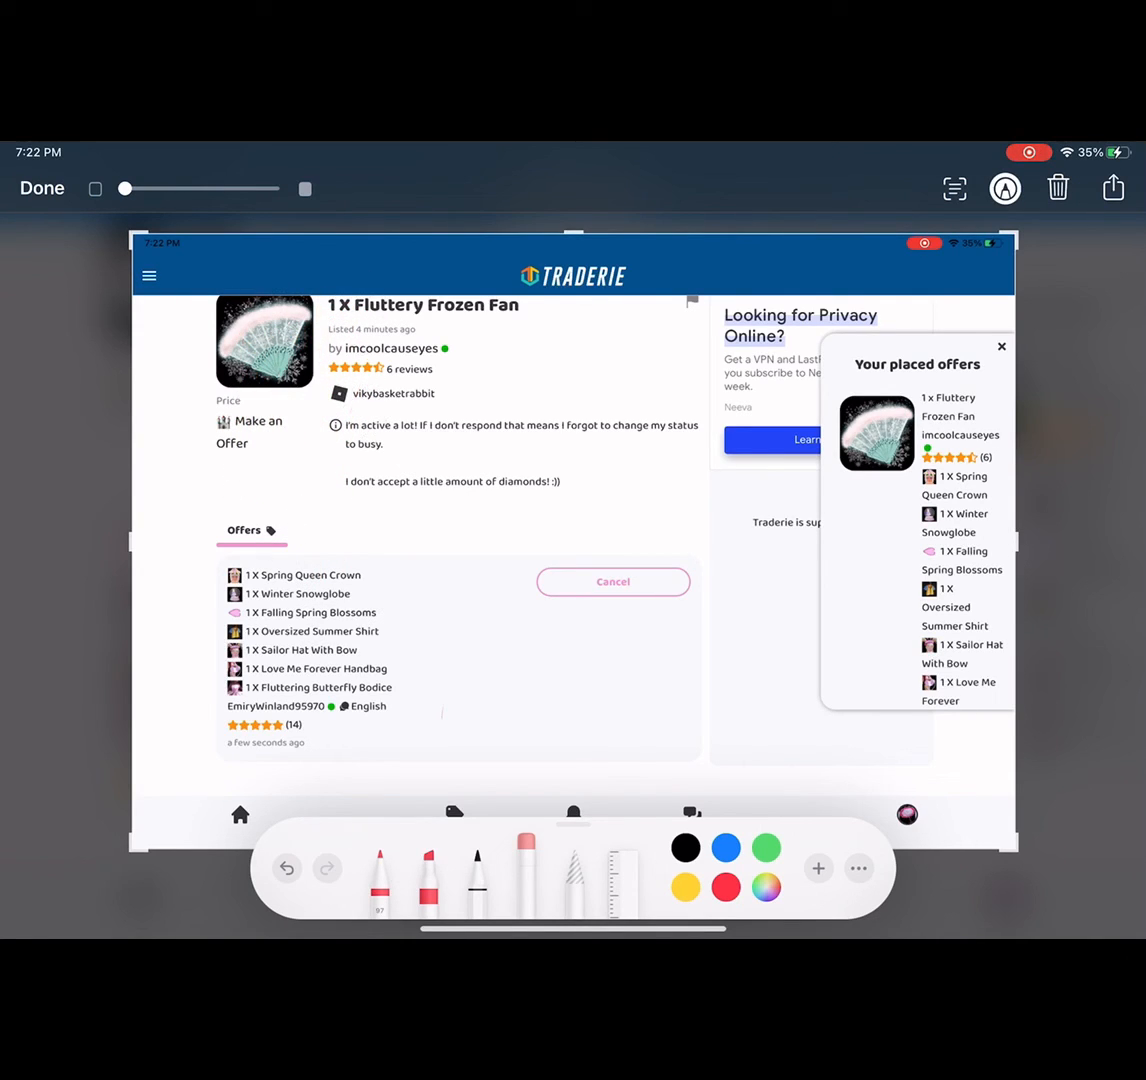
Handwrite 'I hope this' in red over the listing, then erase through it leaving red streaks.
drag(278, 310, 278, 400)
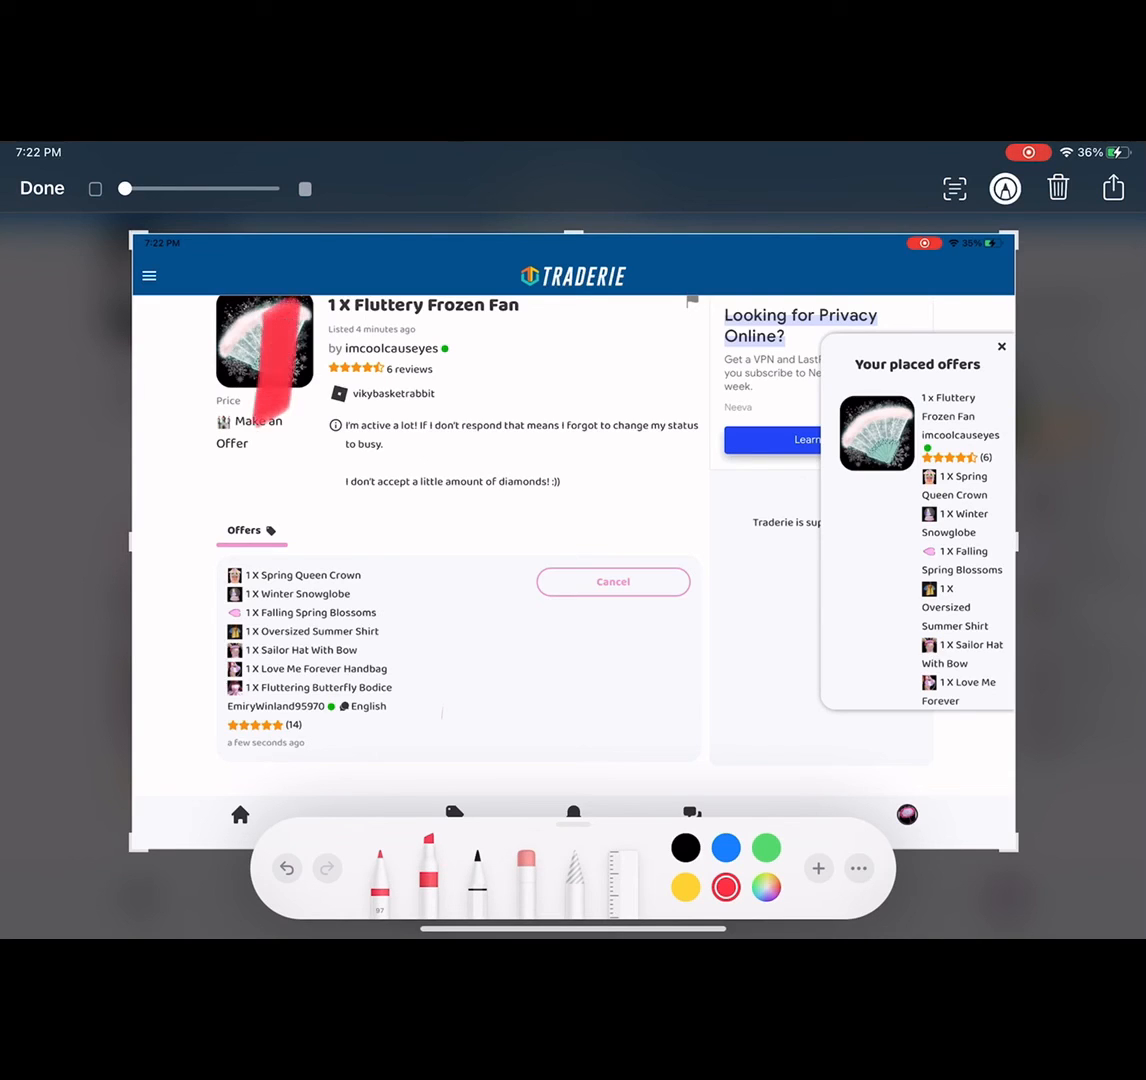
drag(240, 310, 560, 430)
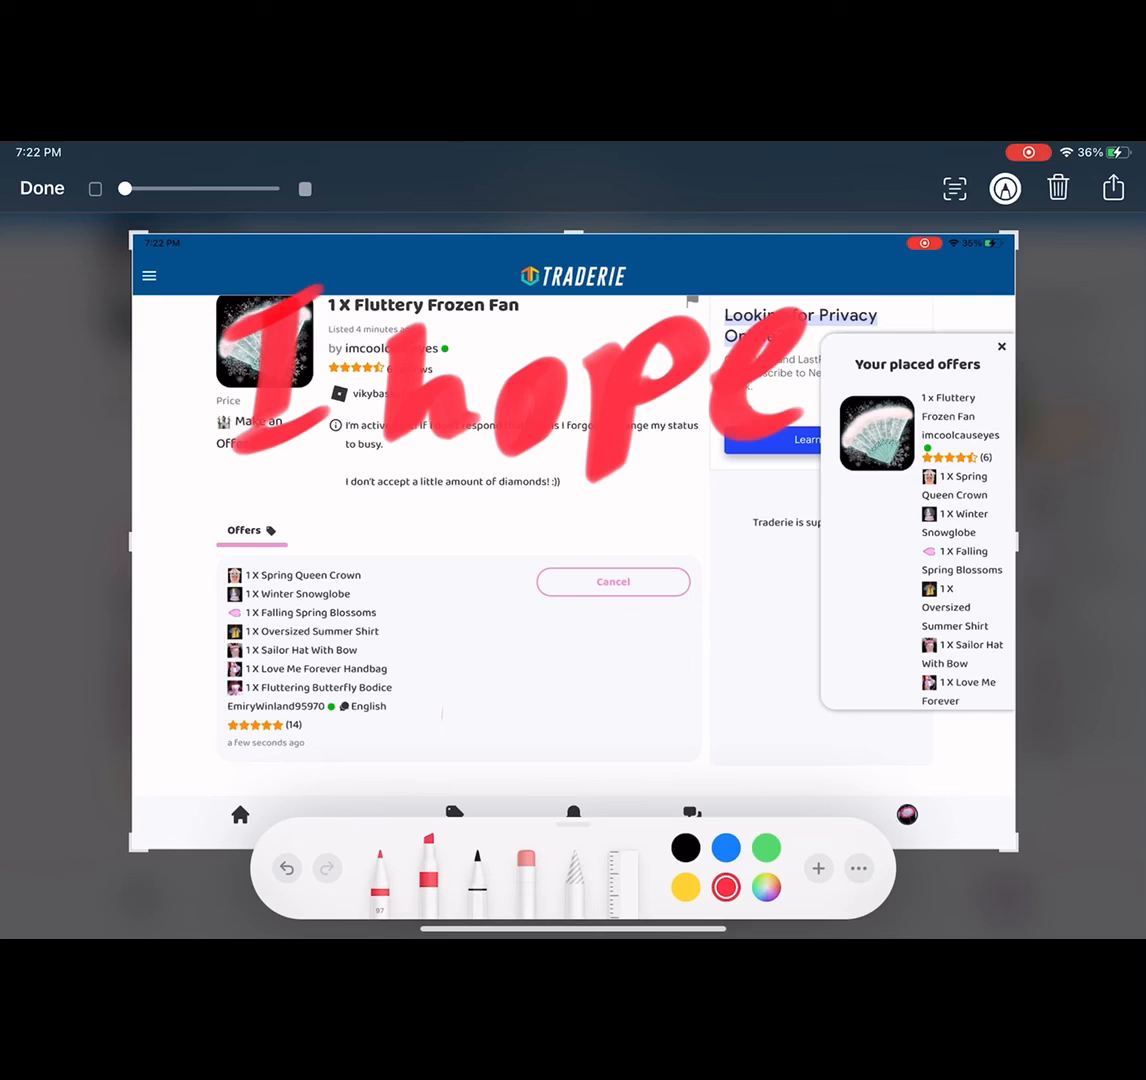
drag(300, 520, 640, 600)
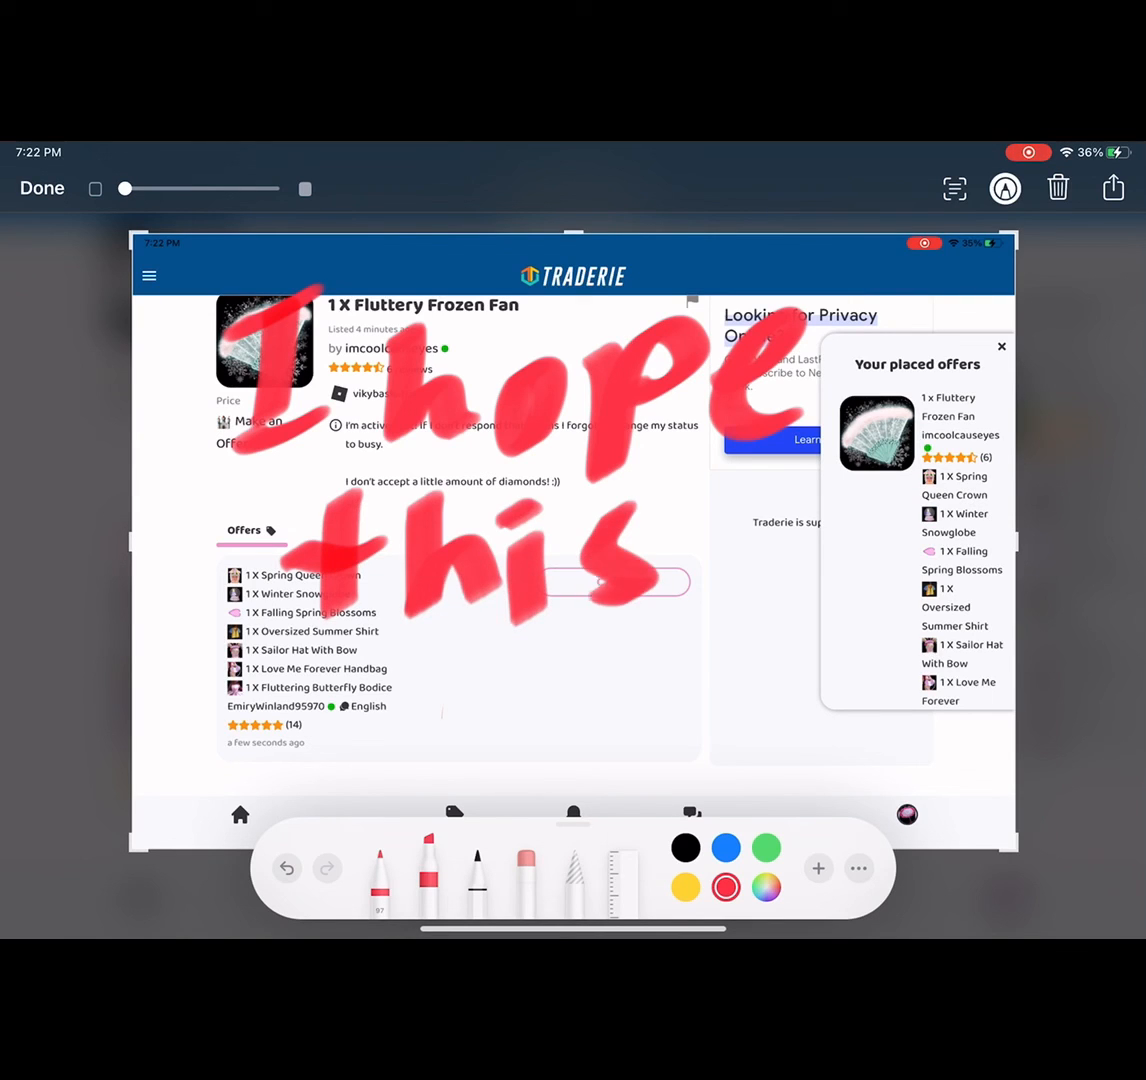
drag(730, 540, 950, 620)
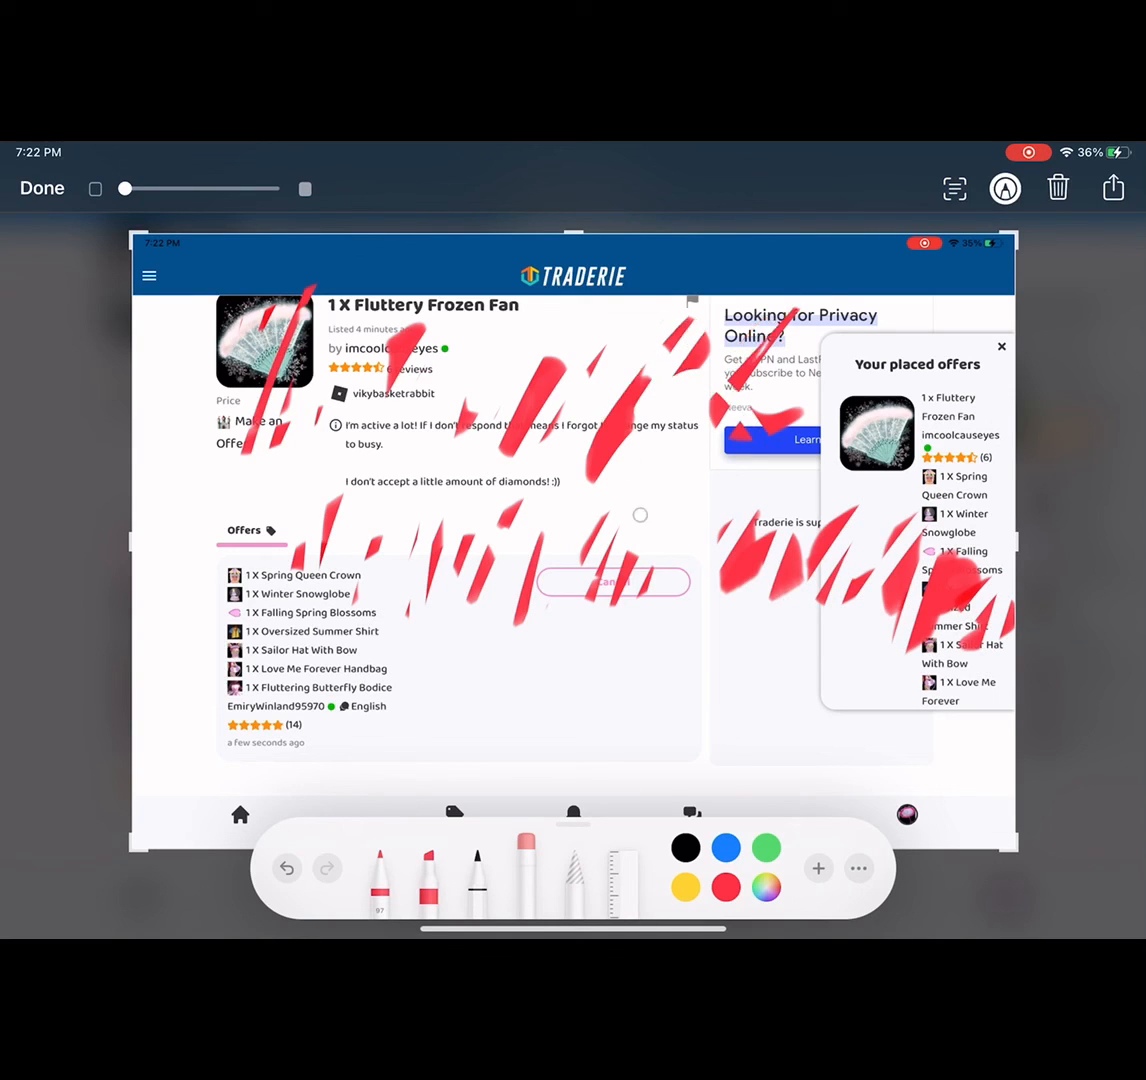
With the thin black pen, handwrite 'The prices have gone' below.
click(477, 878)
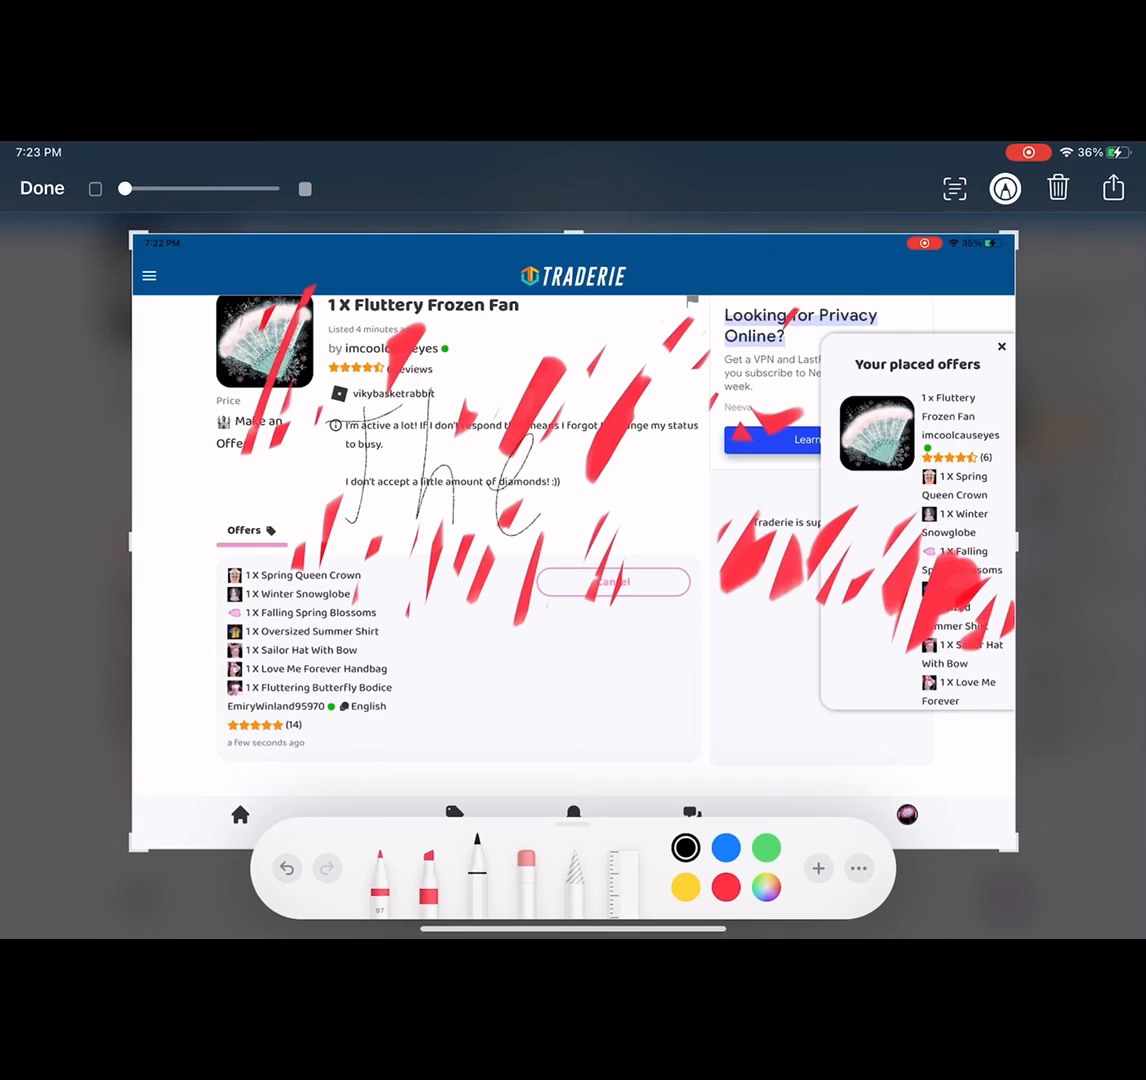
drag(360, 600, 470, 680)
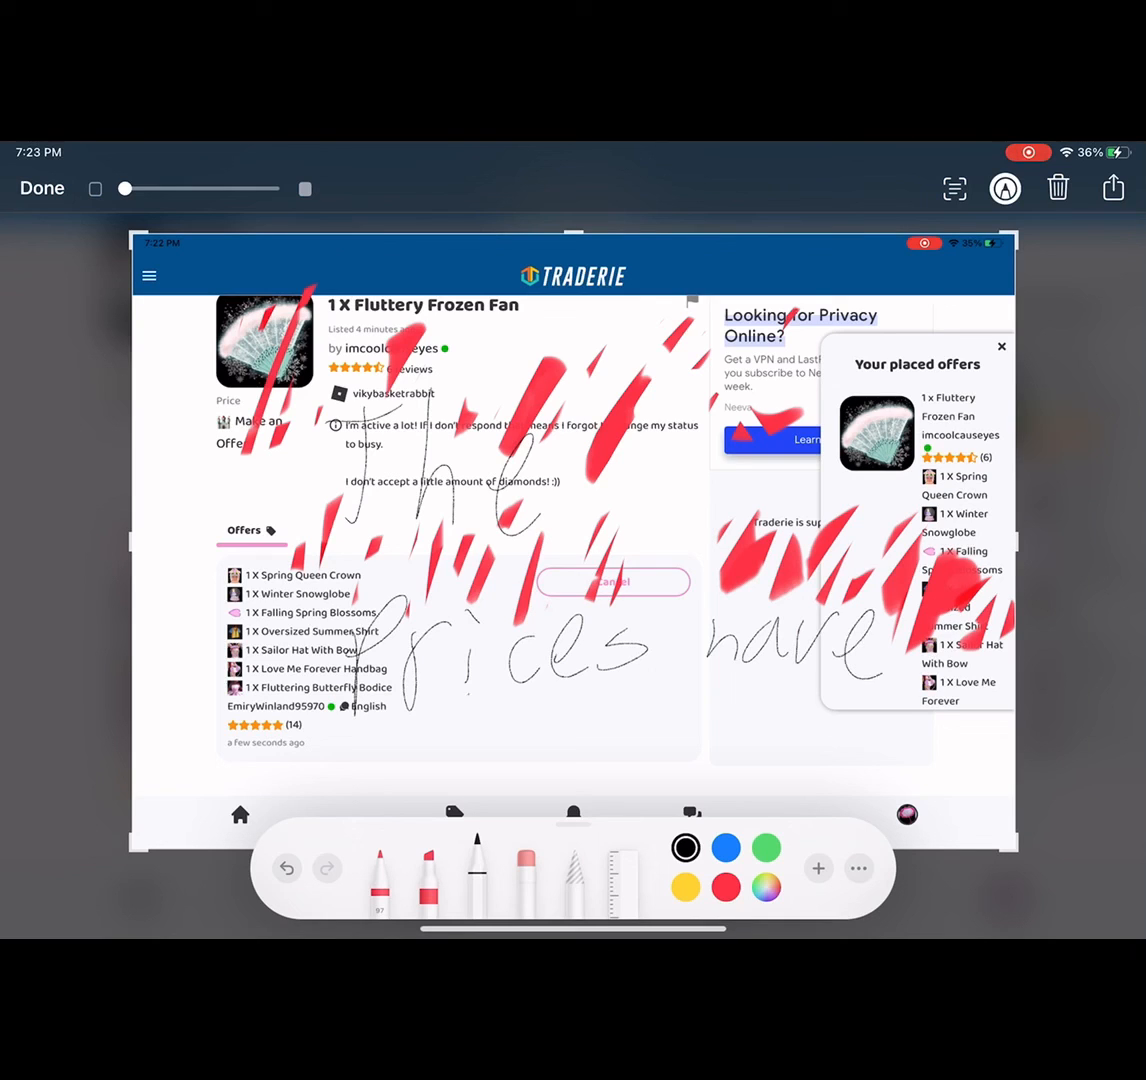
drag(440, 715, 655, 720)
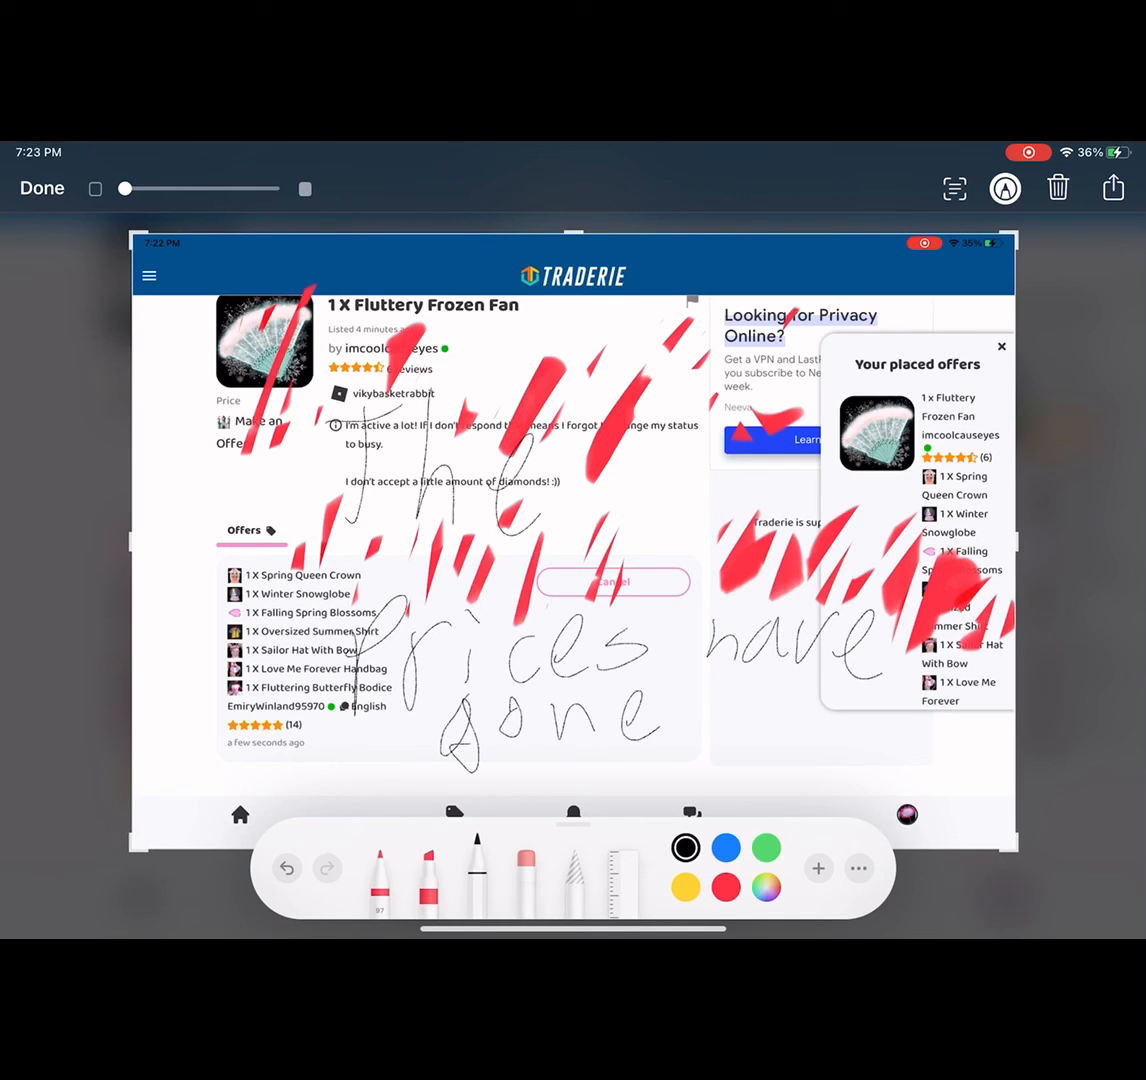